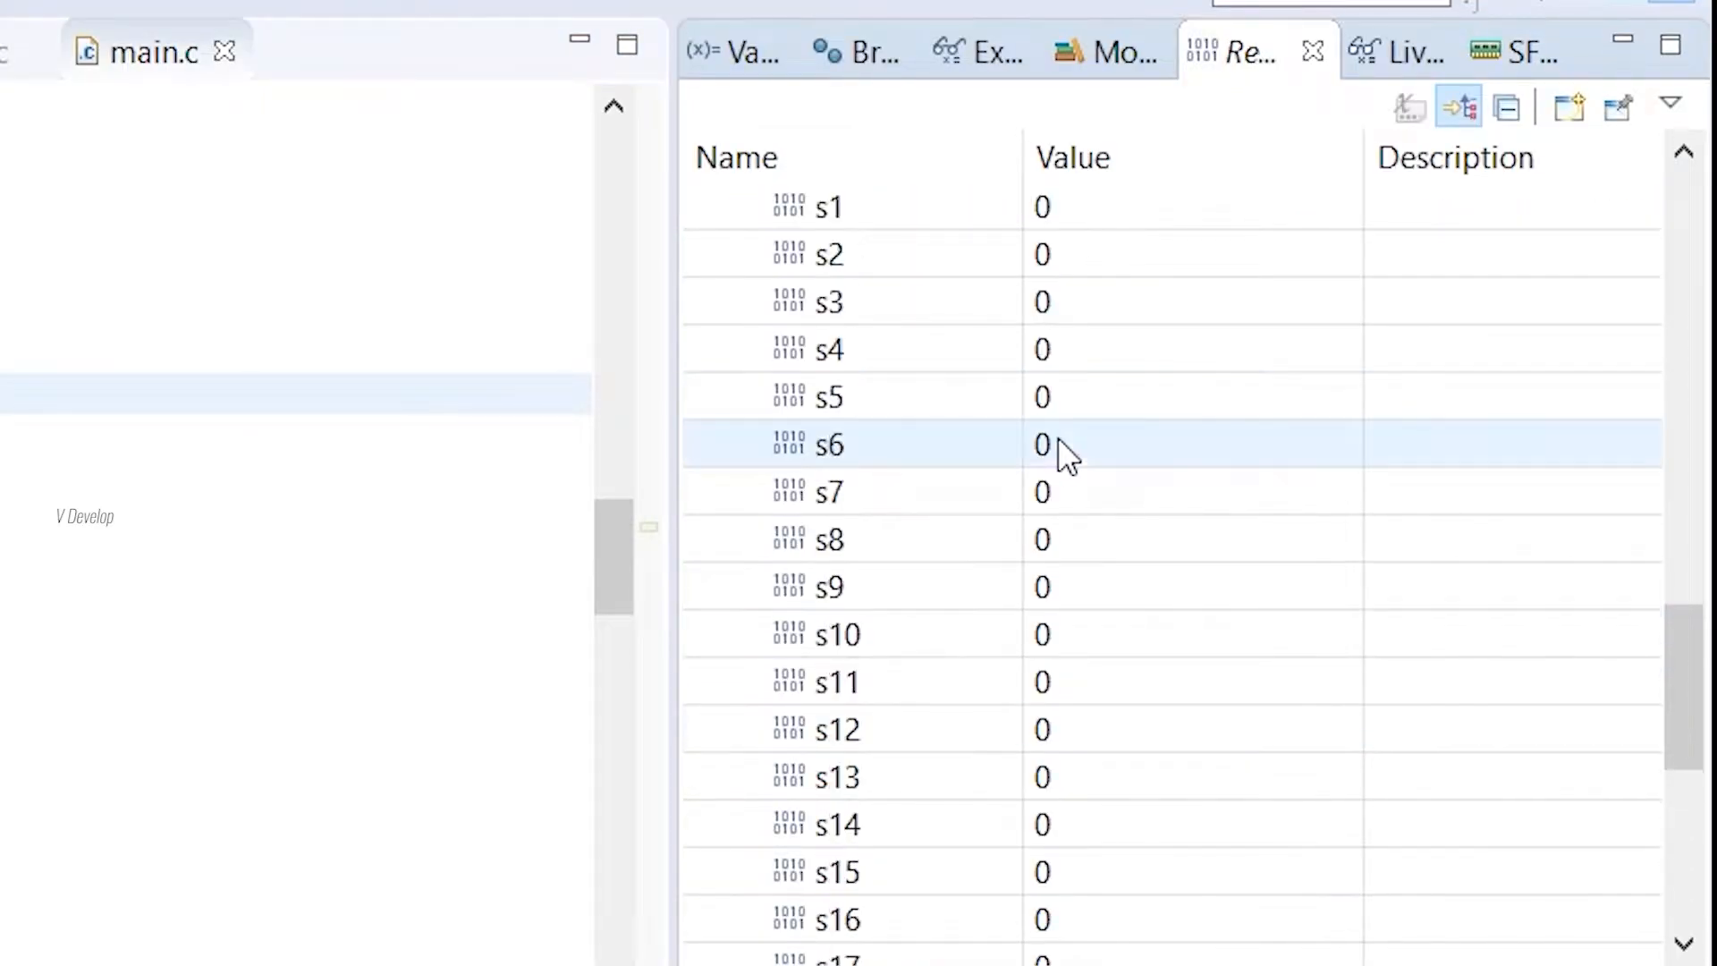
Step: Review the core's General Registers, then switch to the Excel ARR calculation sheet
scroll("down", 3)
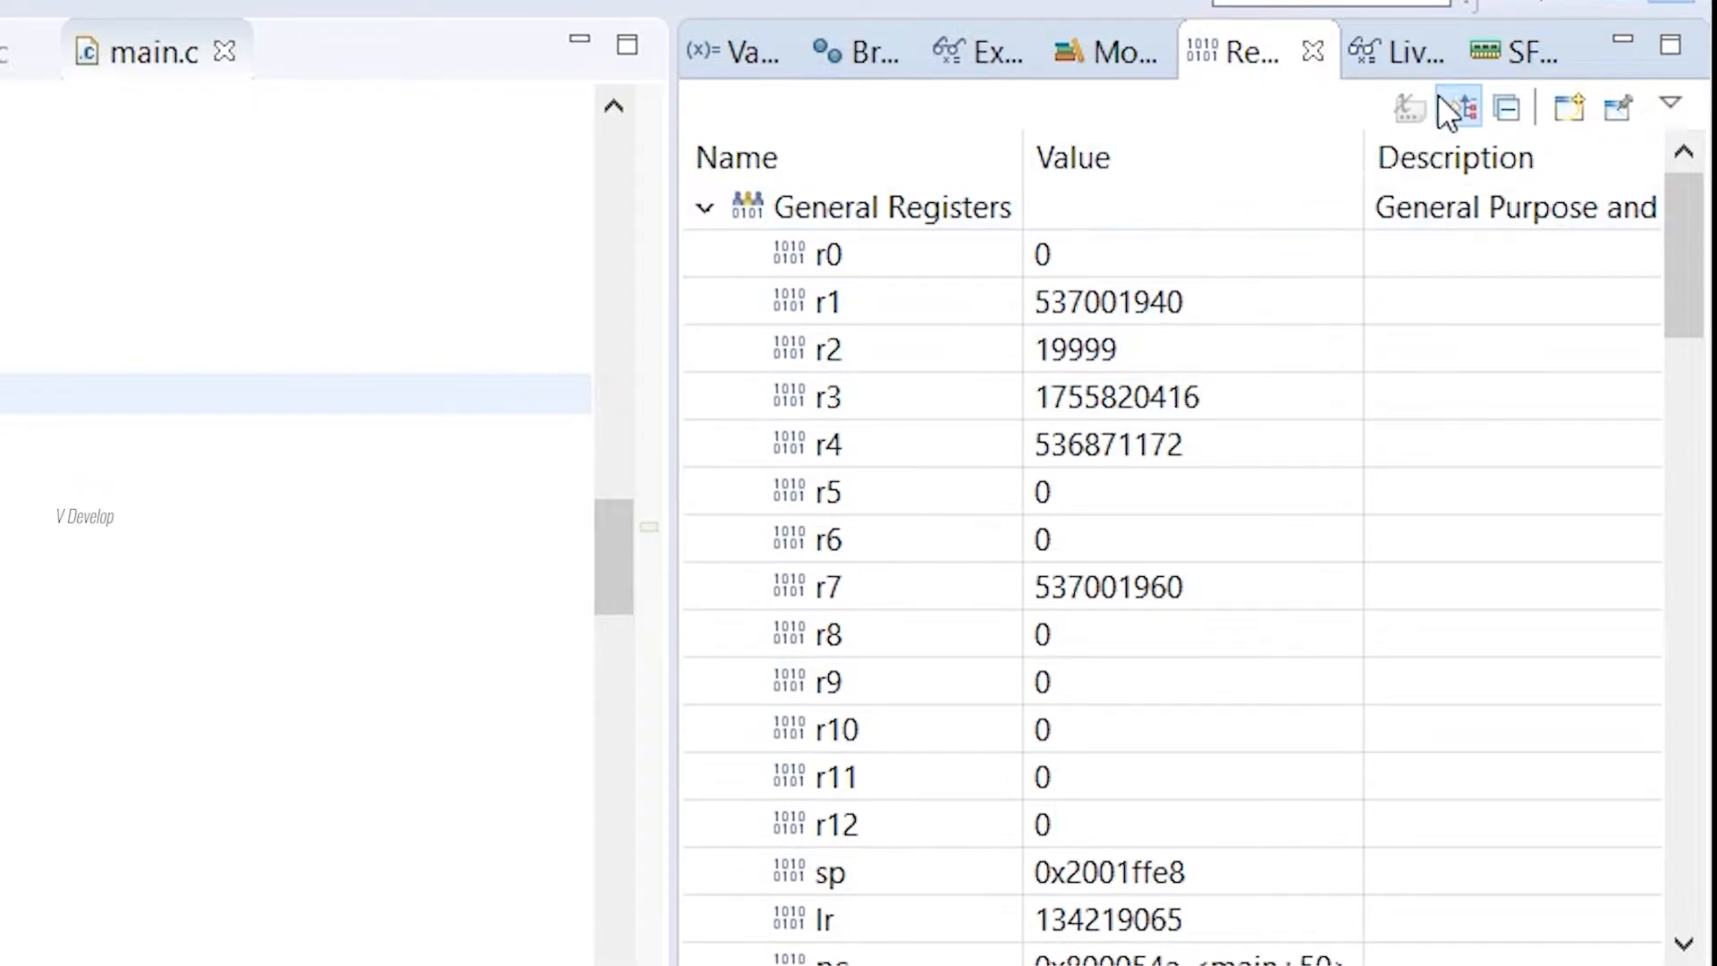
left_click(1515, 52)
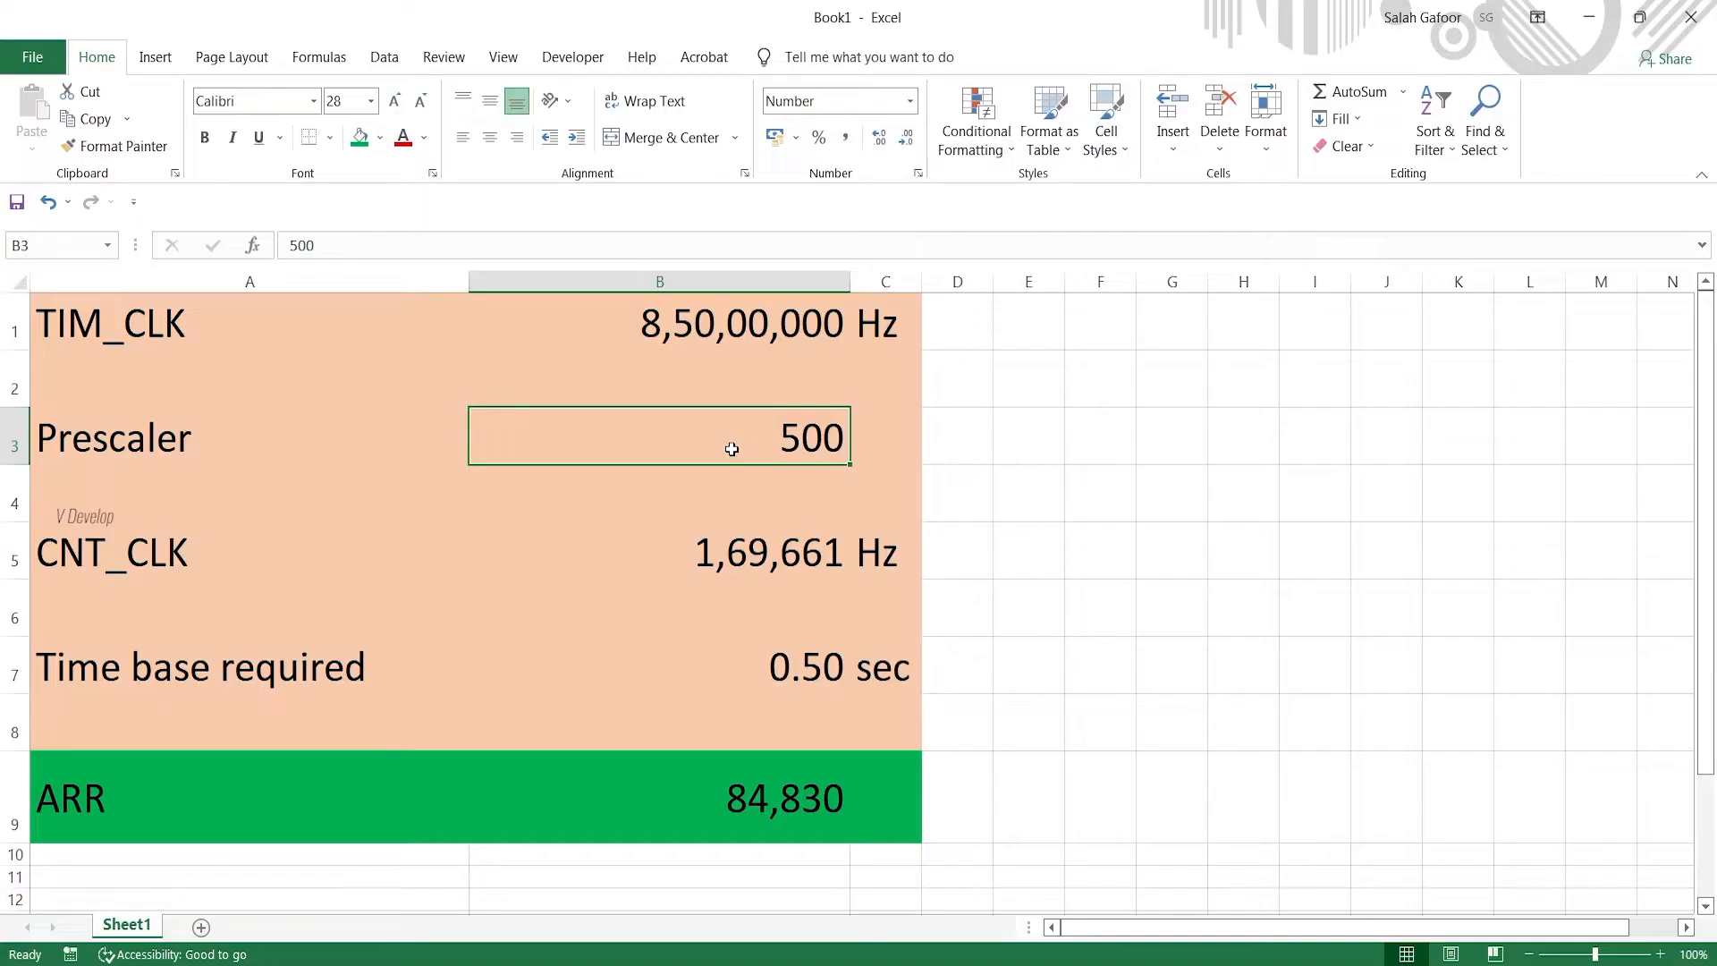
Step: Inspect the ARR formula =B7*(B1/(B3+1)) and try a prescaler of 600 in B3
double_click(783, 798)
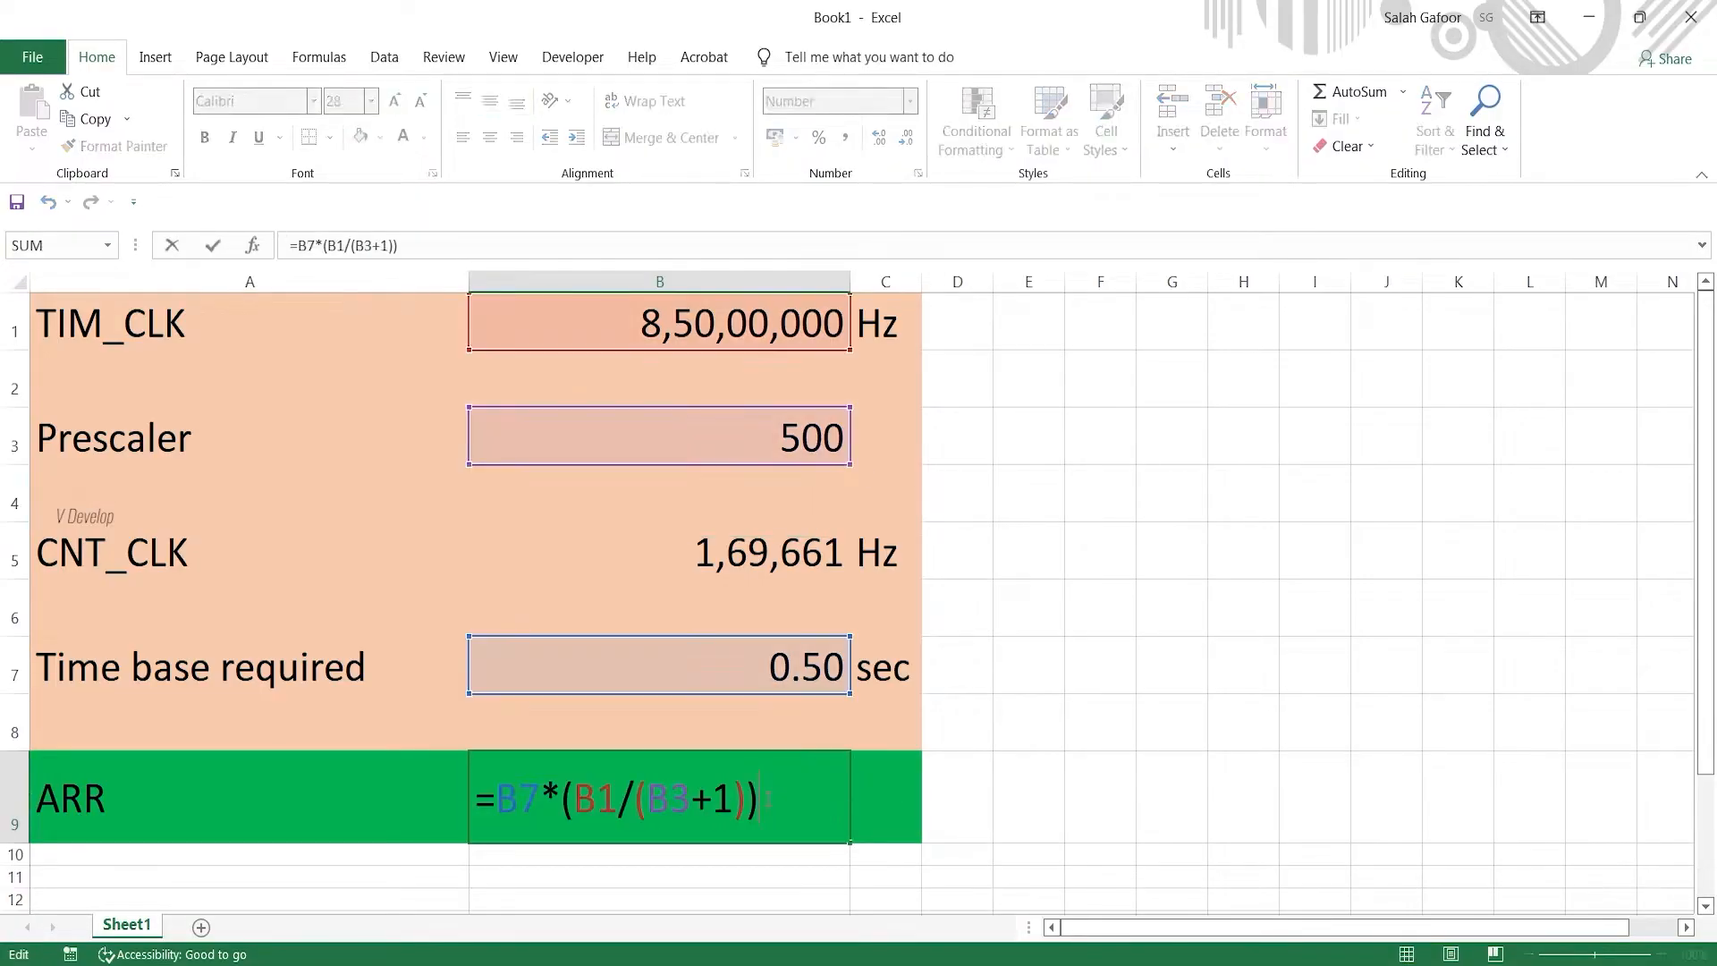
type("600")
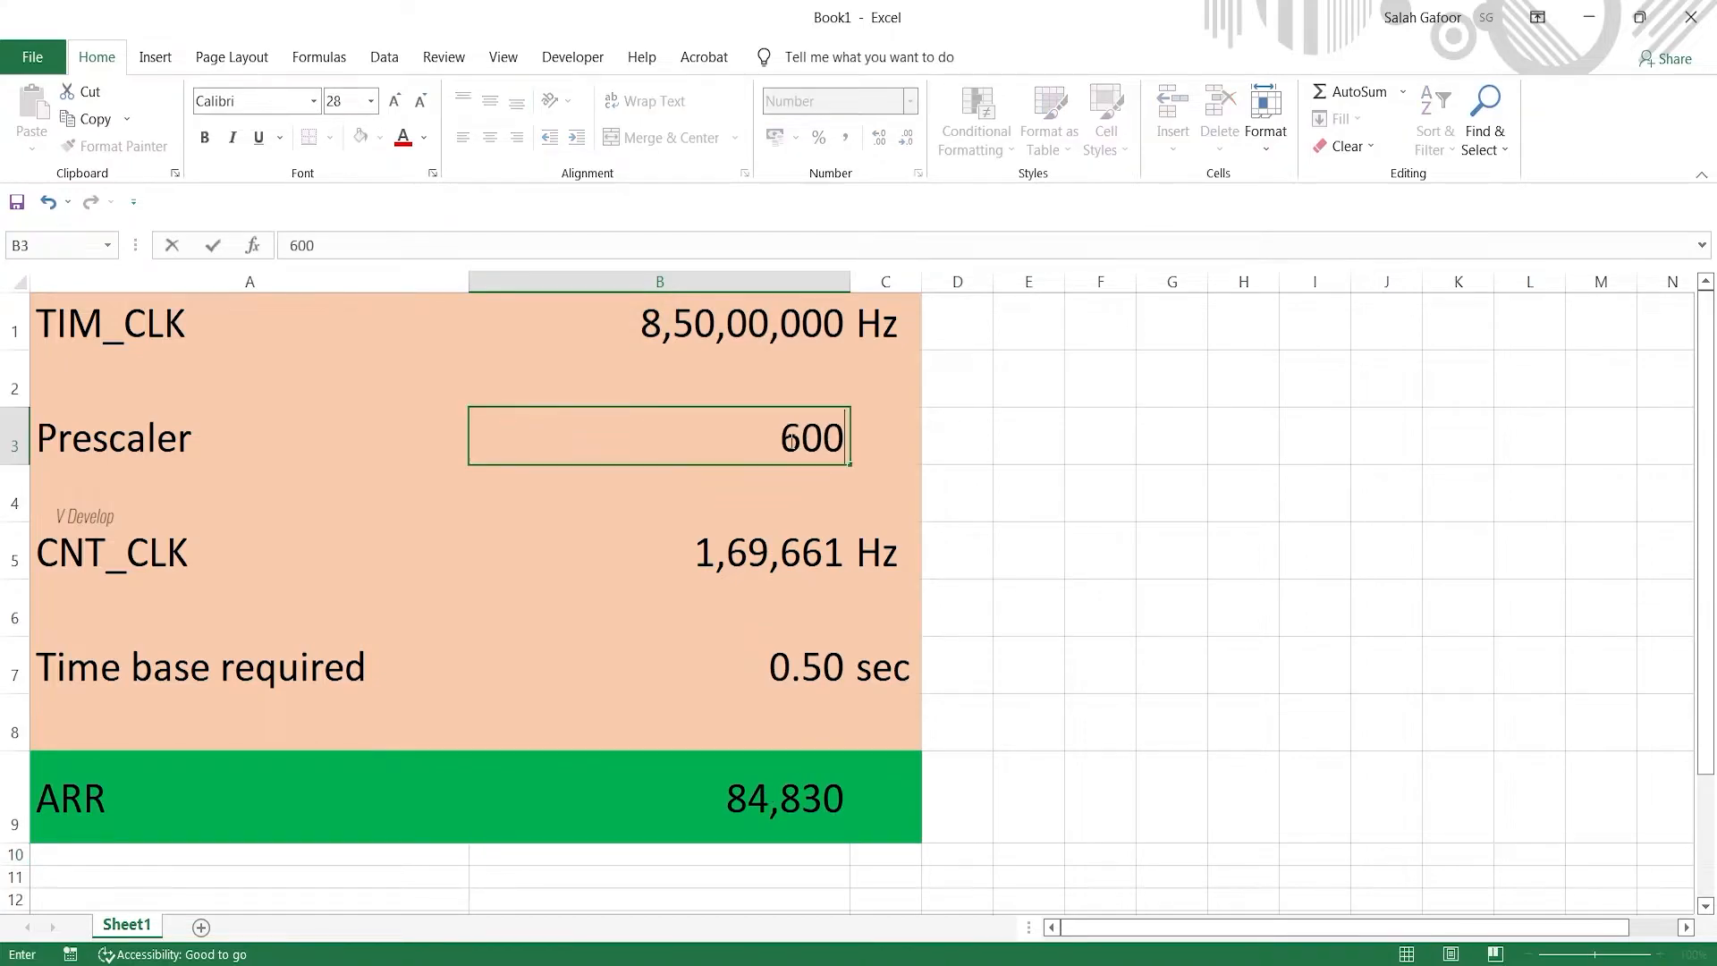
type("7")
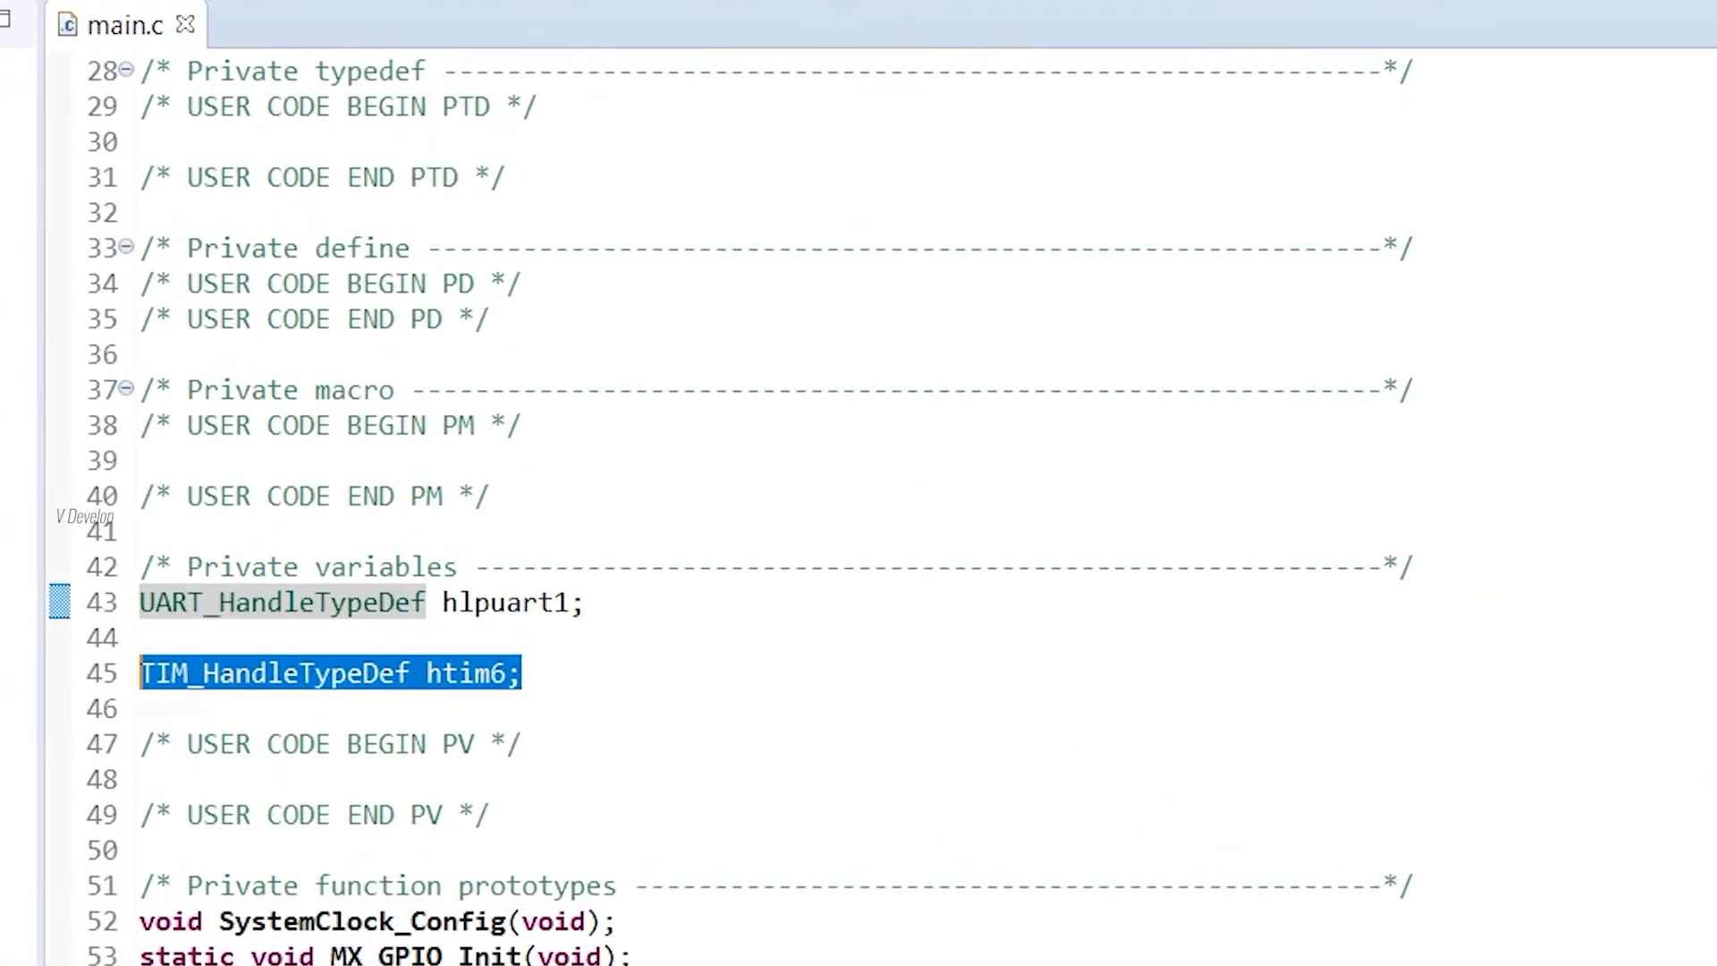
Step: Examine the TIM_HandleTypeDef struct body in stm32g4xx_hal_tim.h
left_click(880, 708)
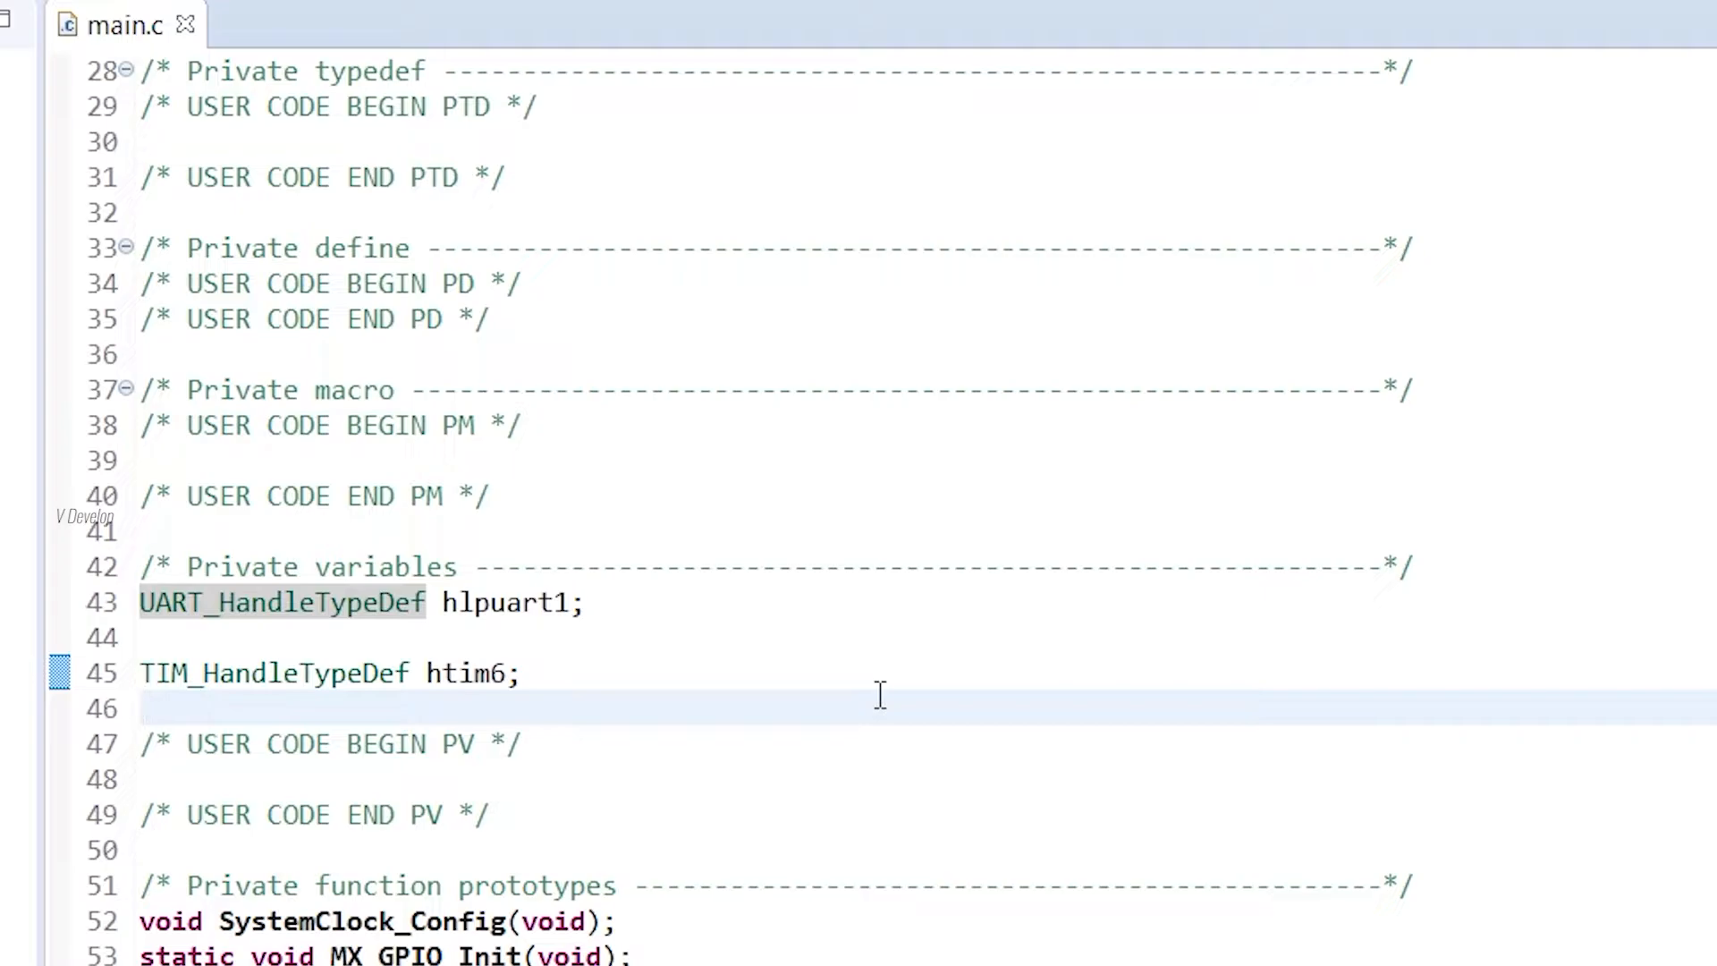
scroll("up", 3)
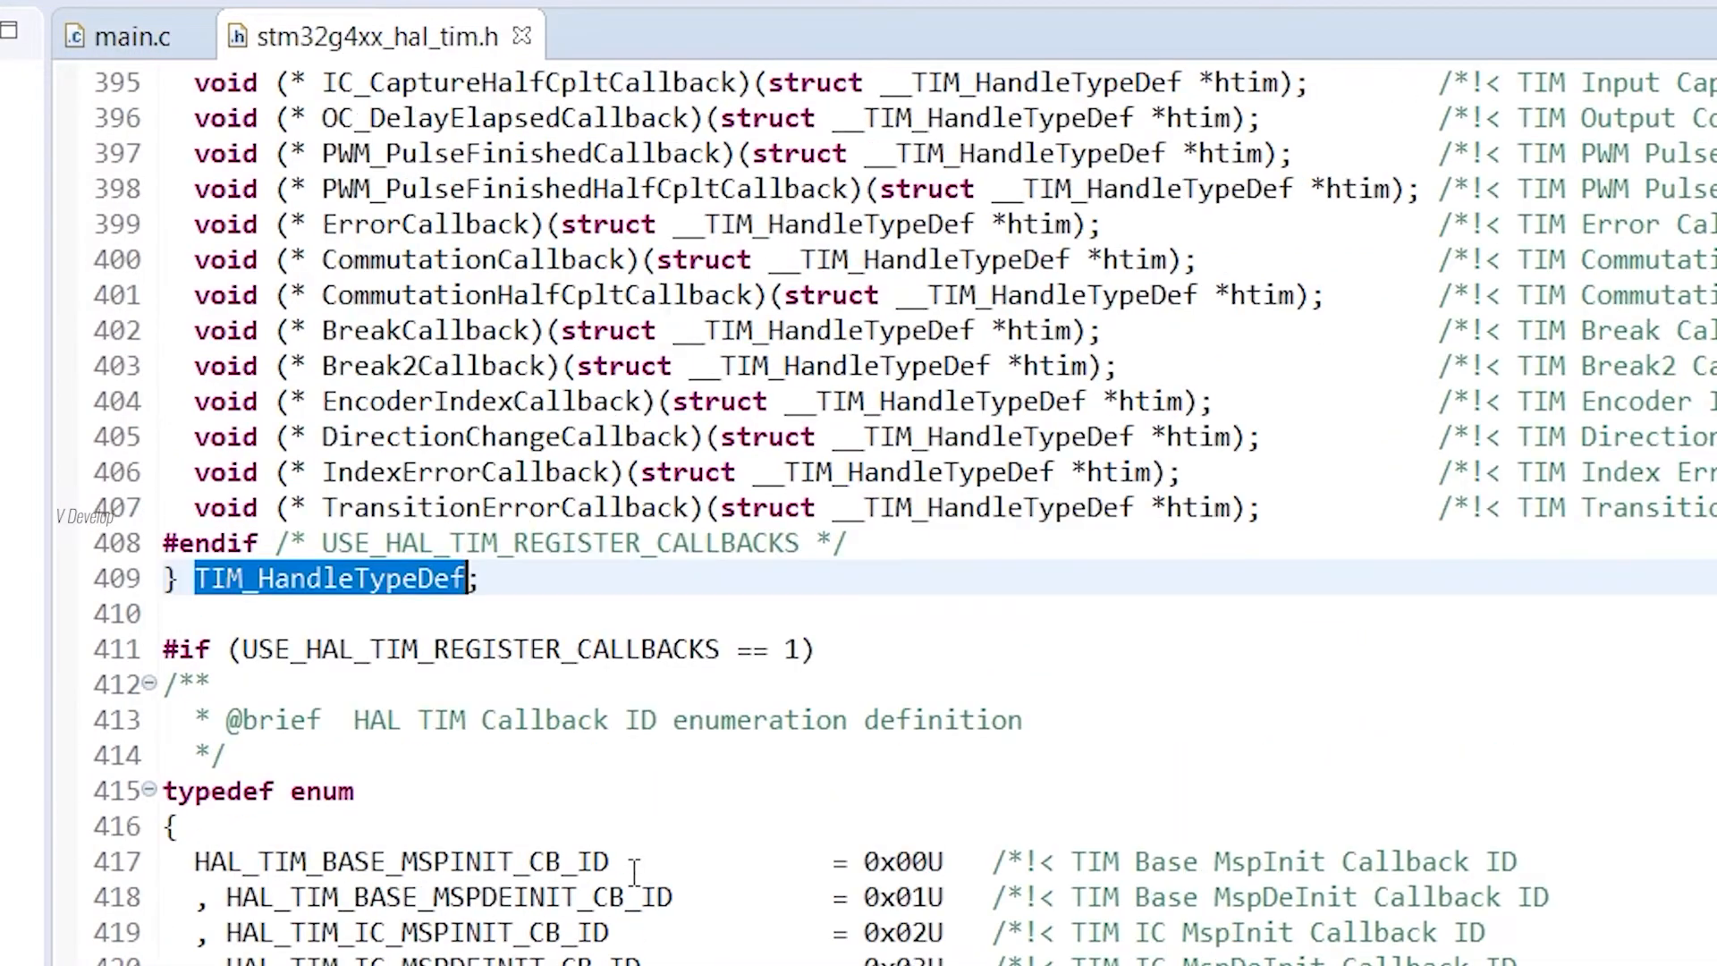
scroll("up", 3)
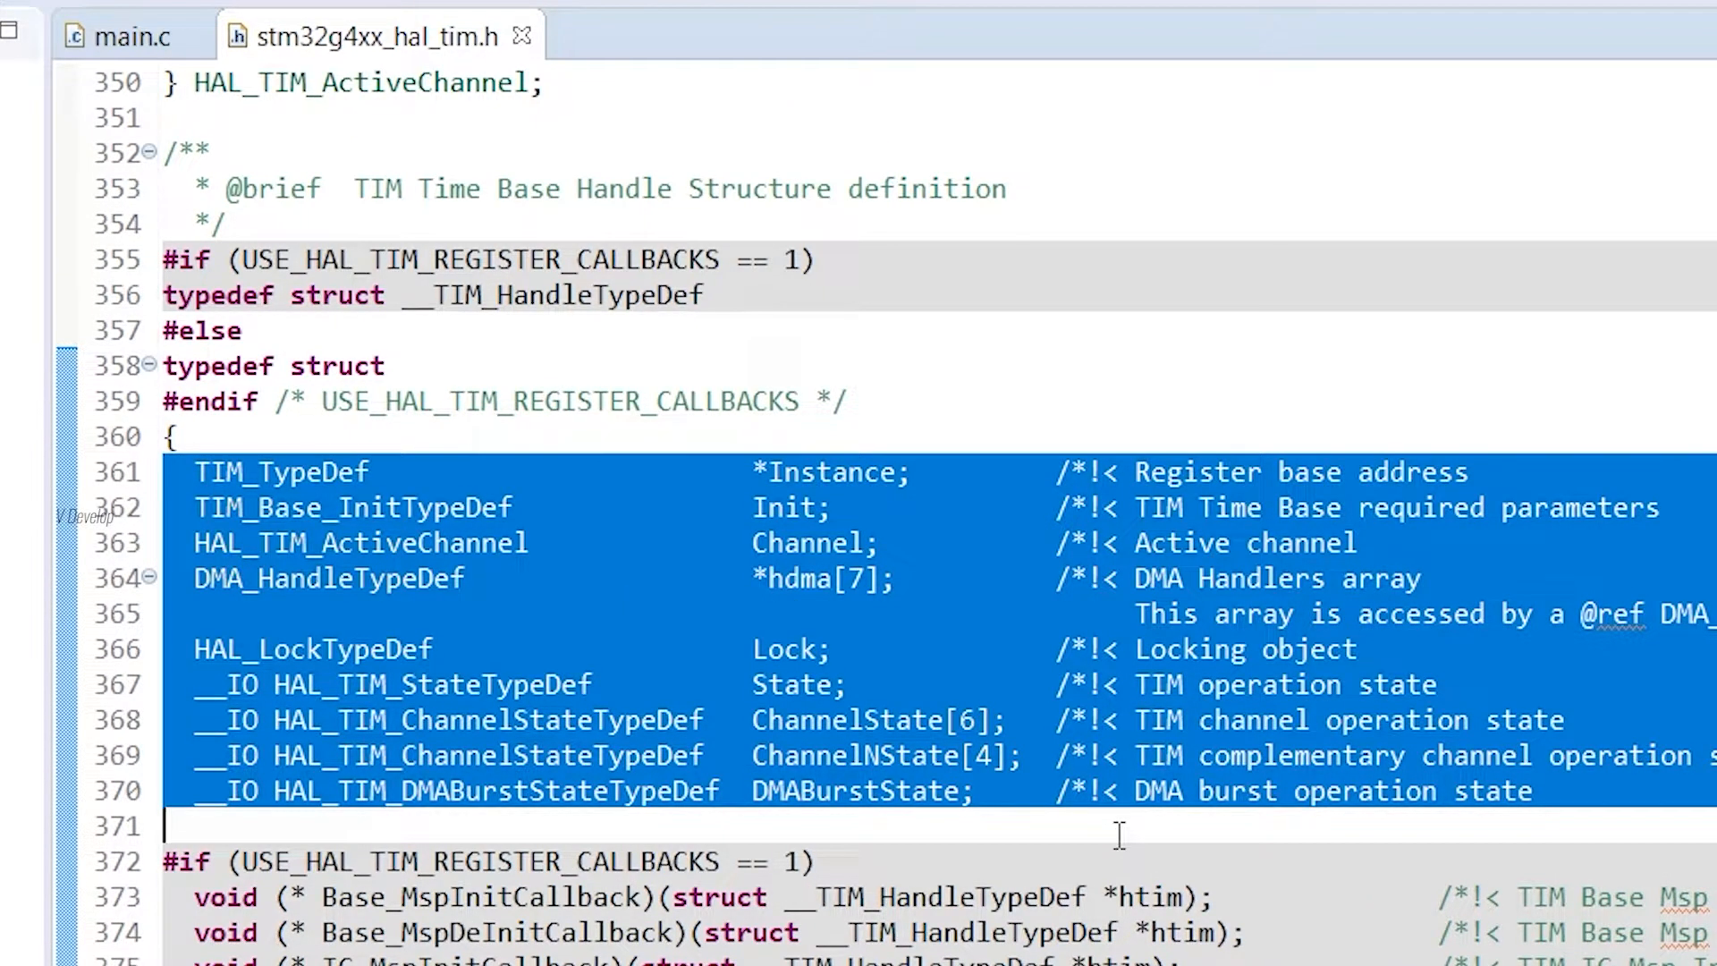
left_click(1116, 827)
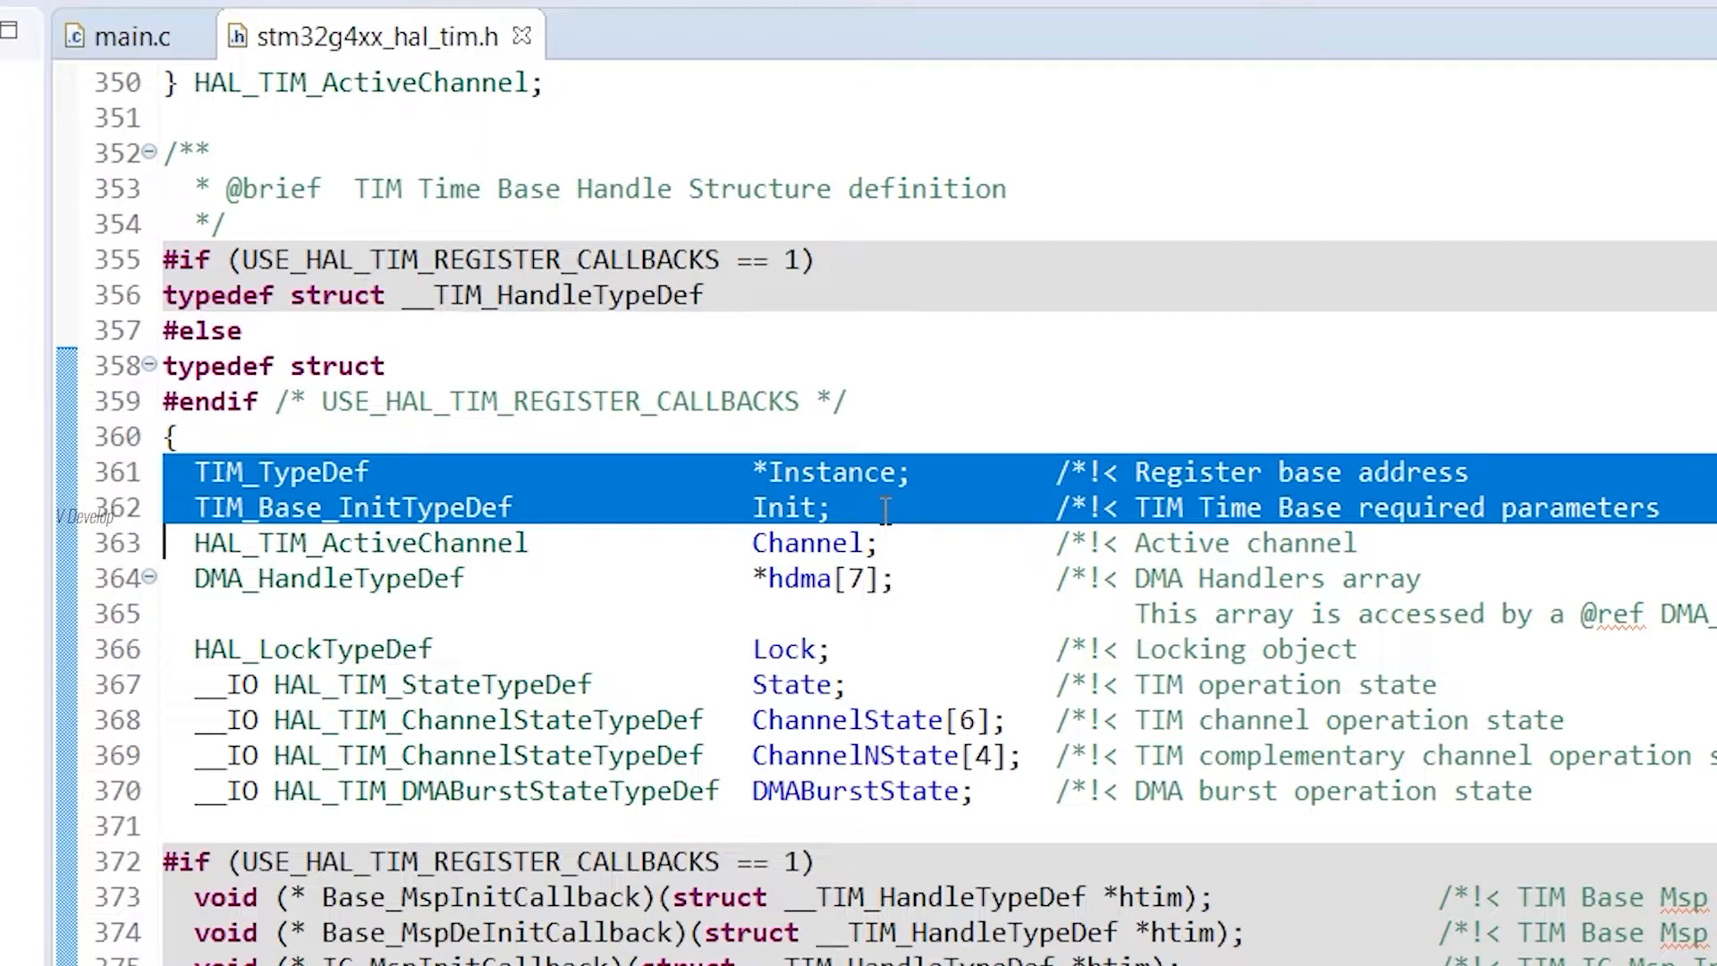
Step: Look at the Init member of the handle, then bring up the RM0440 reference manual in Chrome
left_click(885, 508)
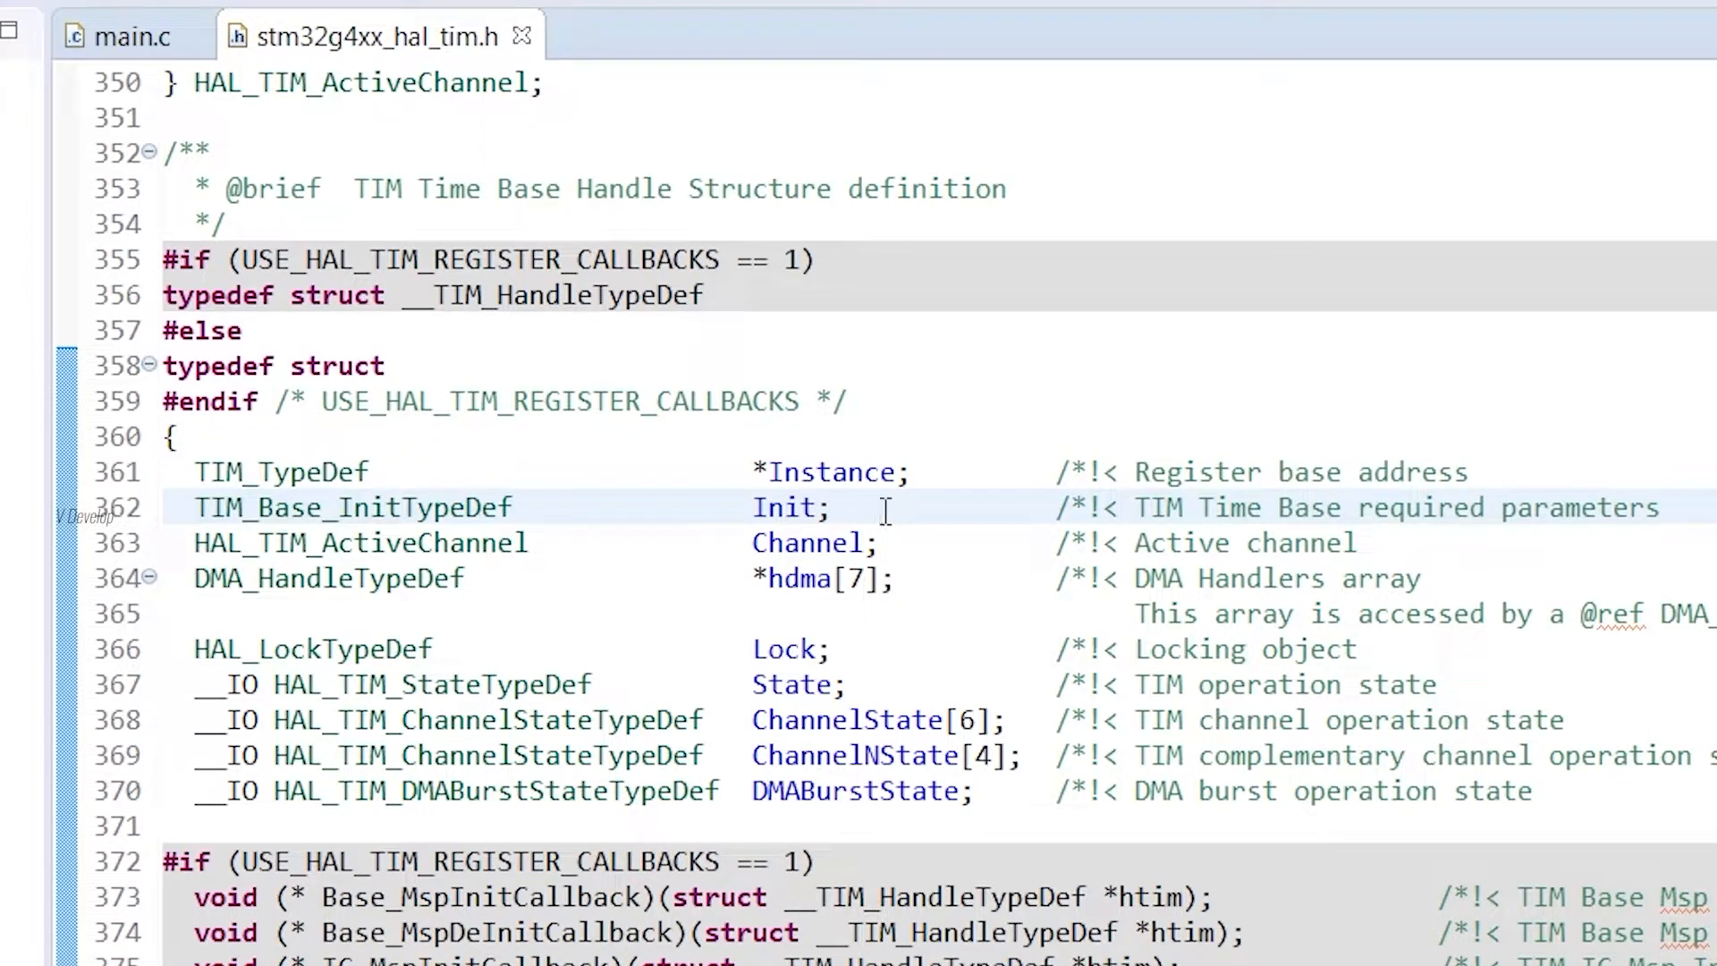
mouse_move(914, 520)
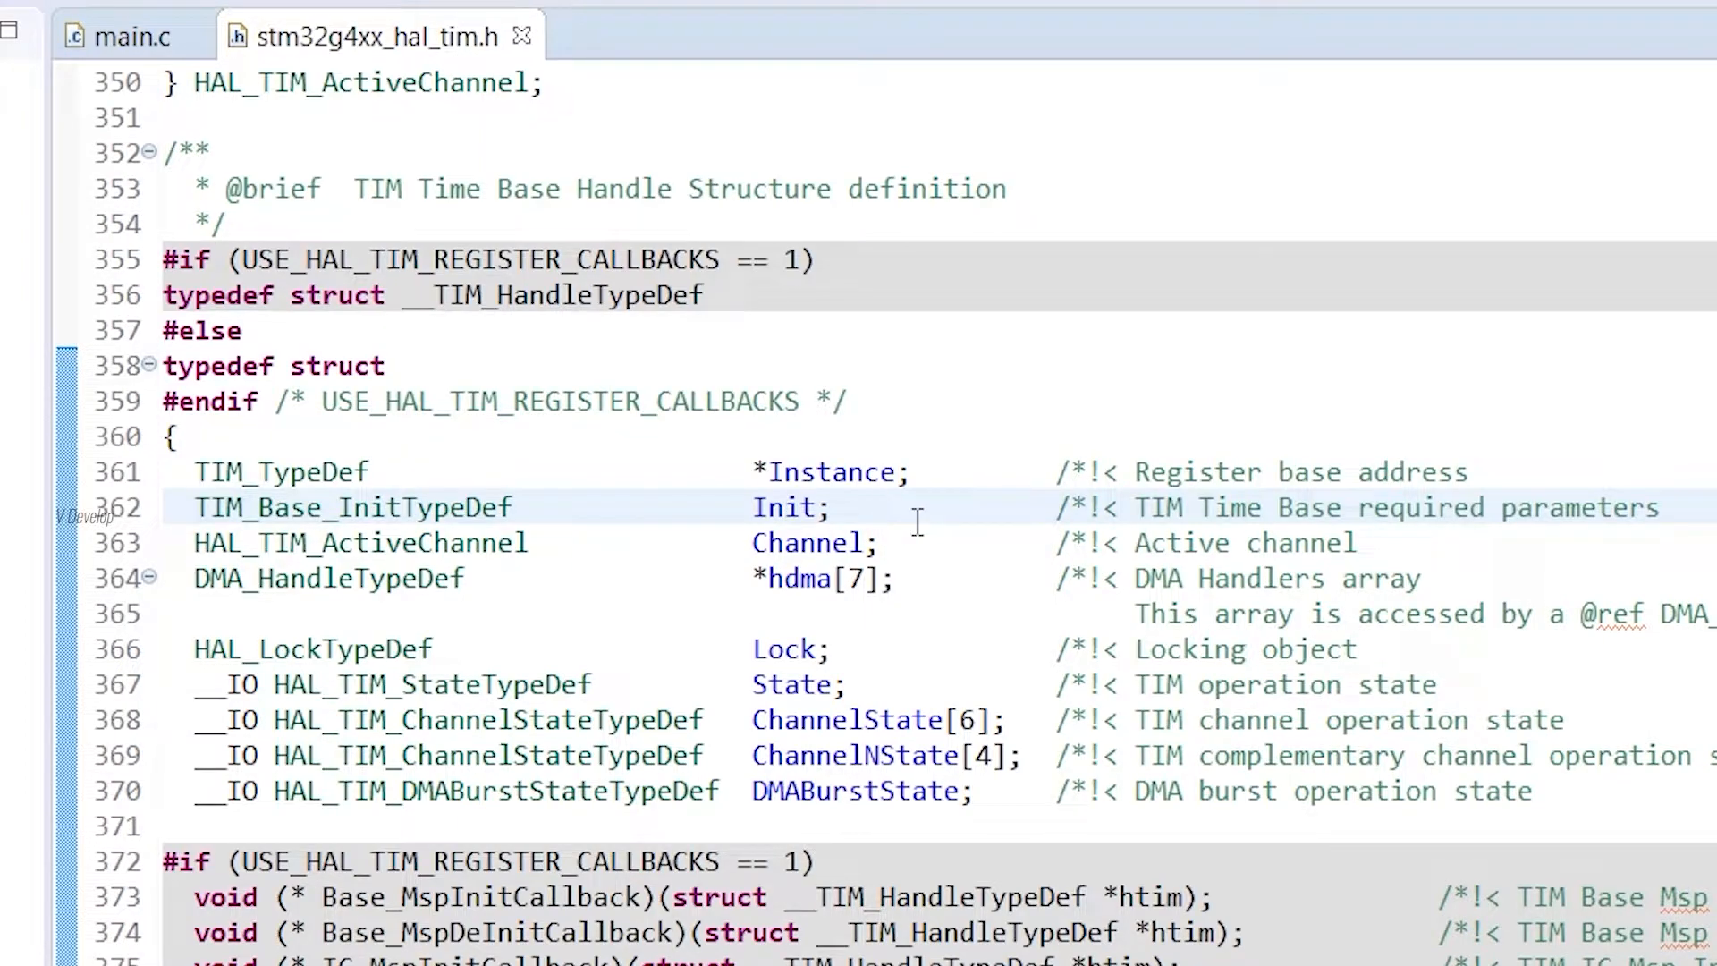
mouse_move(753, 453)
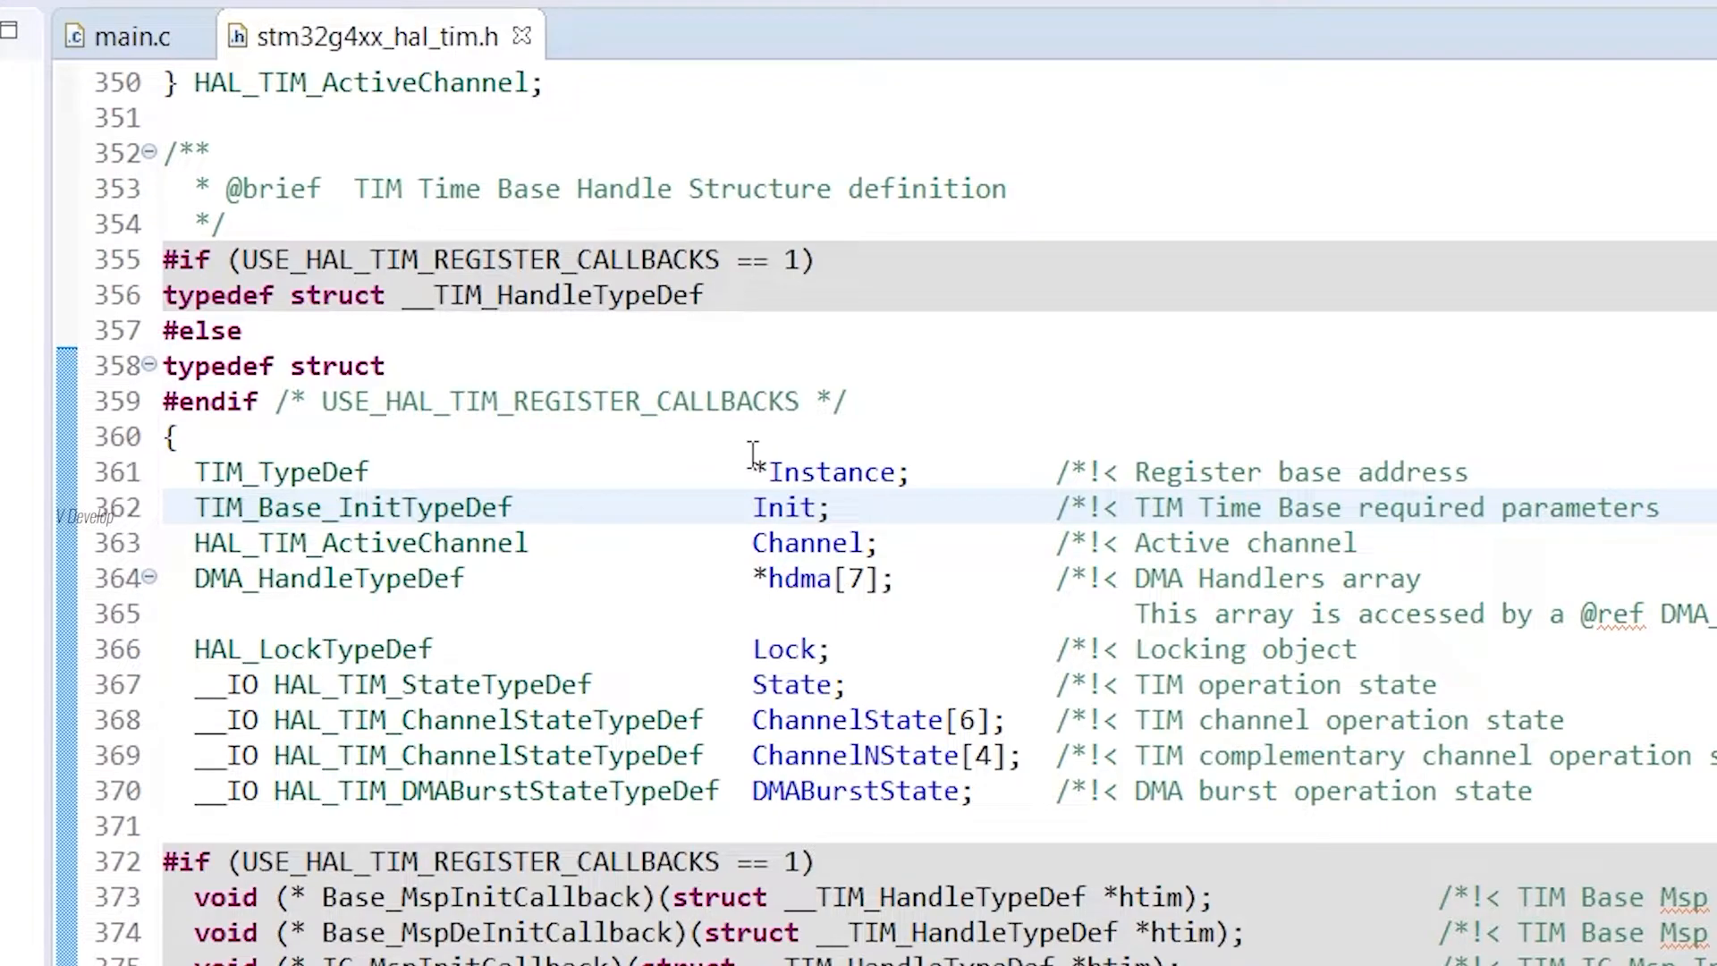
left_click(882, 506)
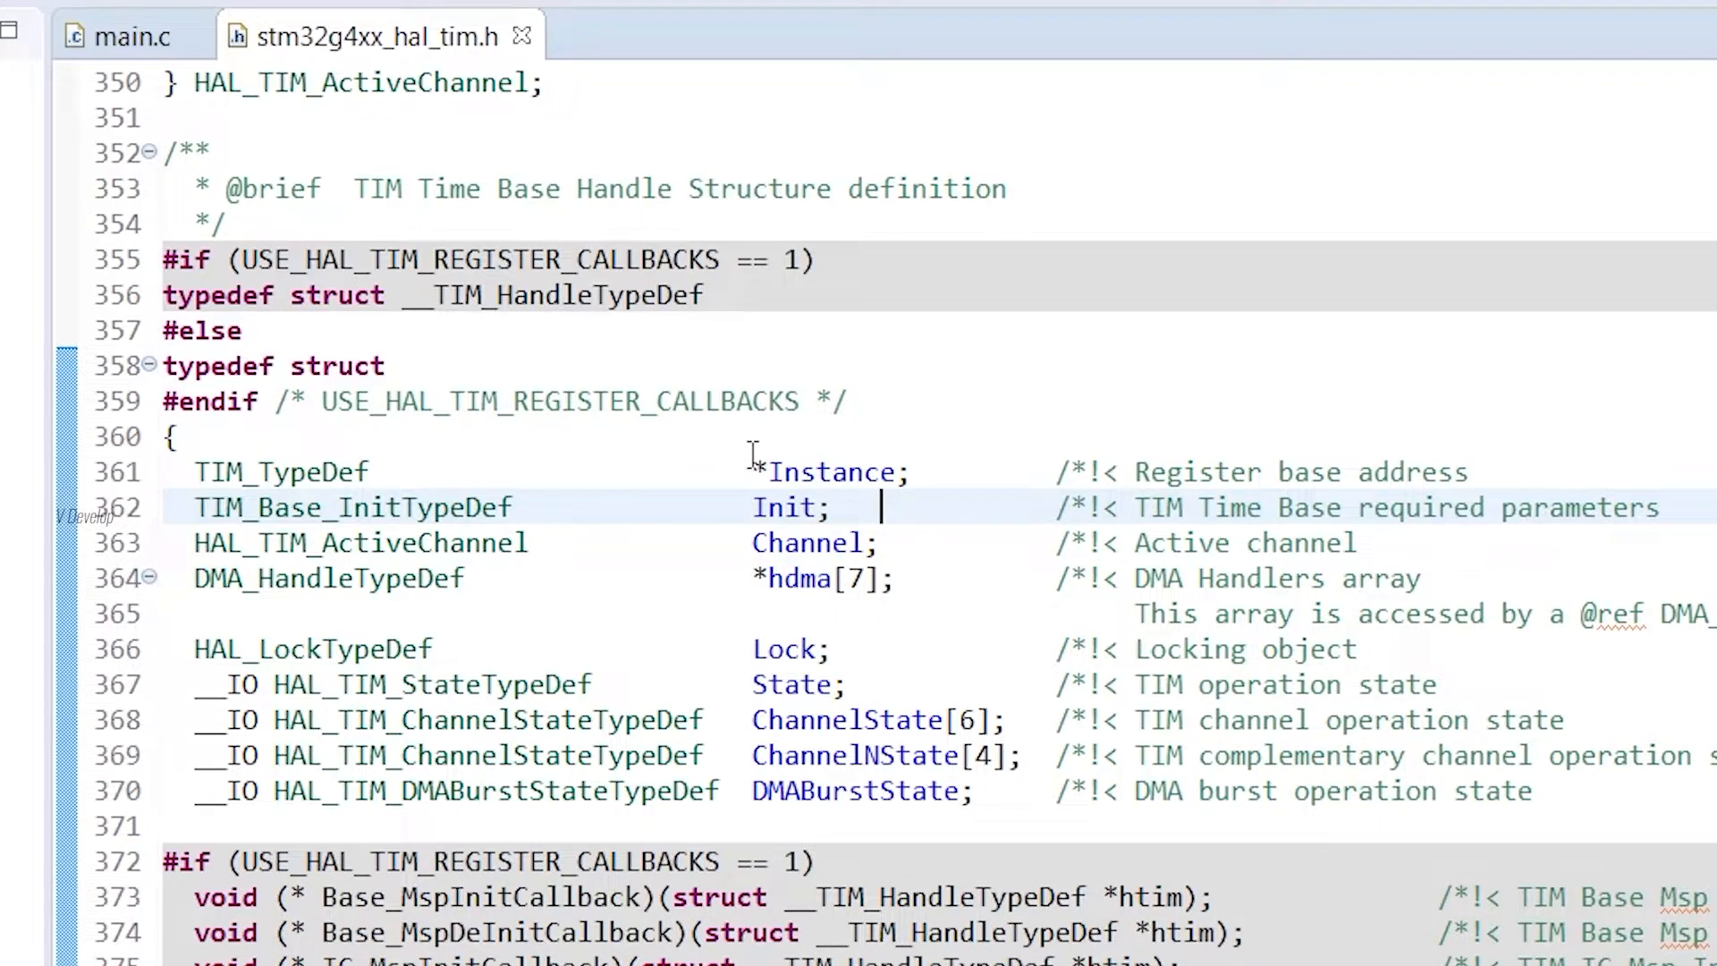
mouse_move(821, 454)
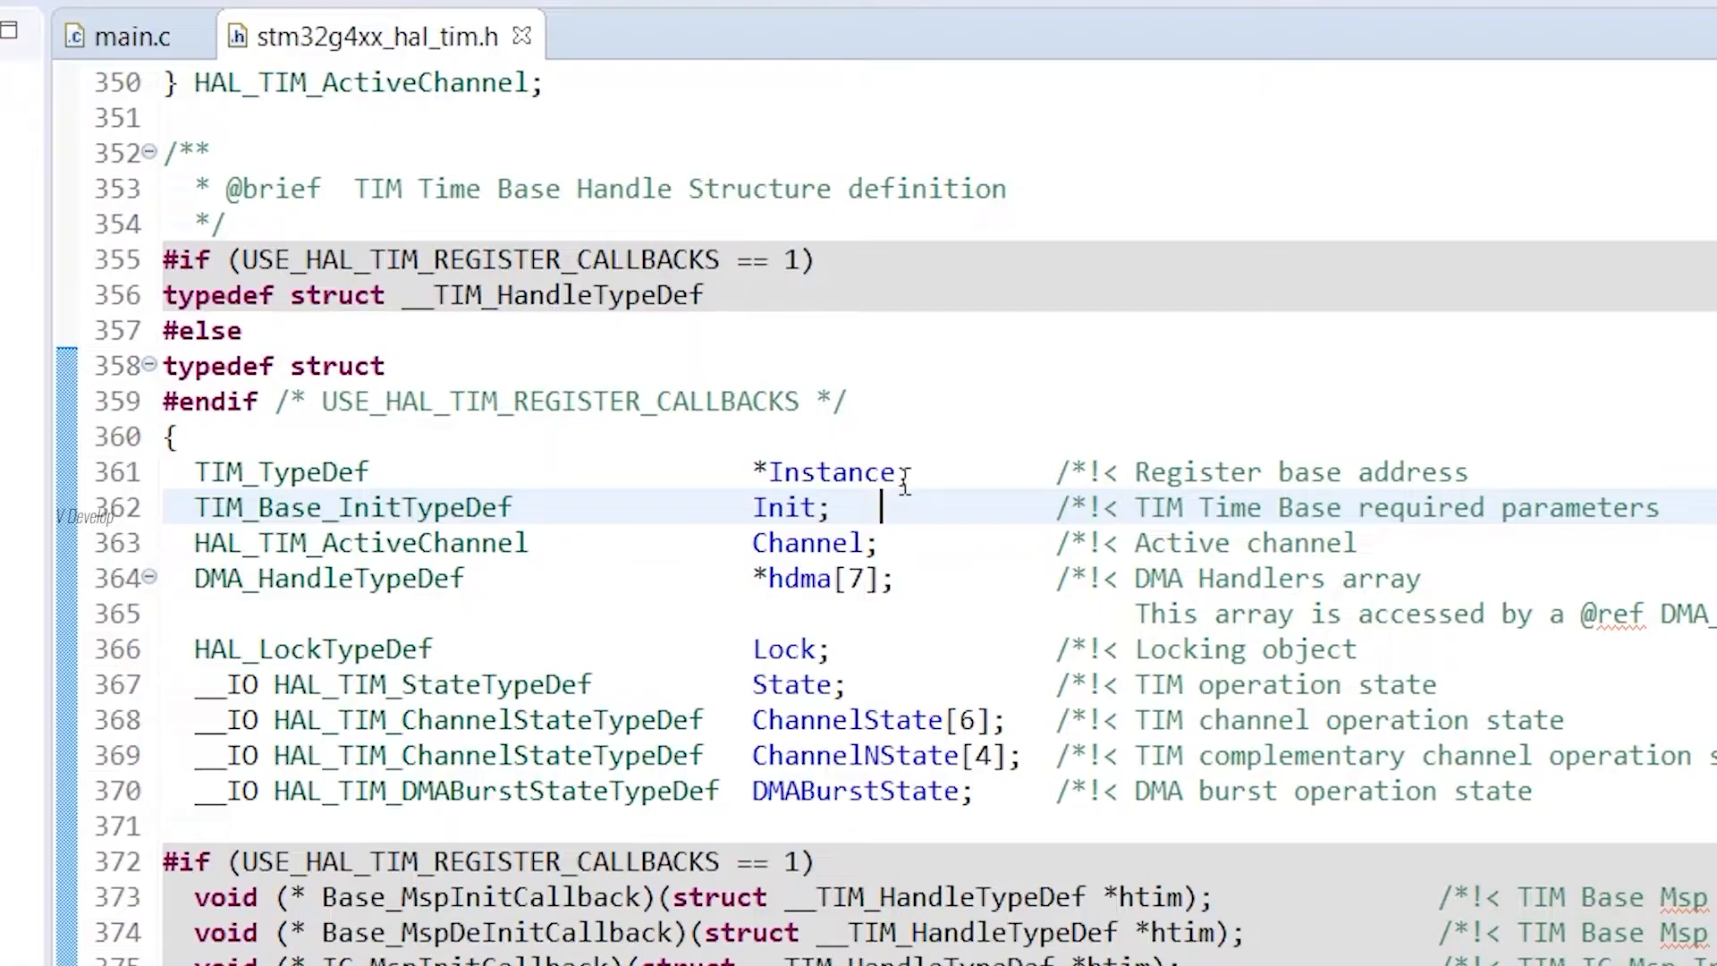
double_click(831, 472)
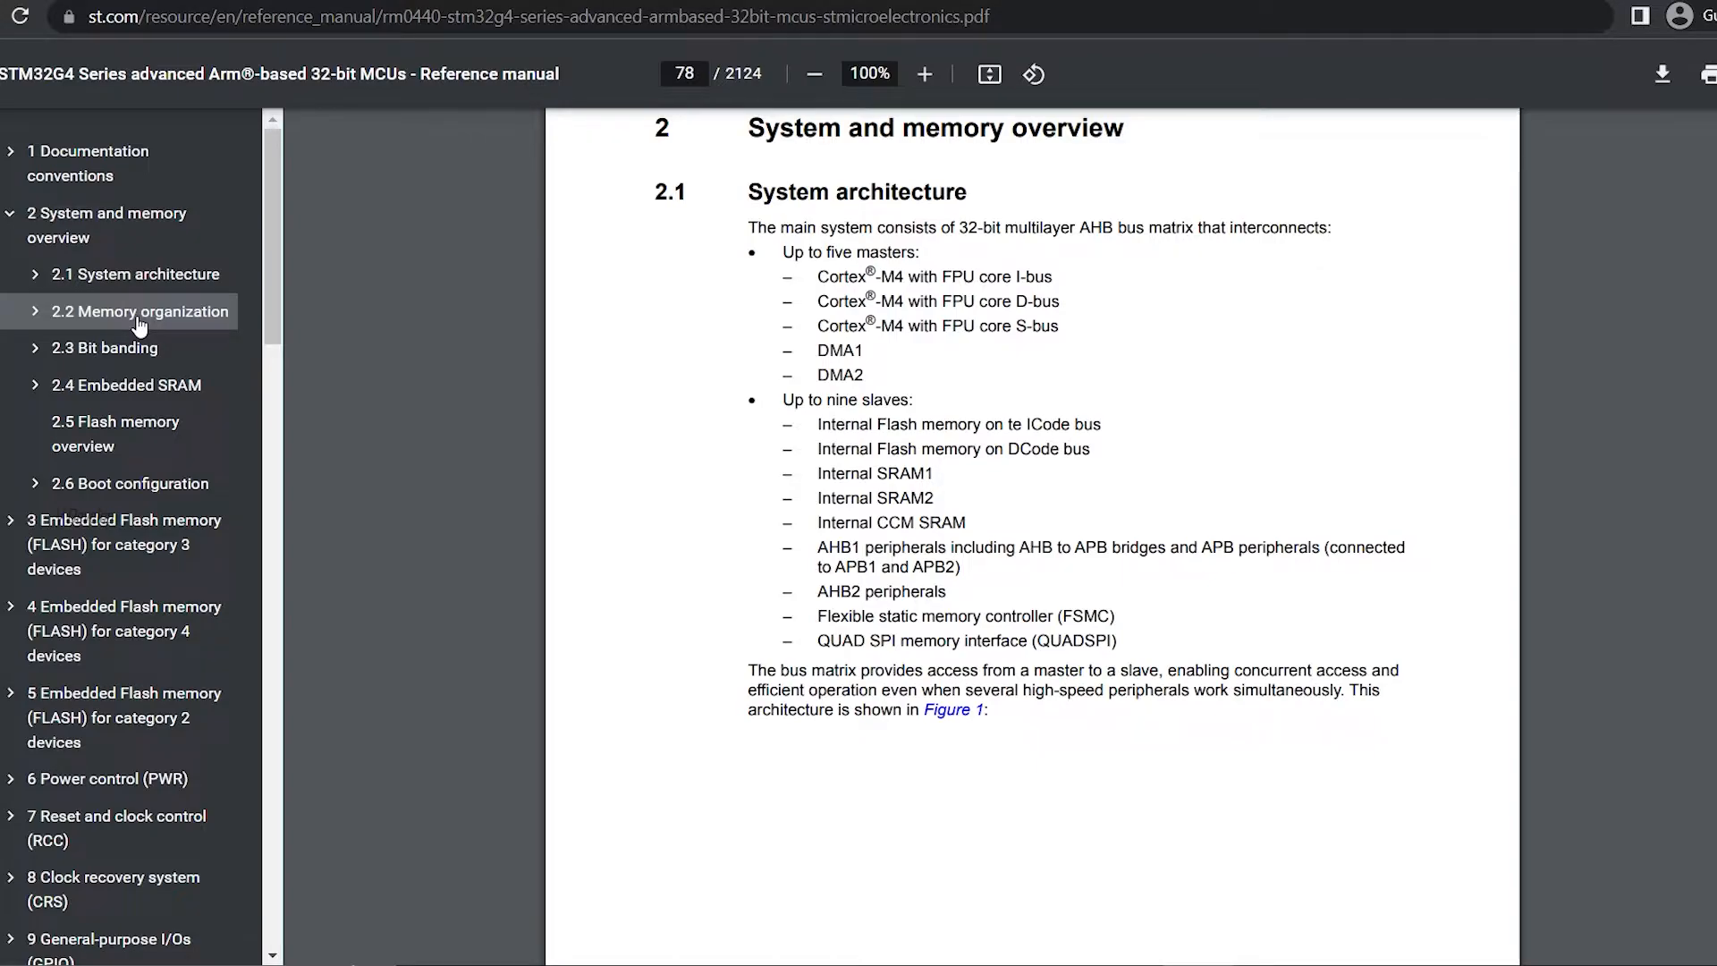
Step: Move through the memory map to the APB1 timers and highlight TIM6's boundary address range
scroll("down", 3)
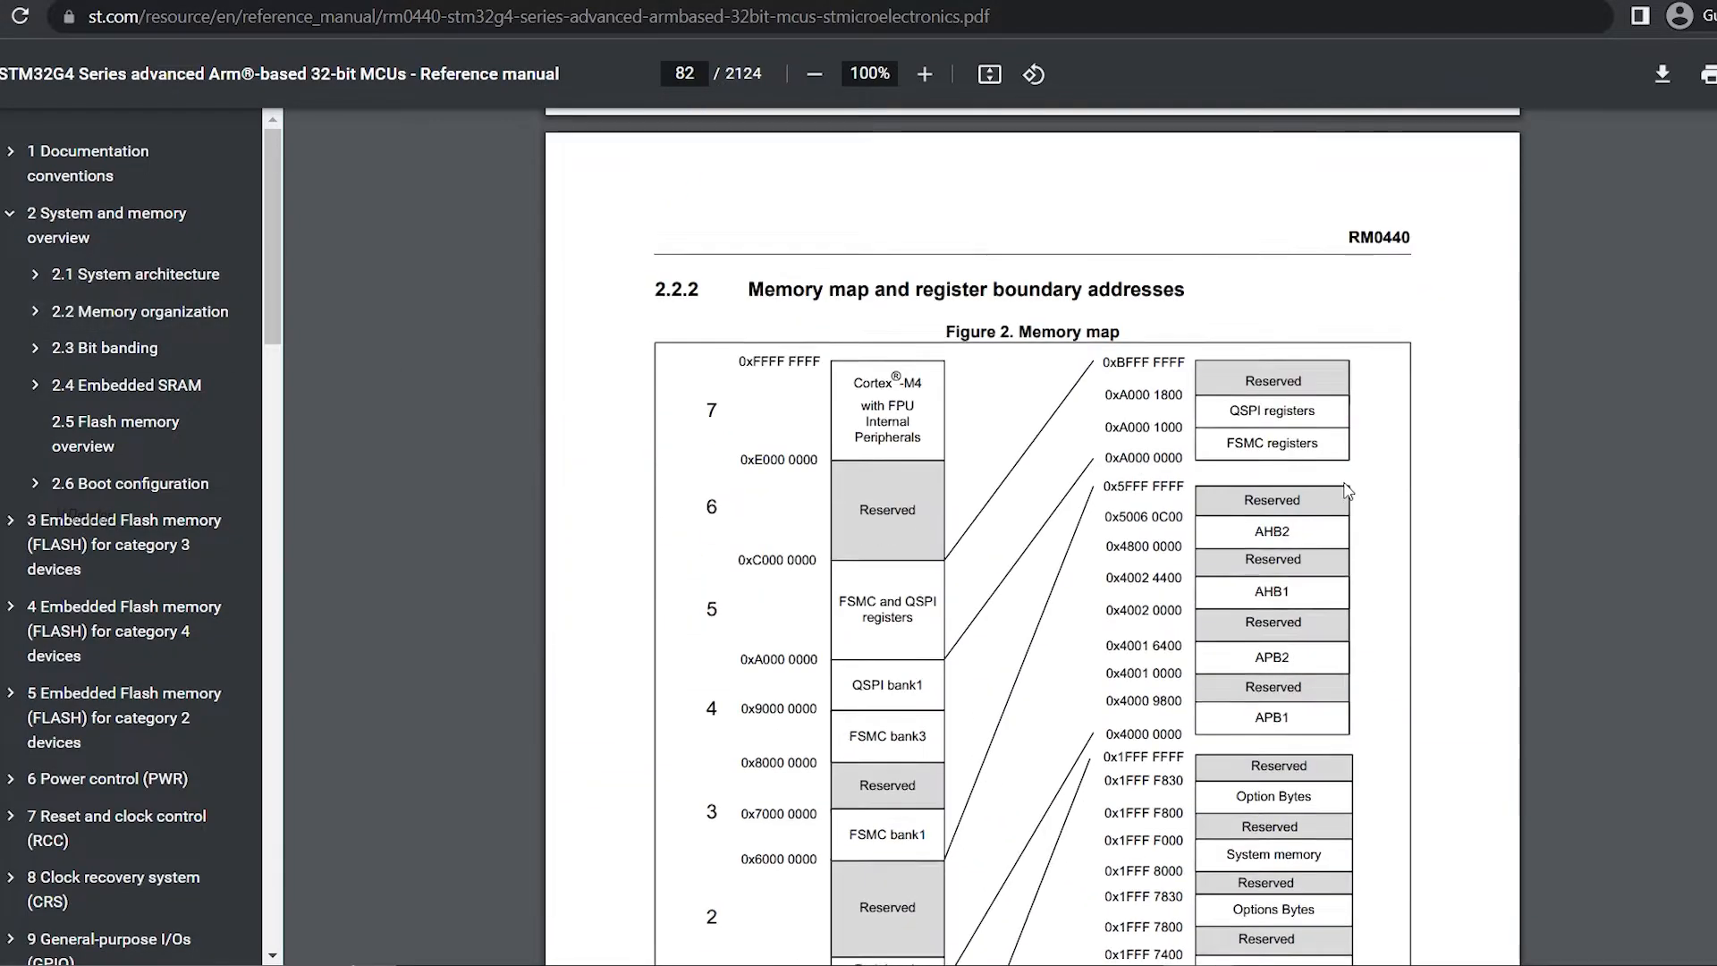
scroll("down", 3)
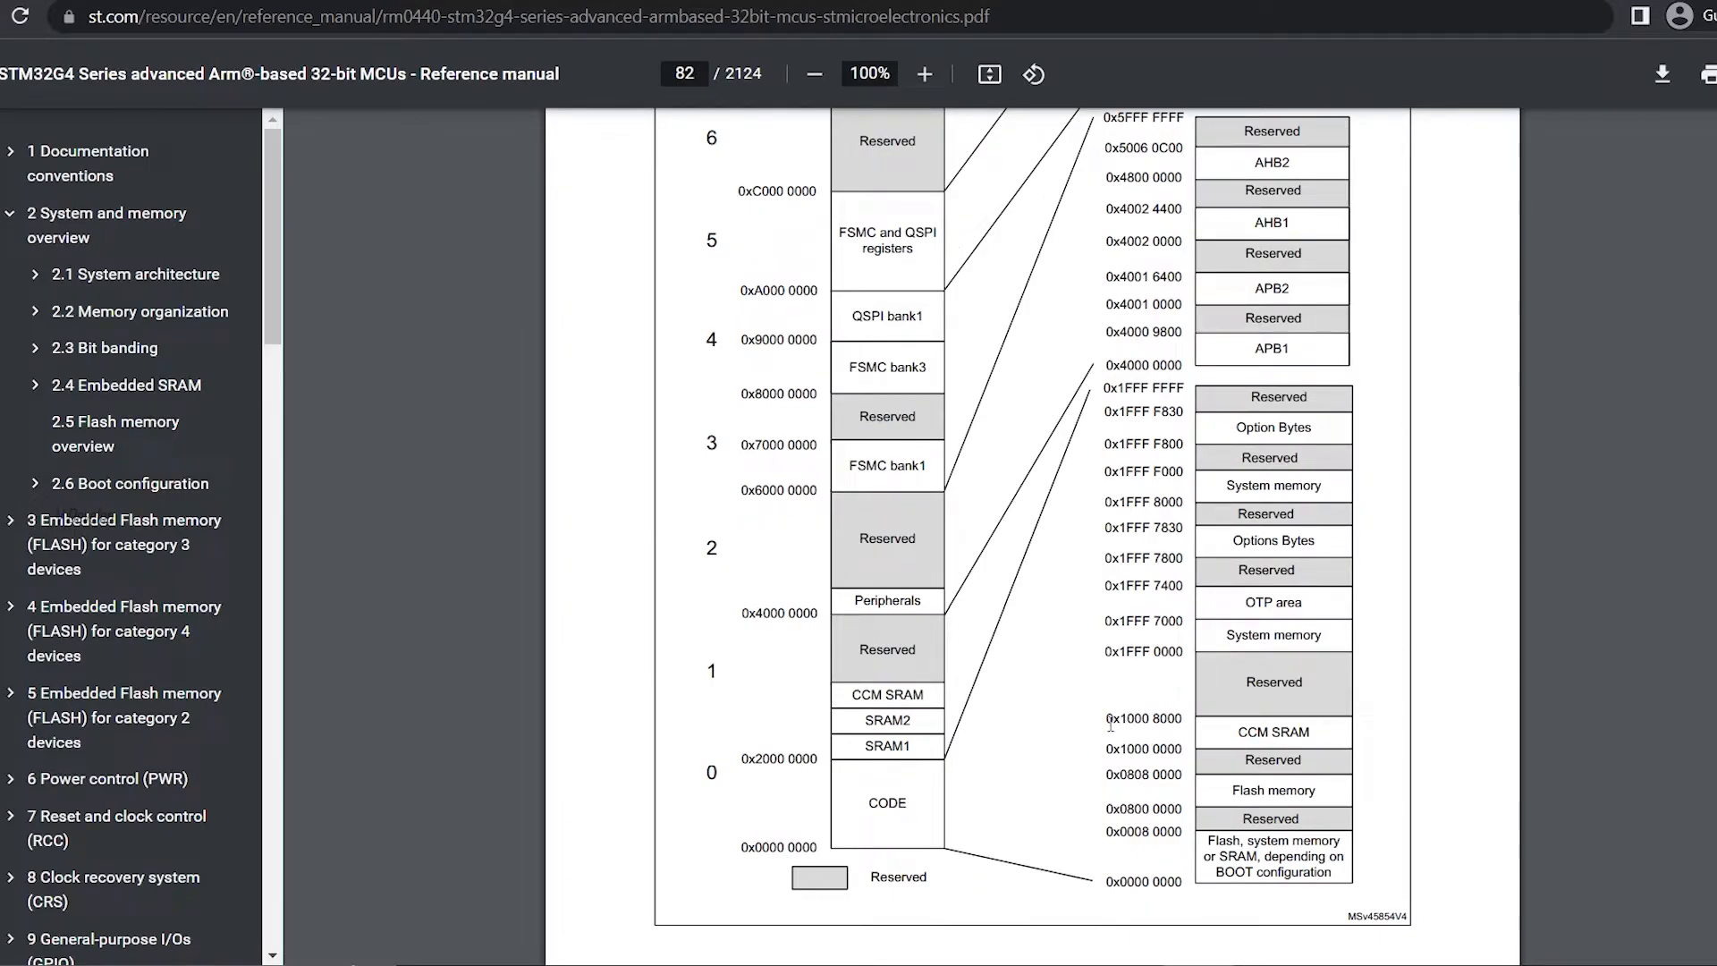
scroll("up", 3)
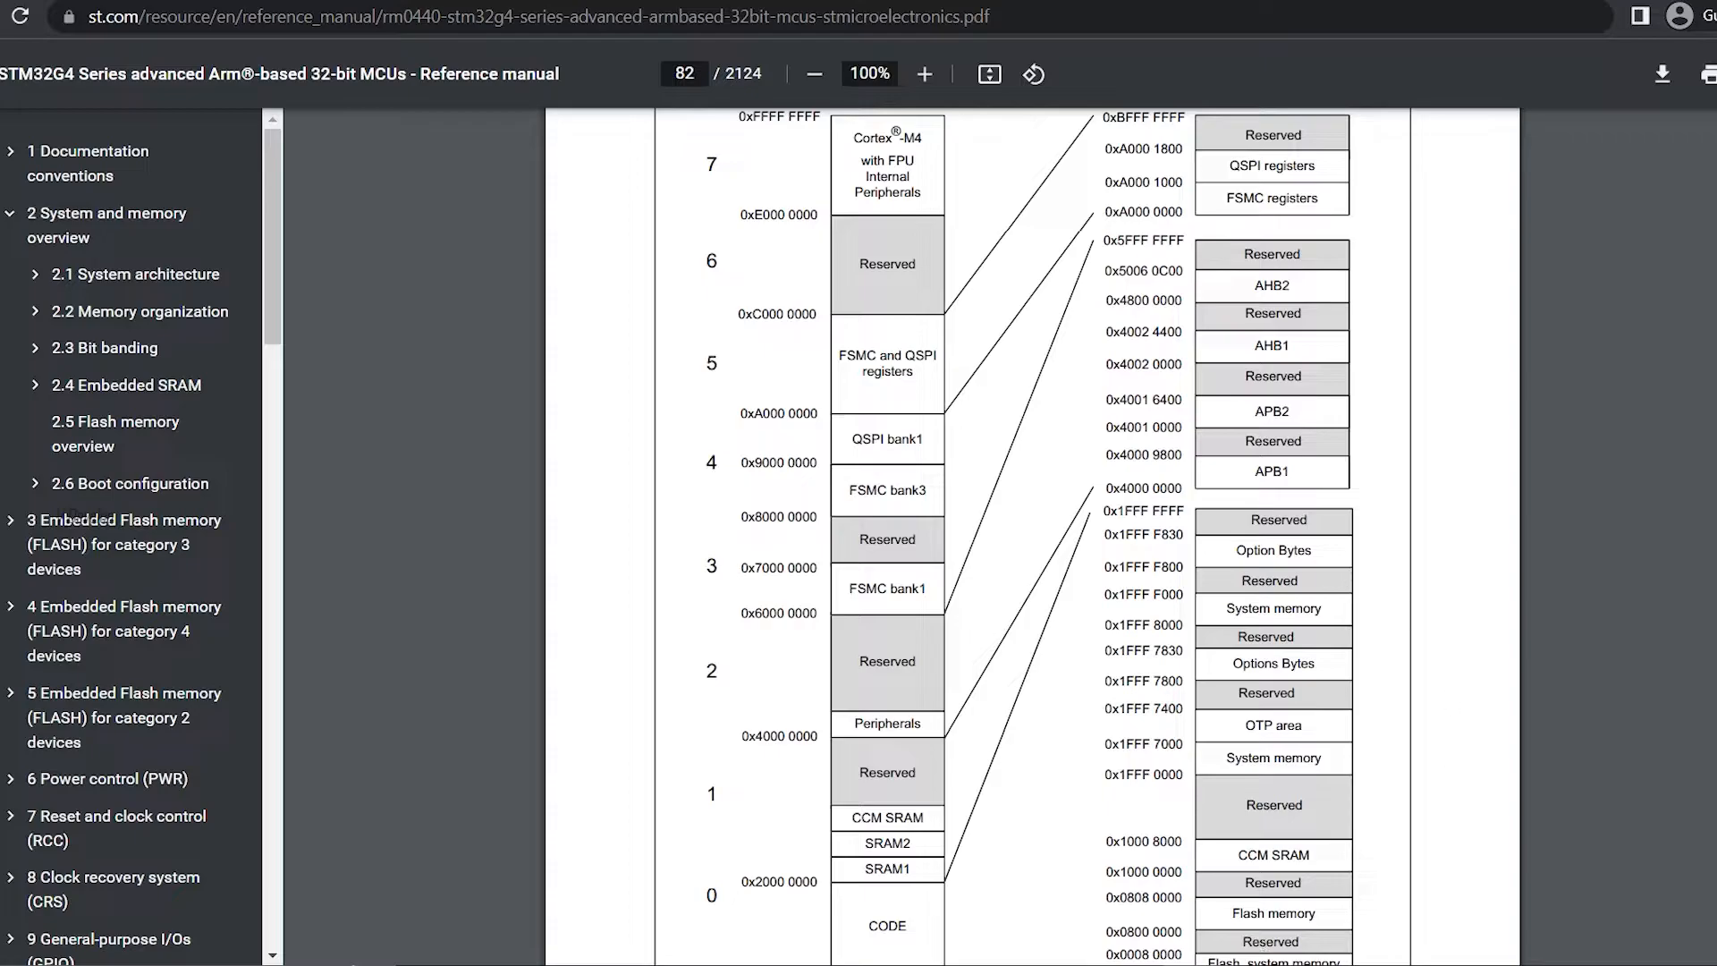
scroll("down", 3)
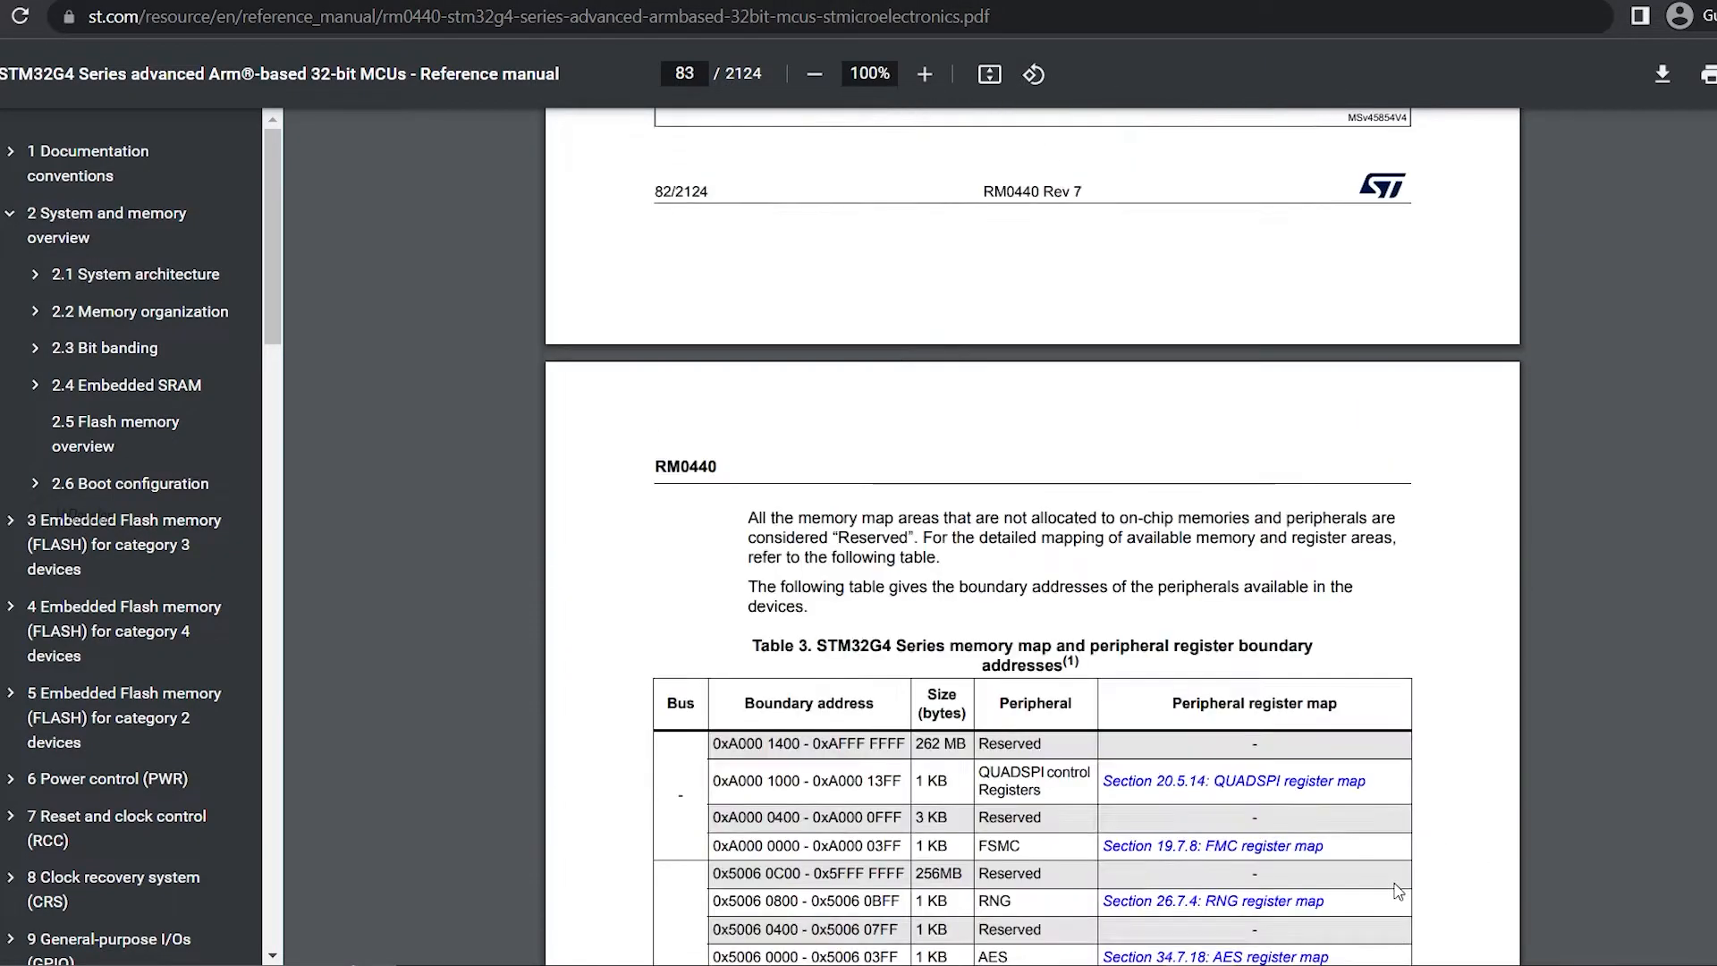
scroll("down", 3)
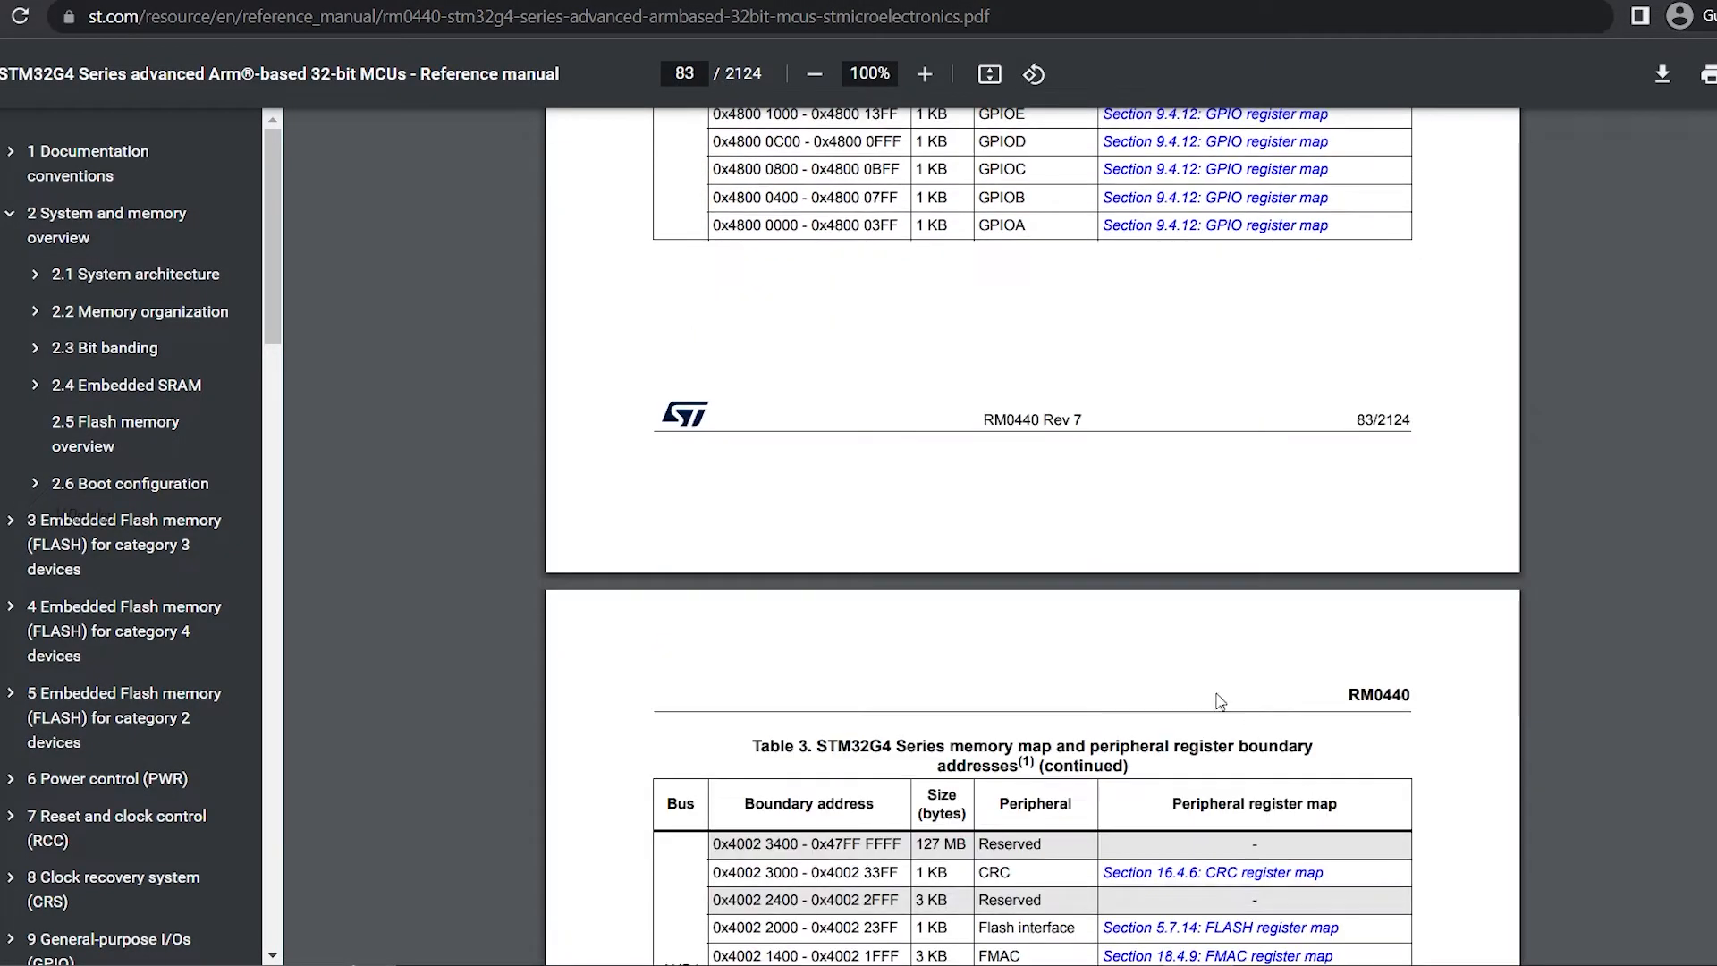
scroll("down", 3)
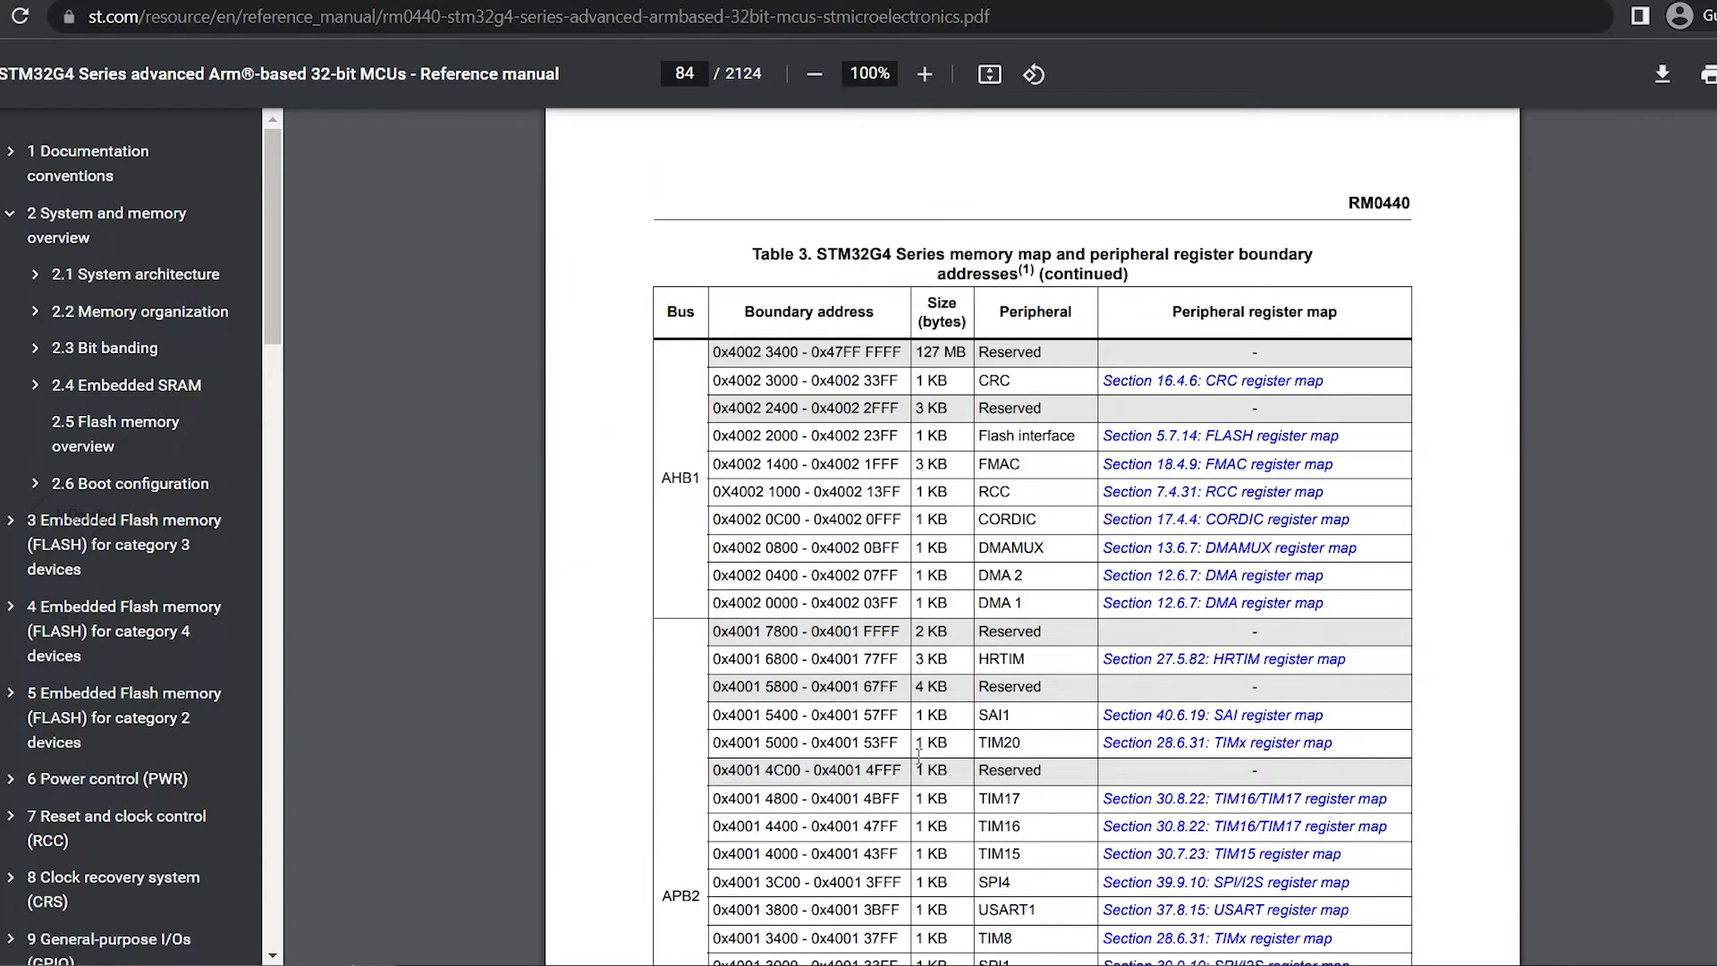
scroll("down", 3)
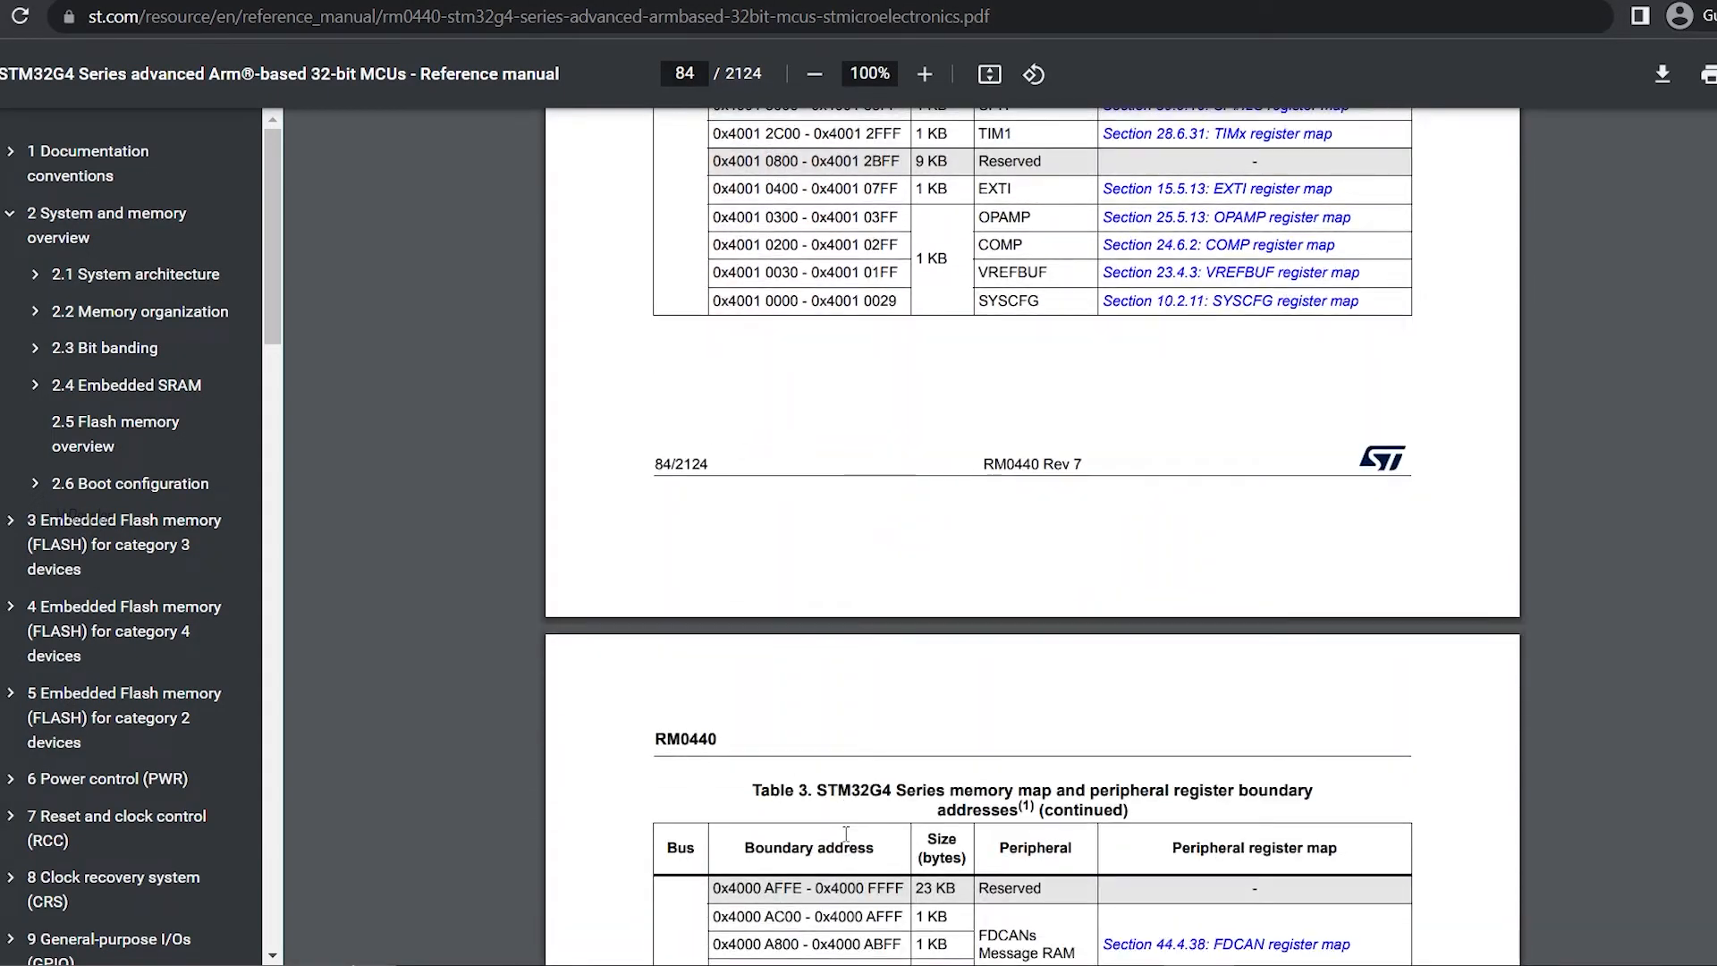
scroll("down", 3)
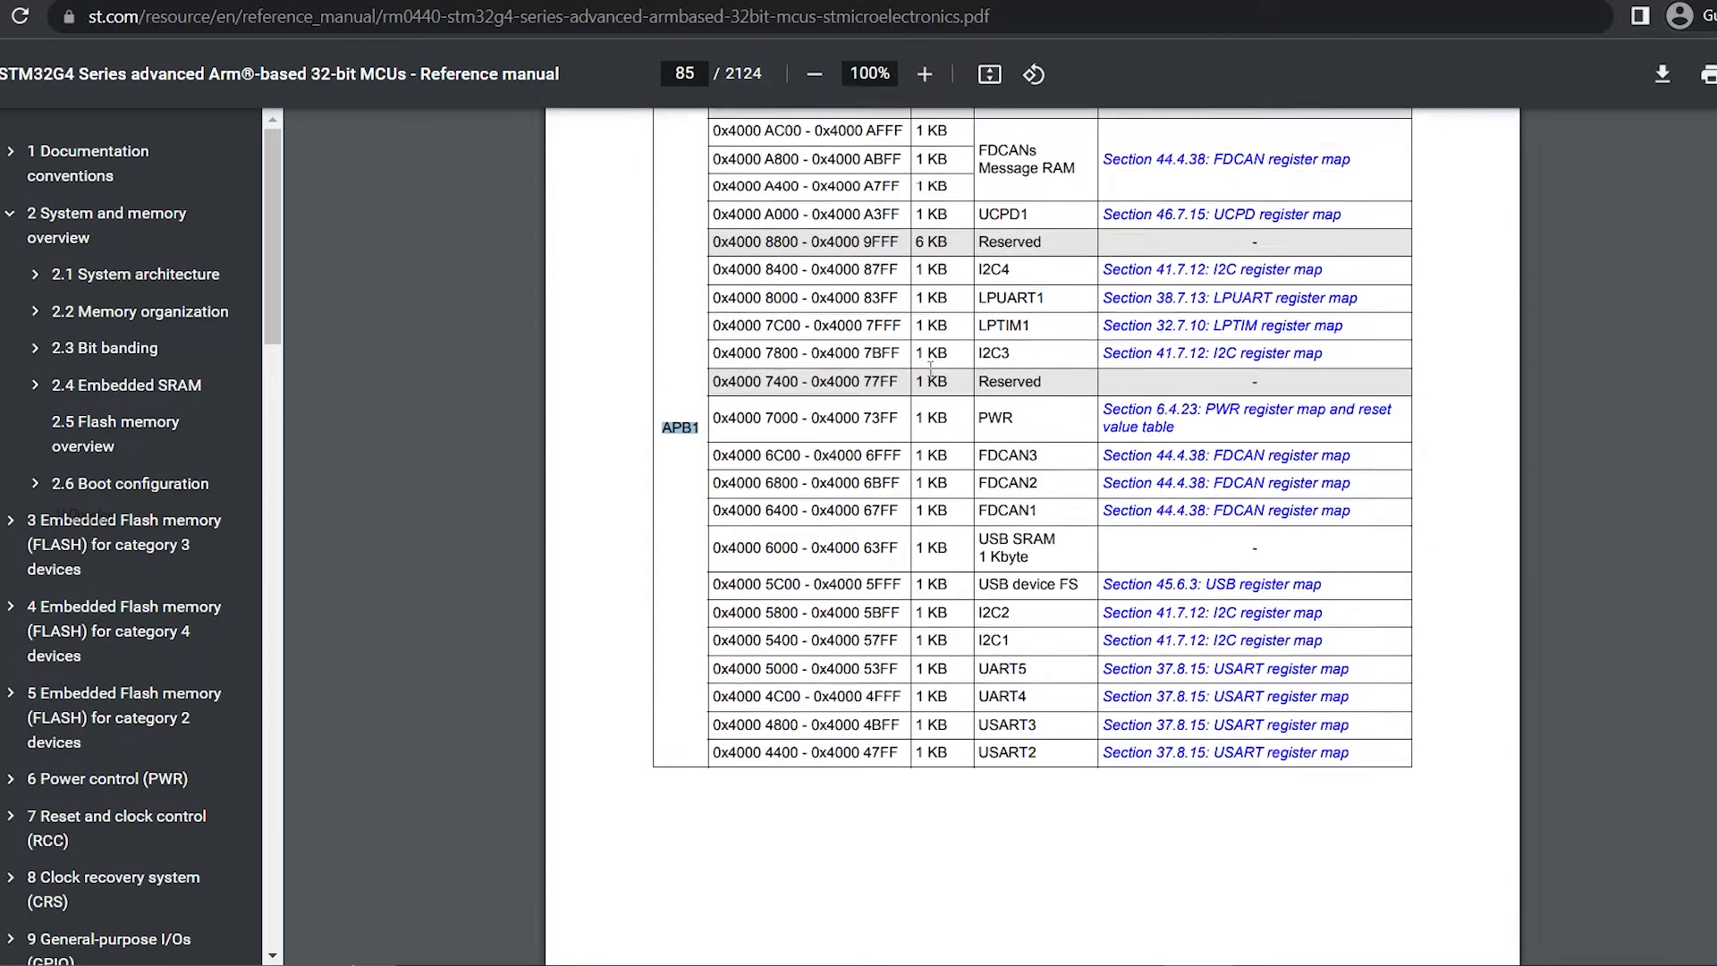
scroll("down", 3)
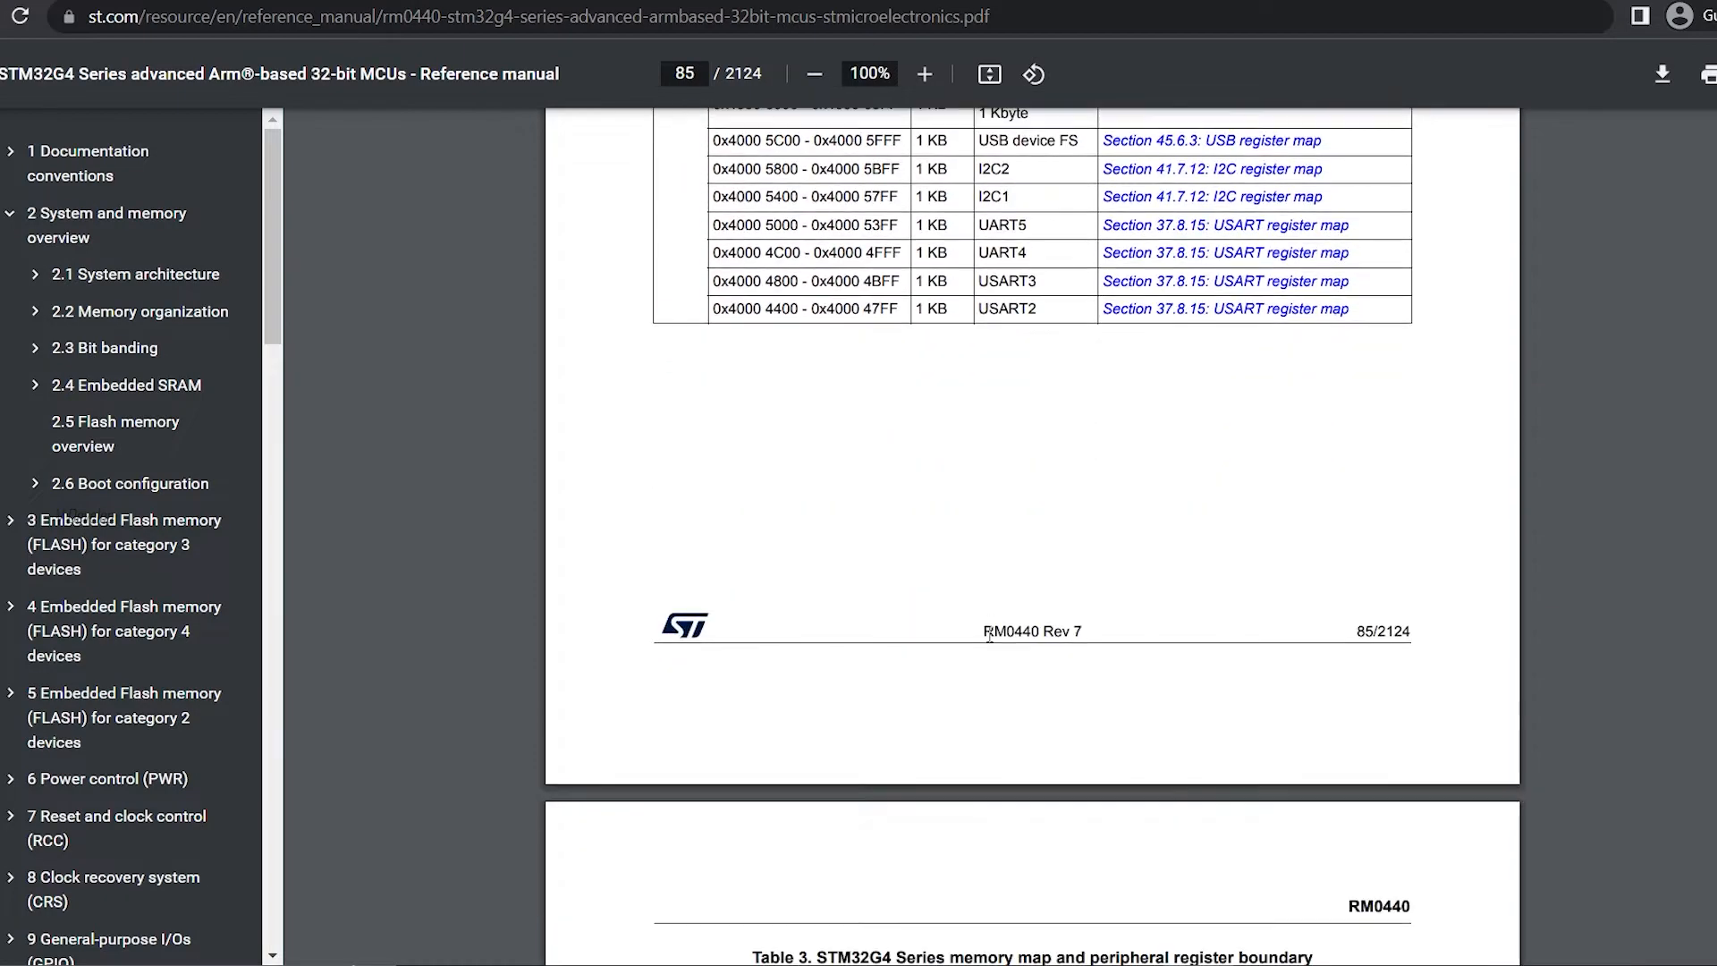
scroll("down", 3)
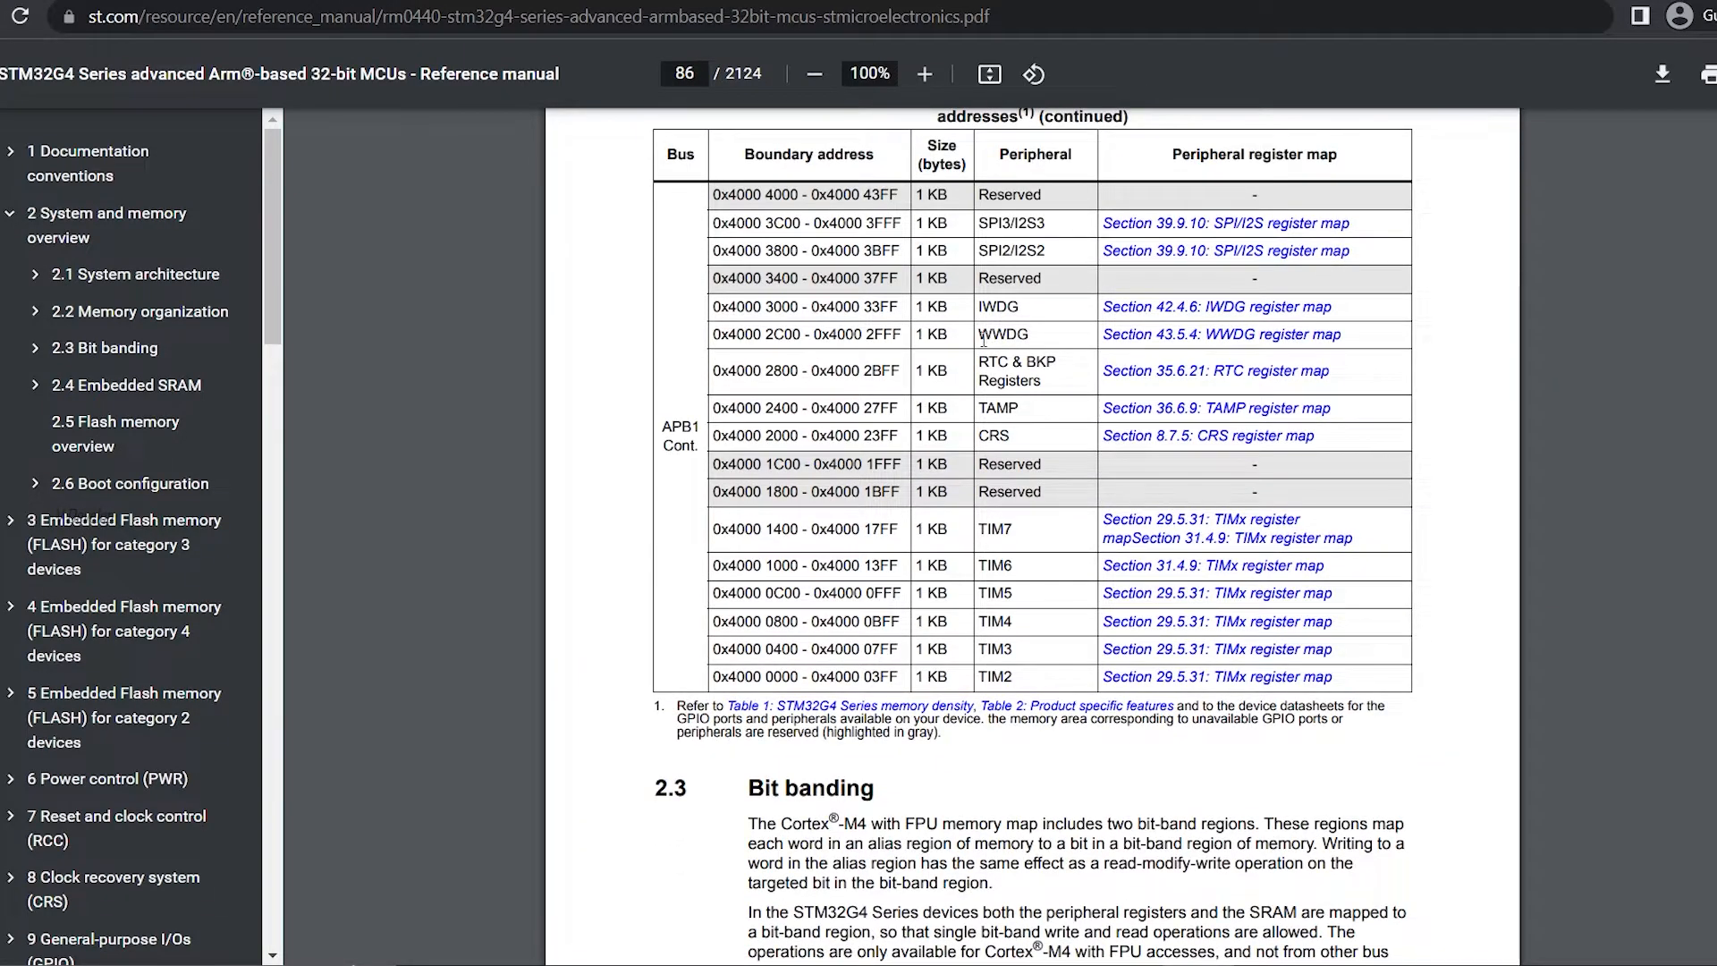
mouse_move(985, 571)
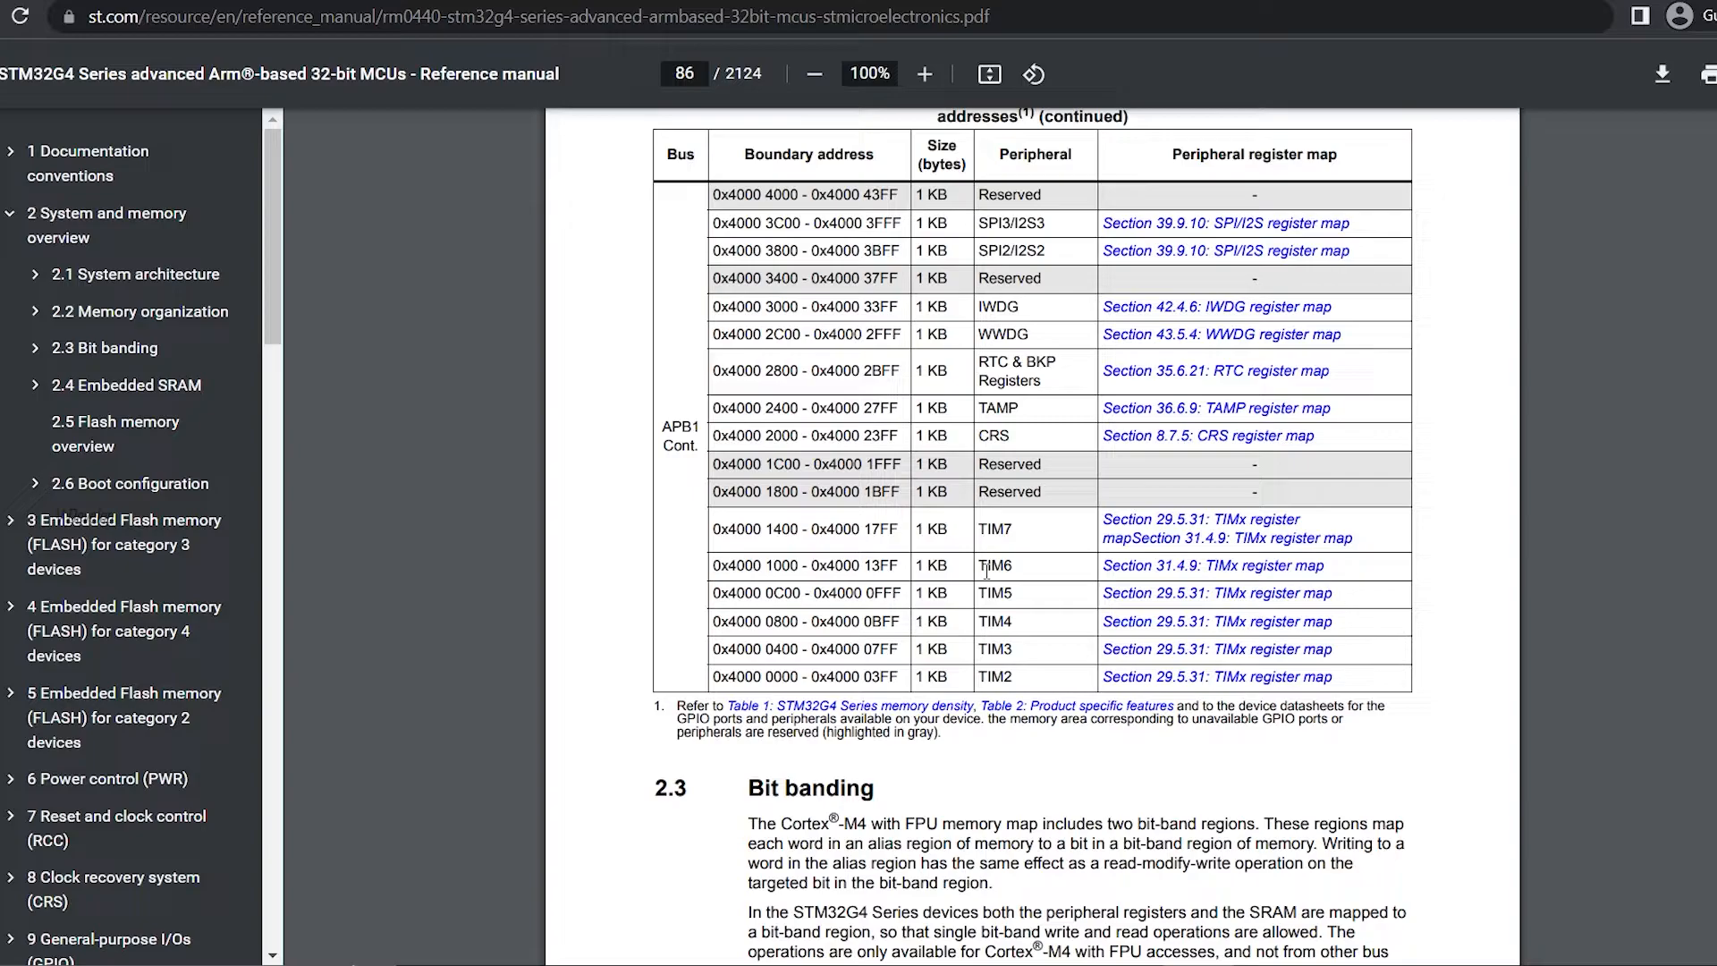
double_click(992, 565)
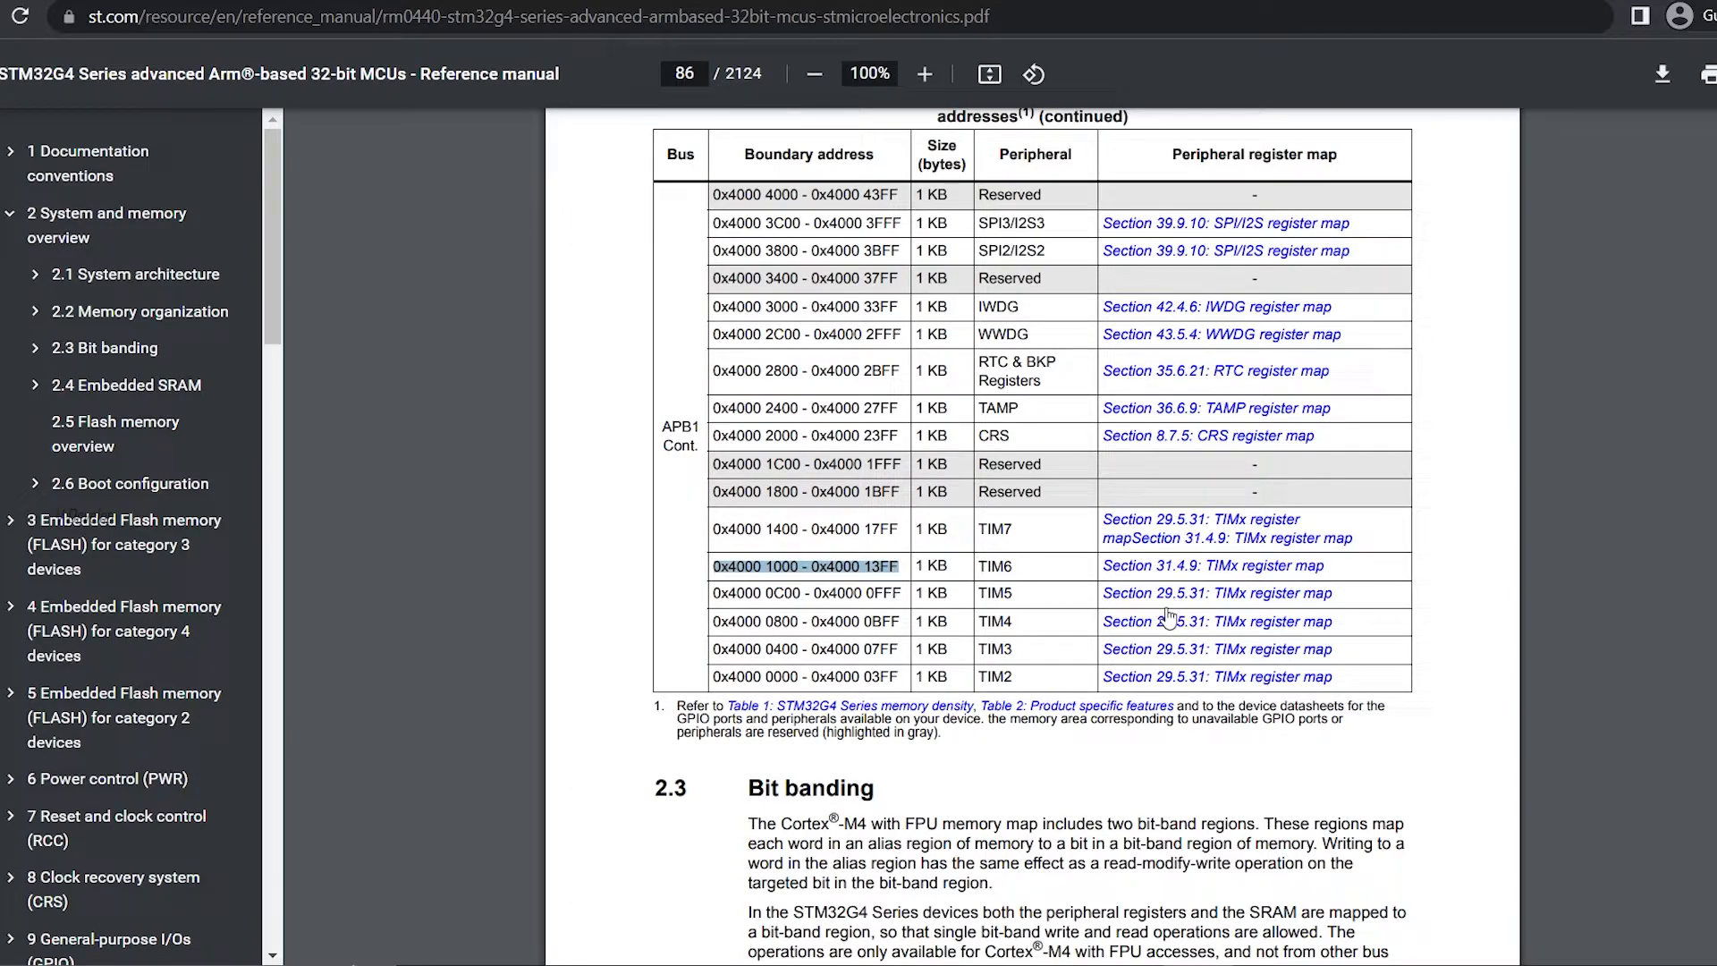
mouse_move(1068, 643)
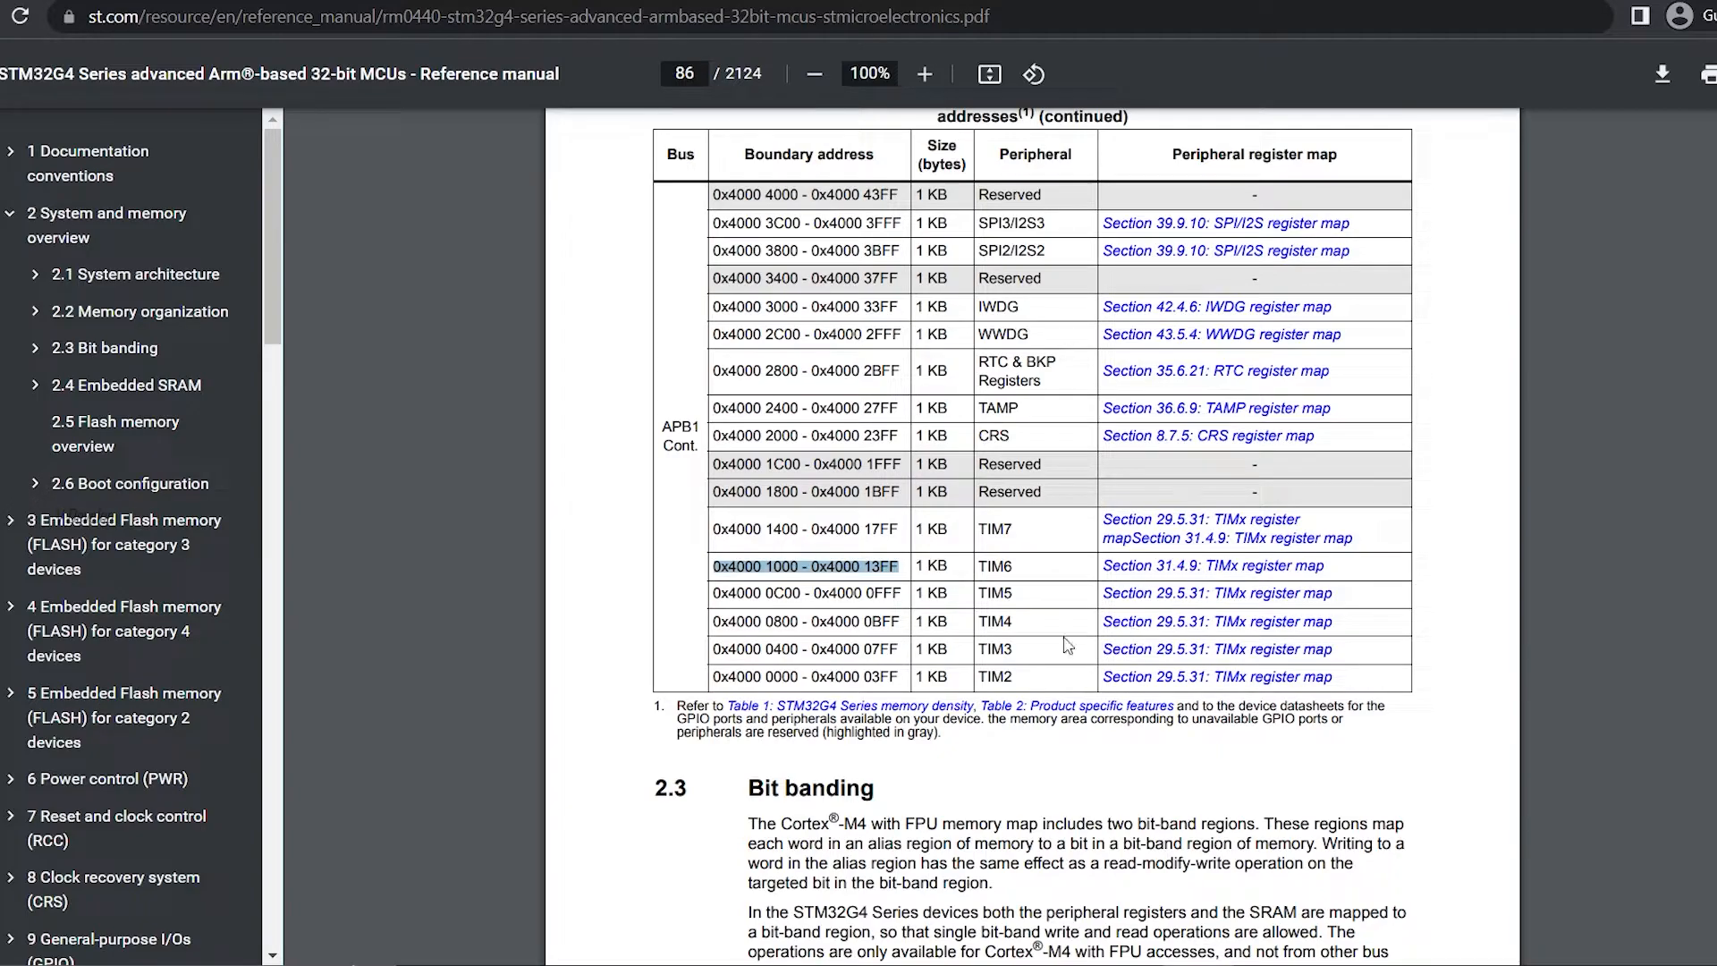
mouse_move(1241, 578)
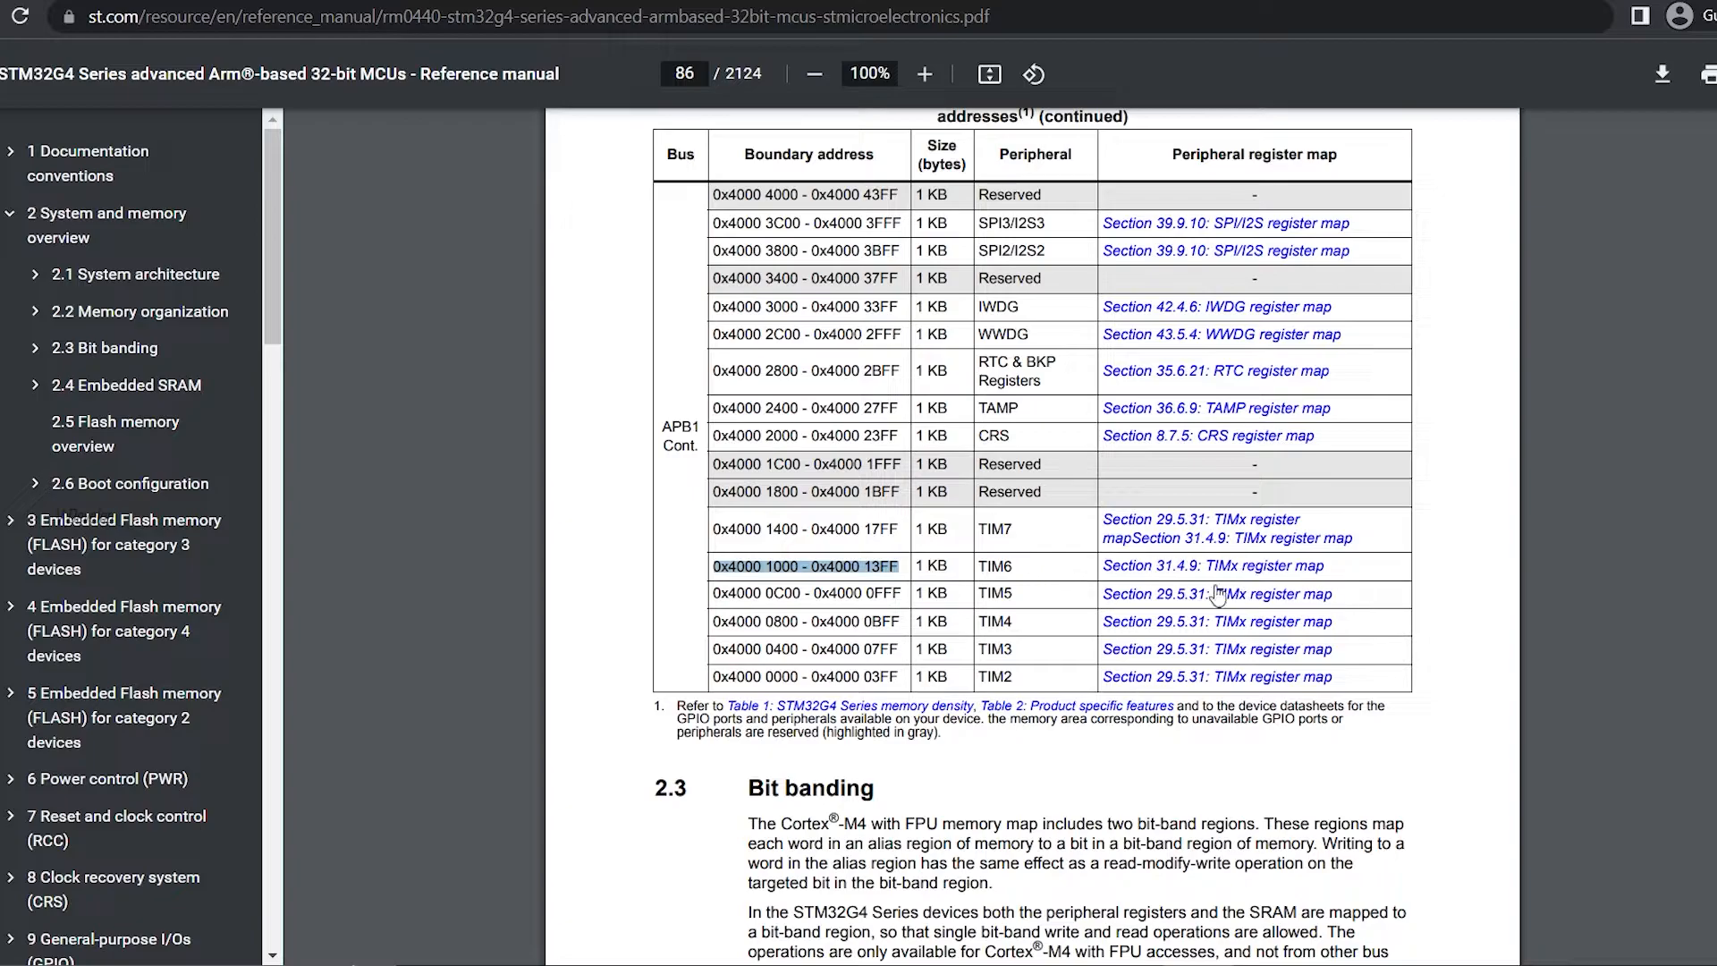
Step: Follow the TIM6 row's link to the TIMx register map and highlight TIMx_CR2
left_click(1214, 566)
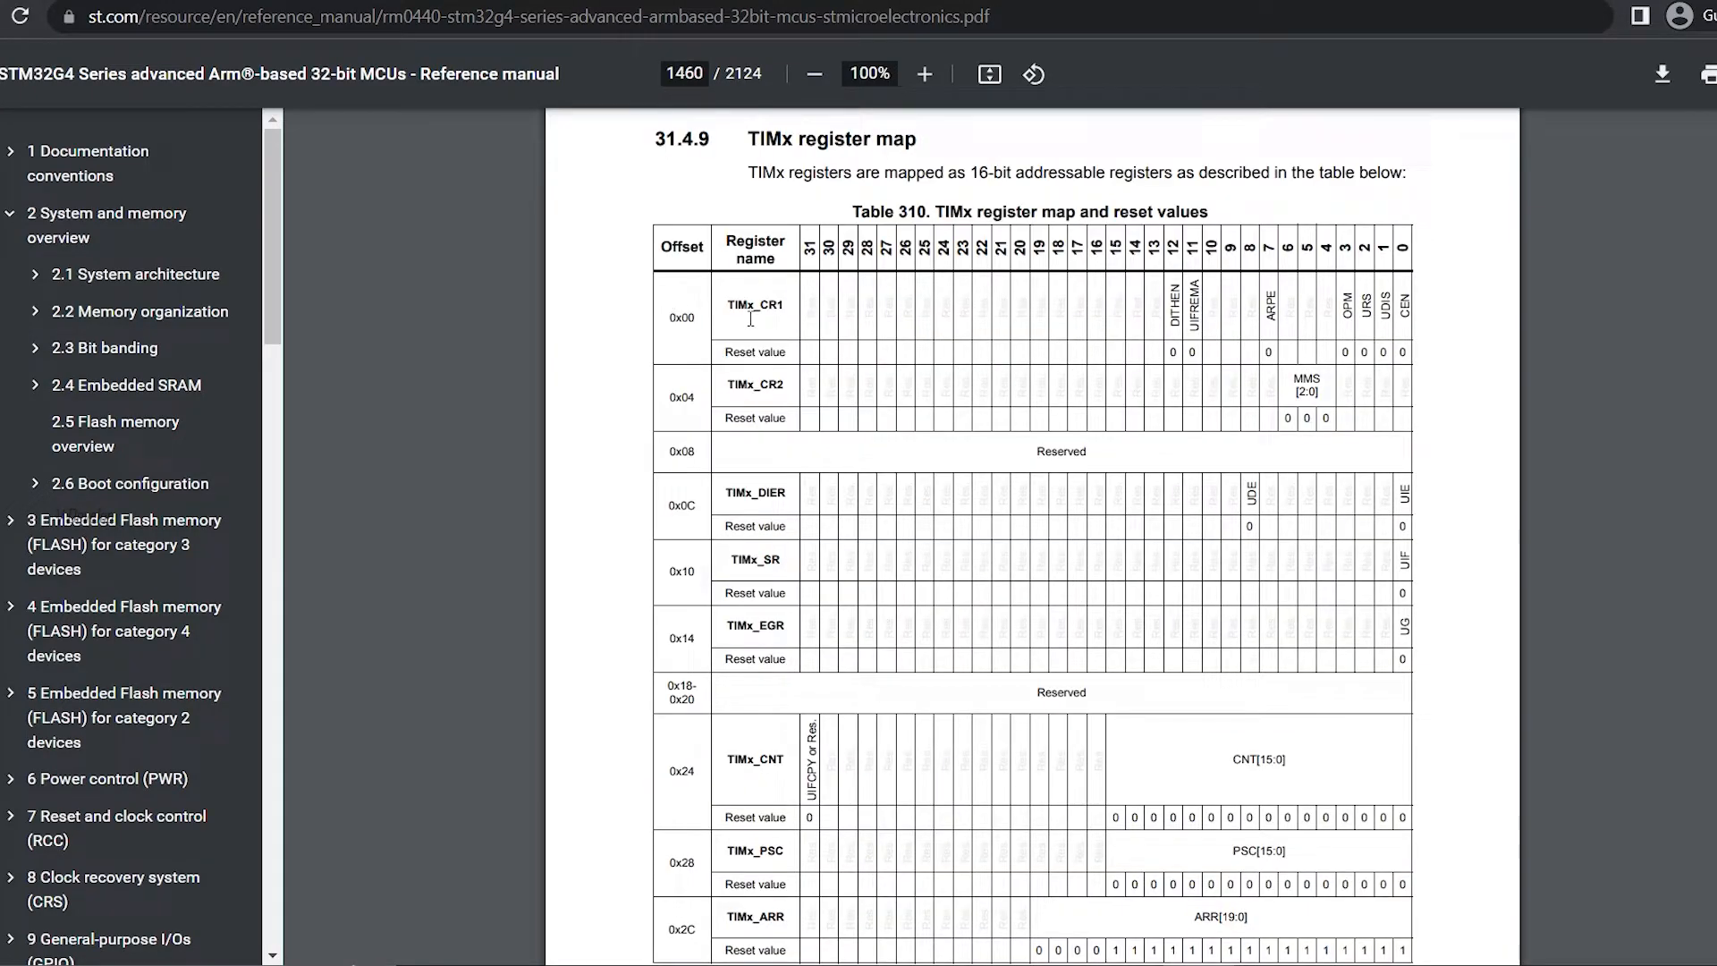
left_click(922, 73)
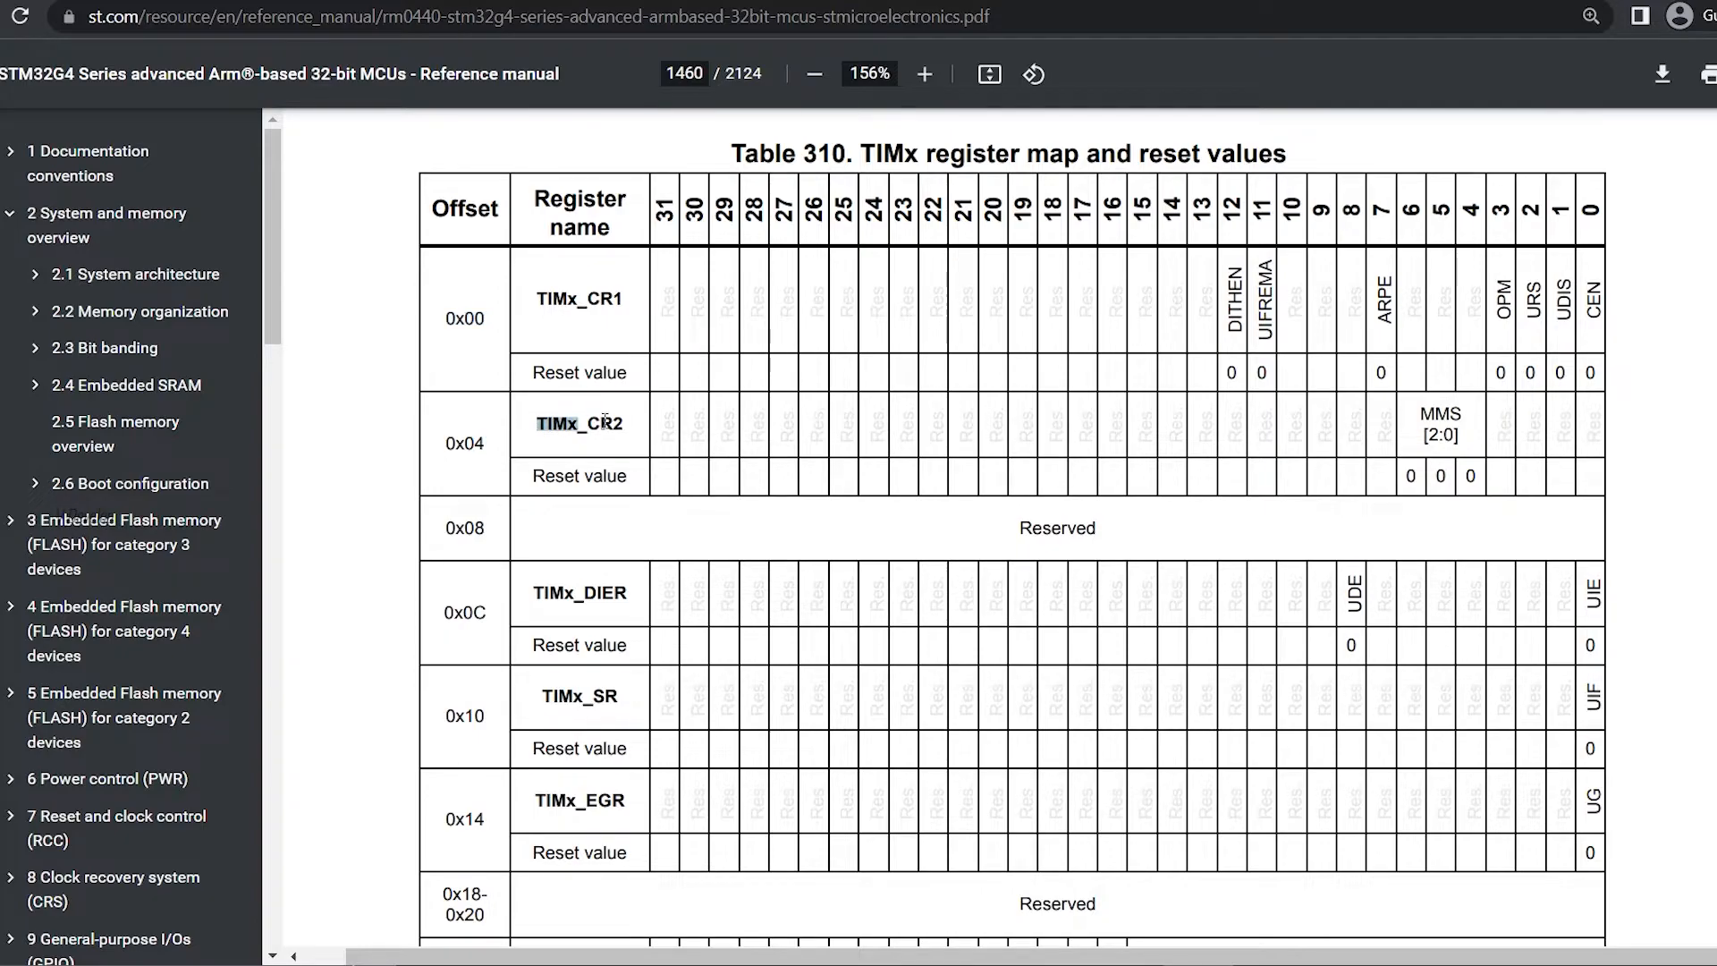
double_click(580, 424)
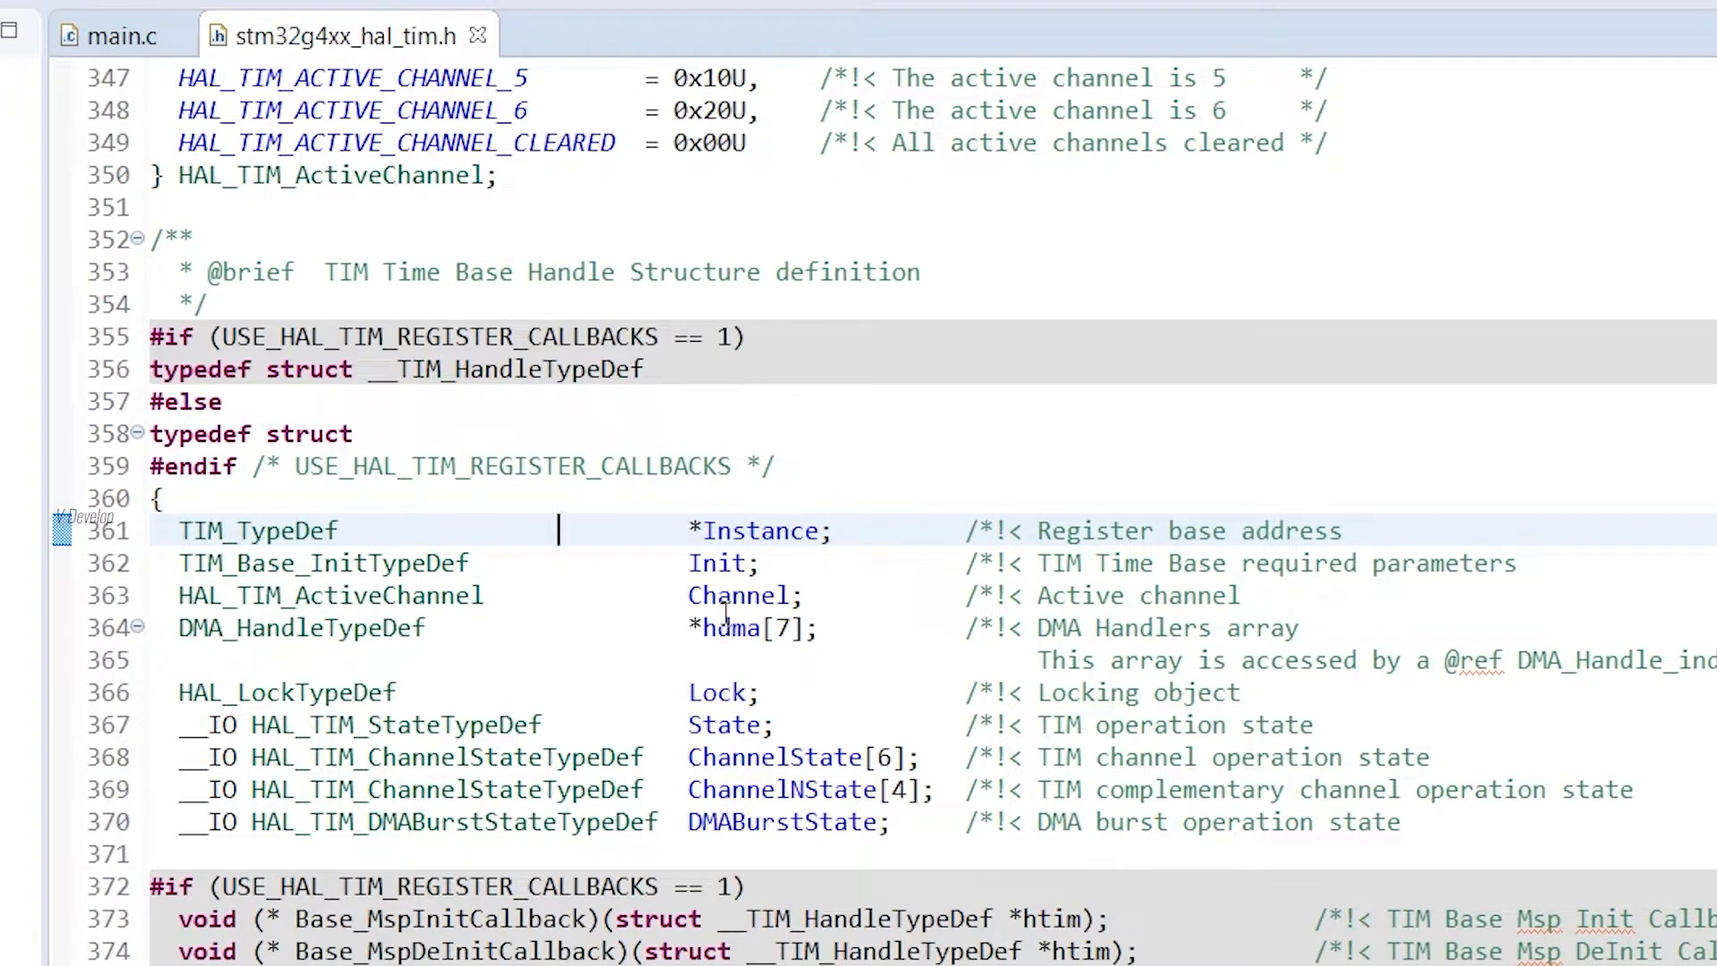
Step: Open the TIM_Base_InitTypeDef definition from the handle's Init member and highlight its fields
double_click(717, 563)
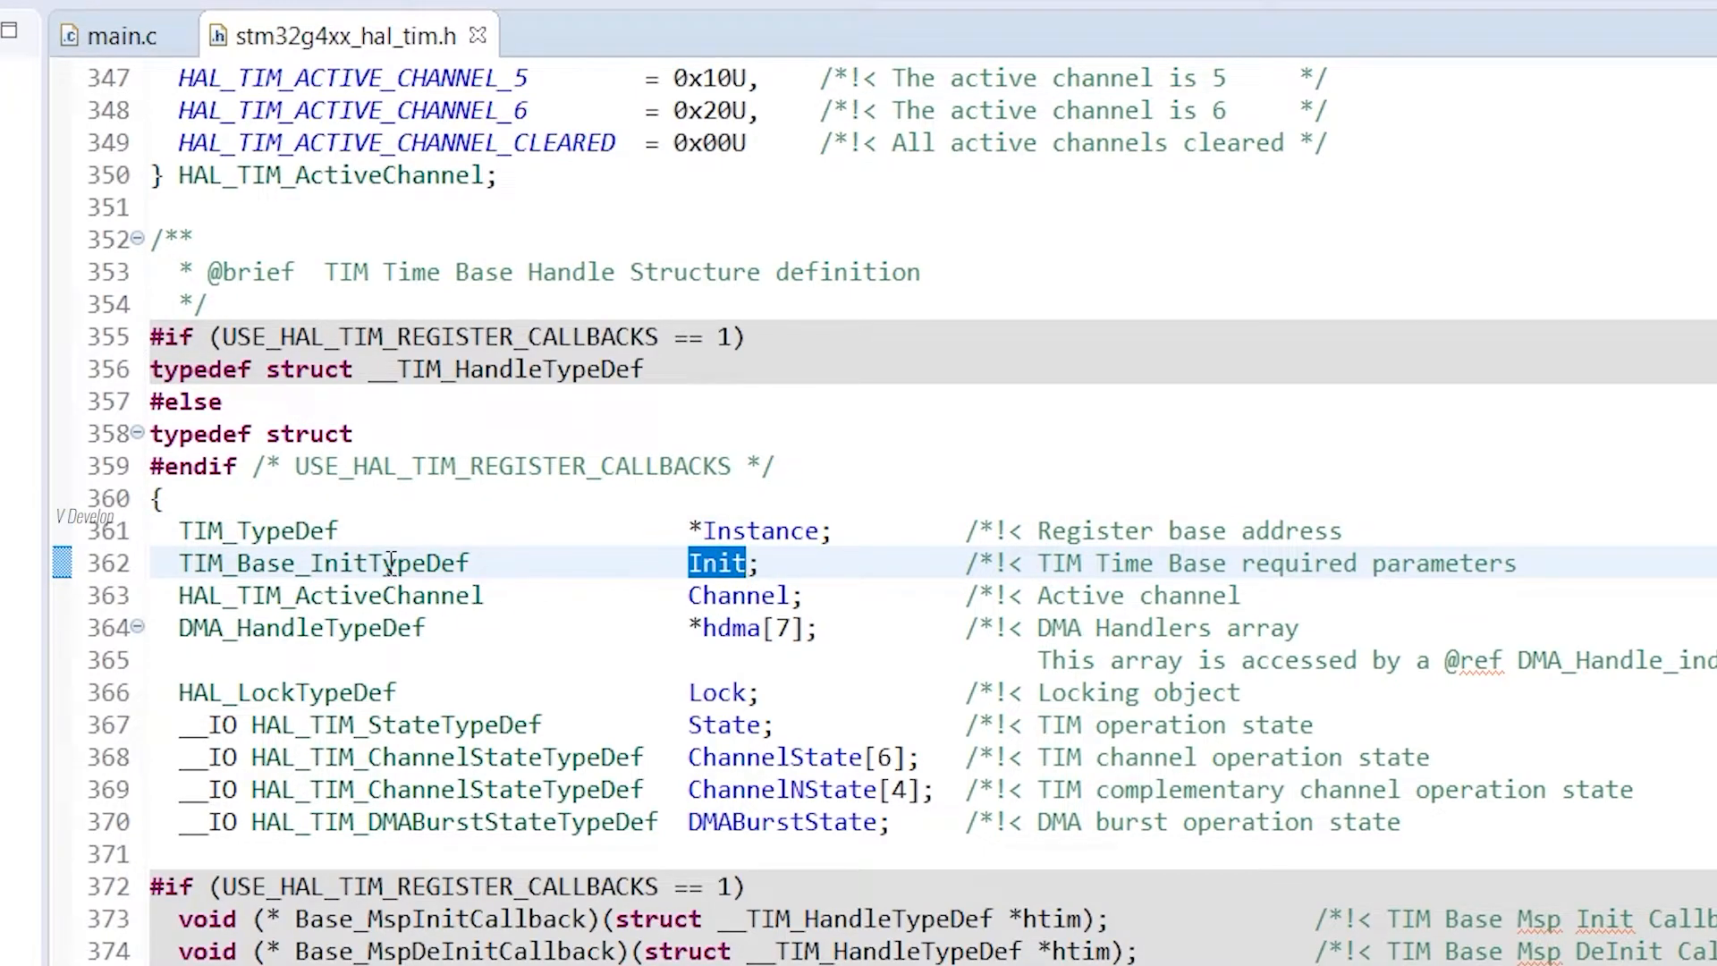
double_click(324, 562)
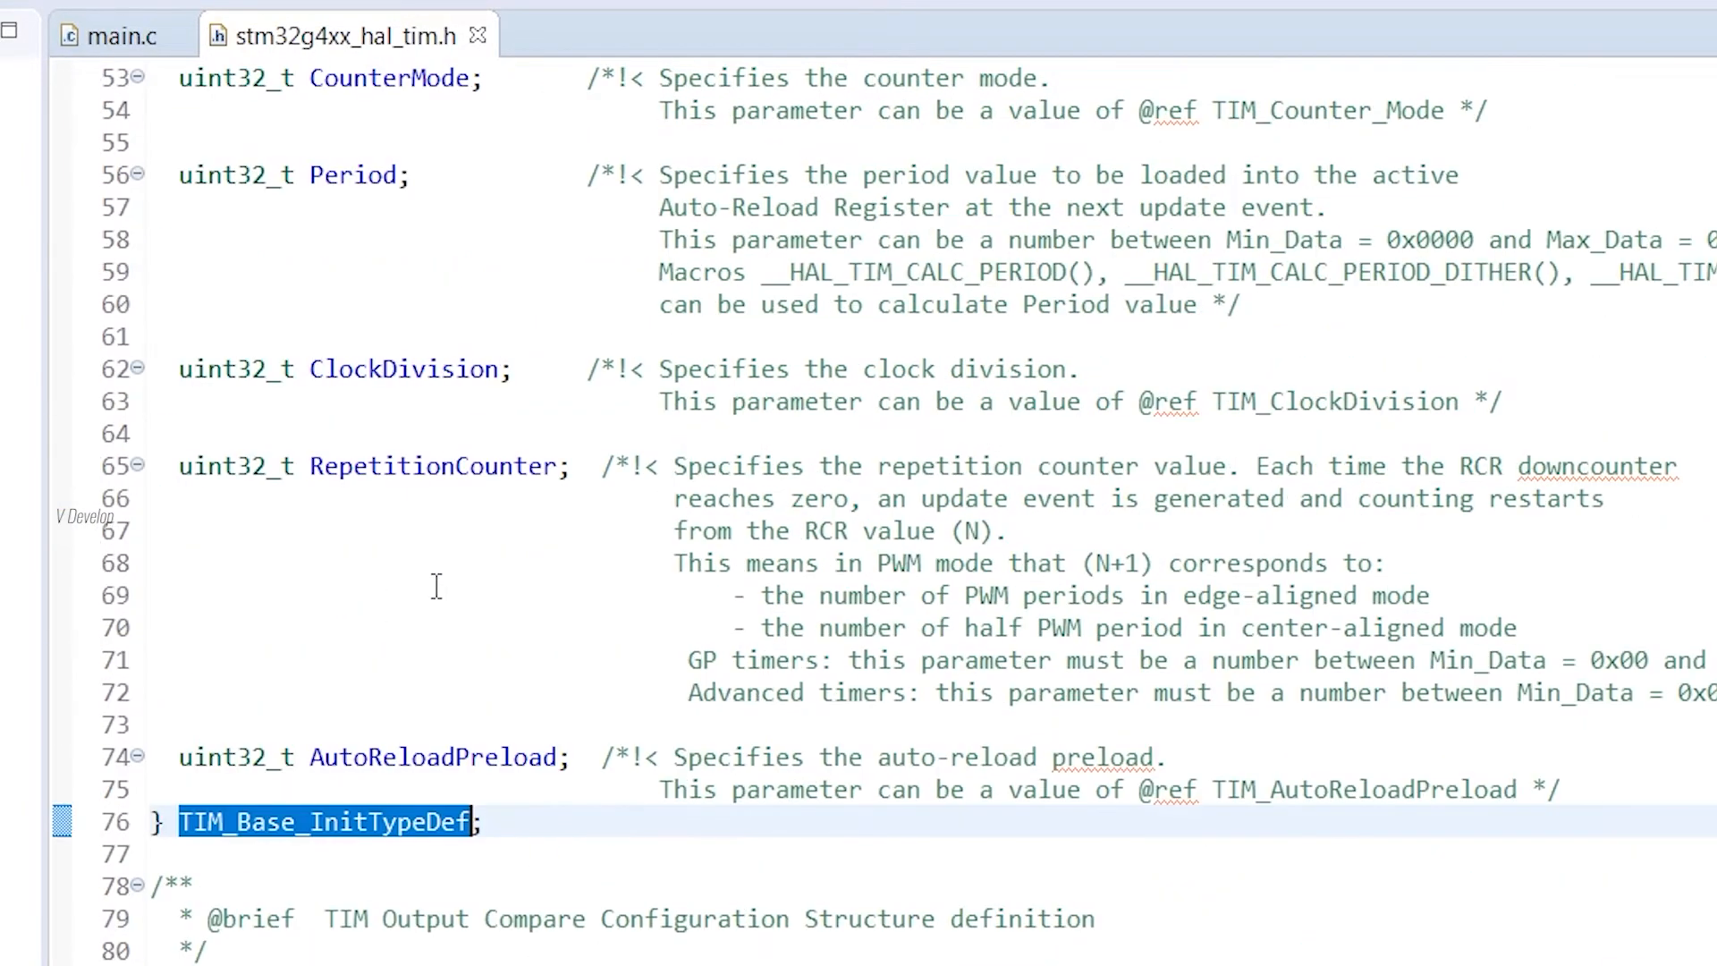
scroll("up", 3)
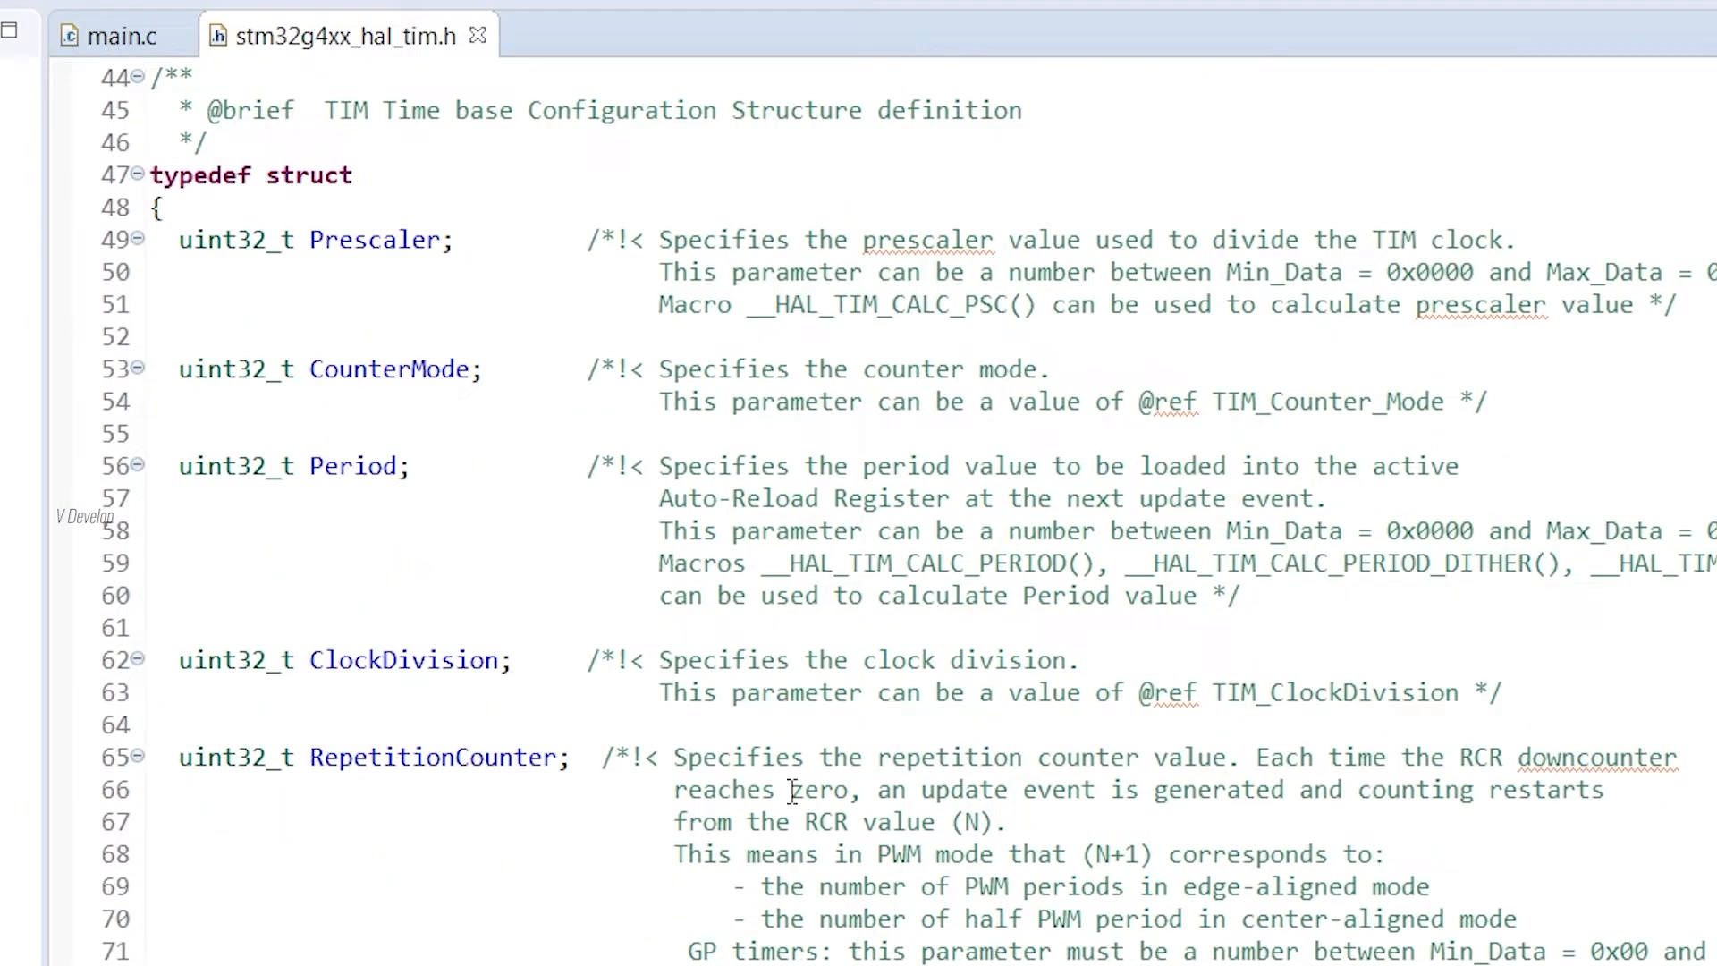
left_click(181, 240)
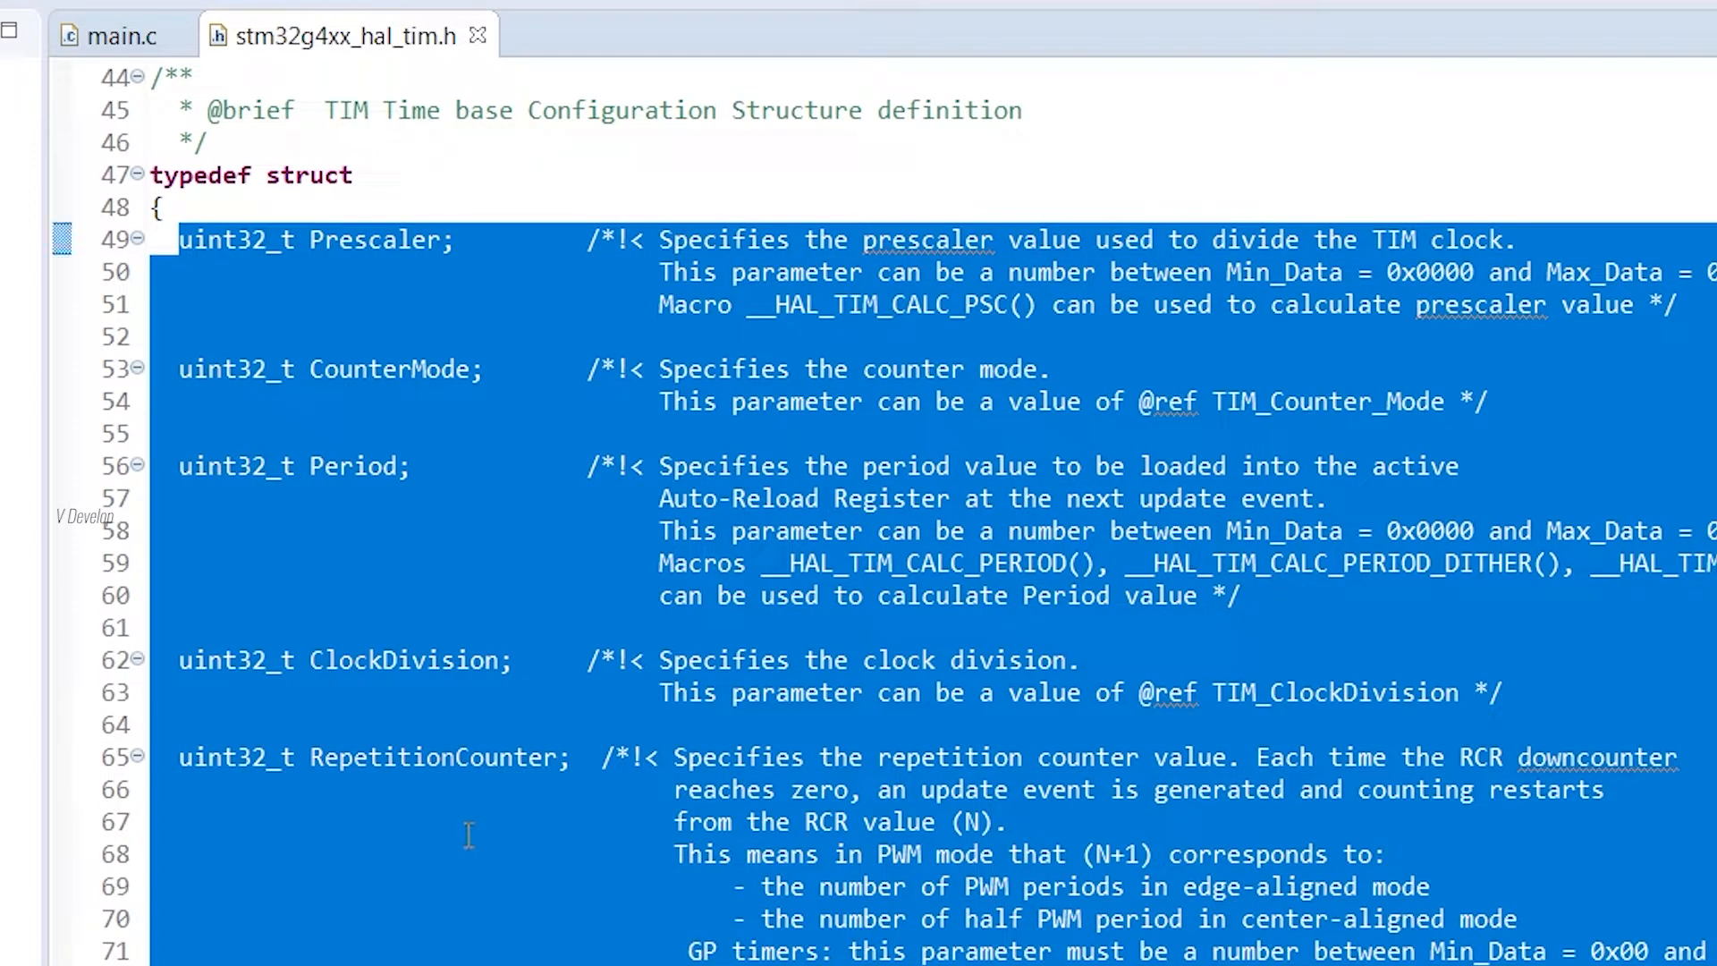
Step: Highlight the CounterMode field among Prescaler, Period and ClockDivision members
double_click(388, 368)
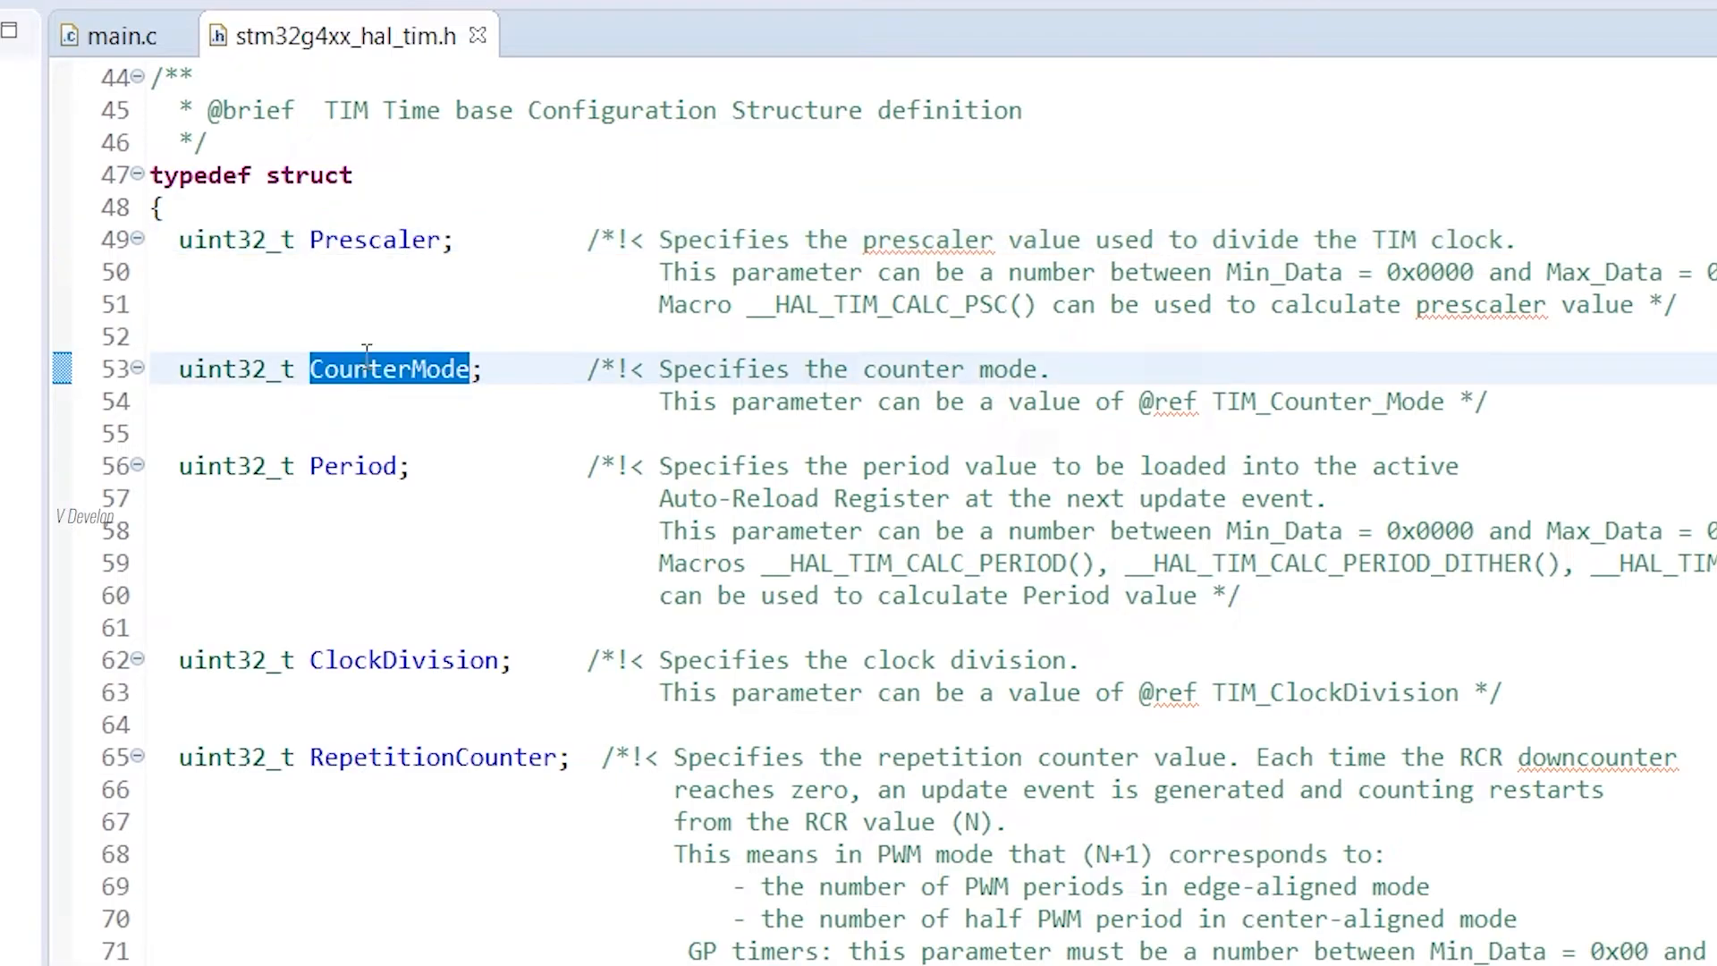
mouse_move(317, 333)
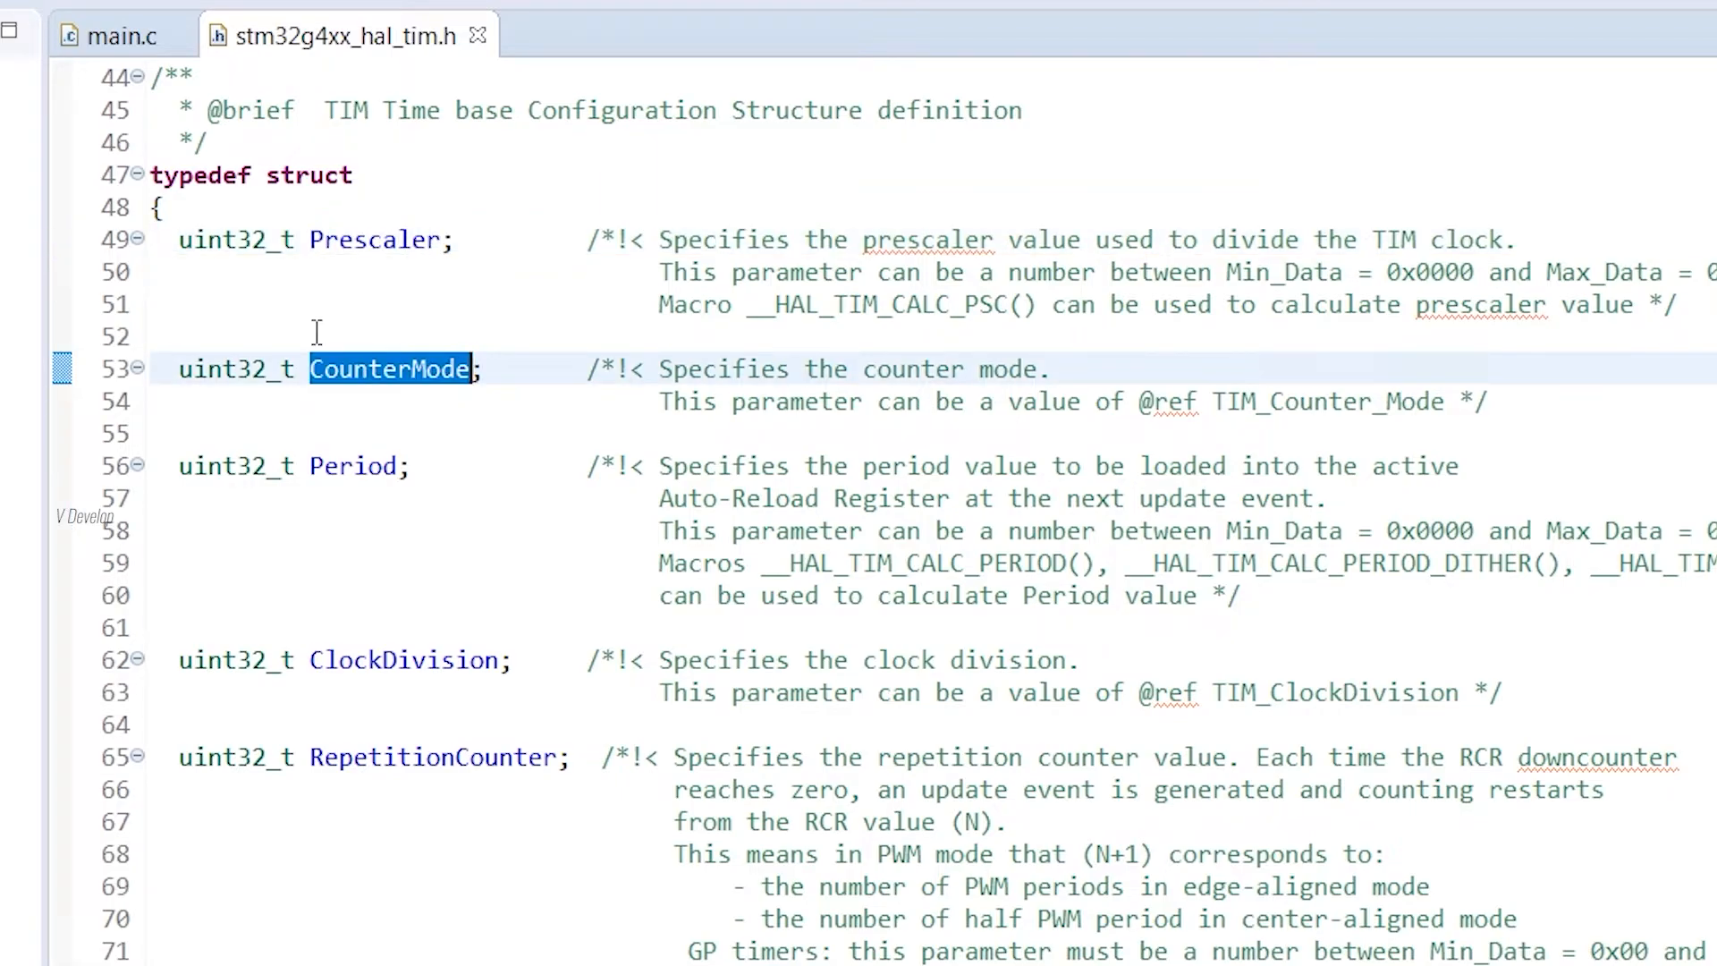
left_click(398, 401)
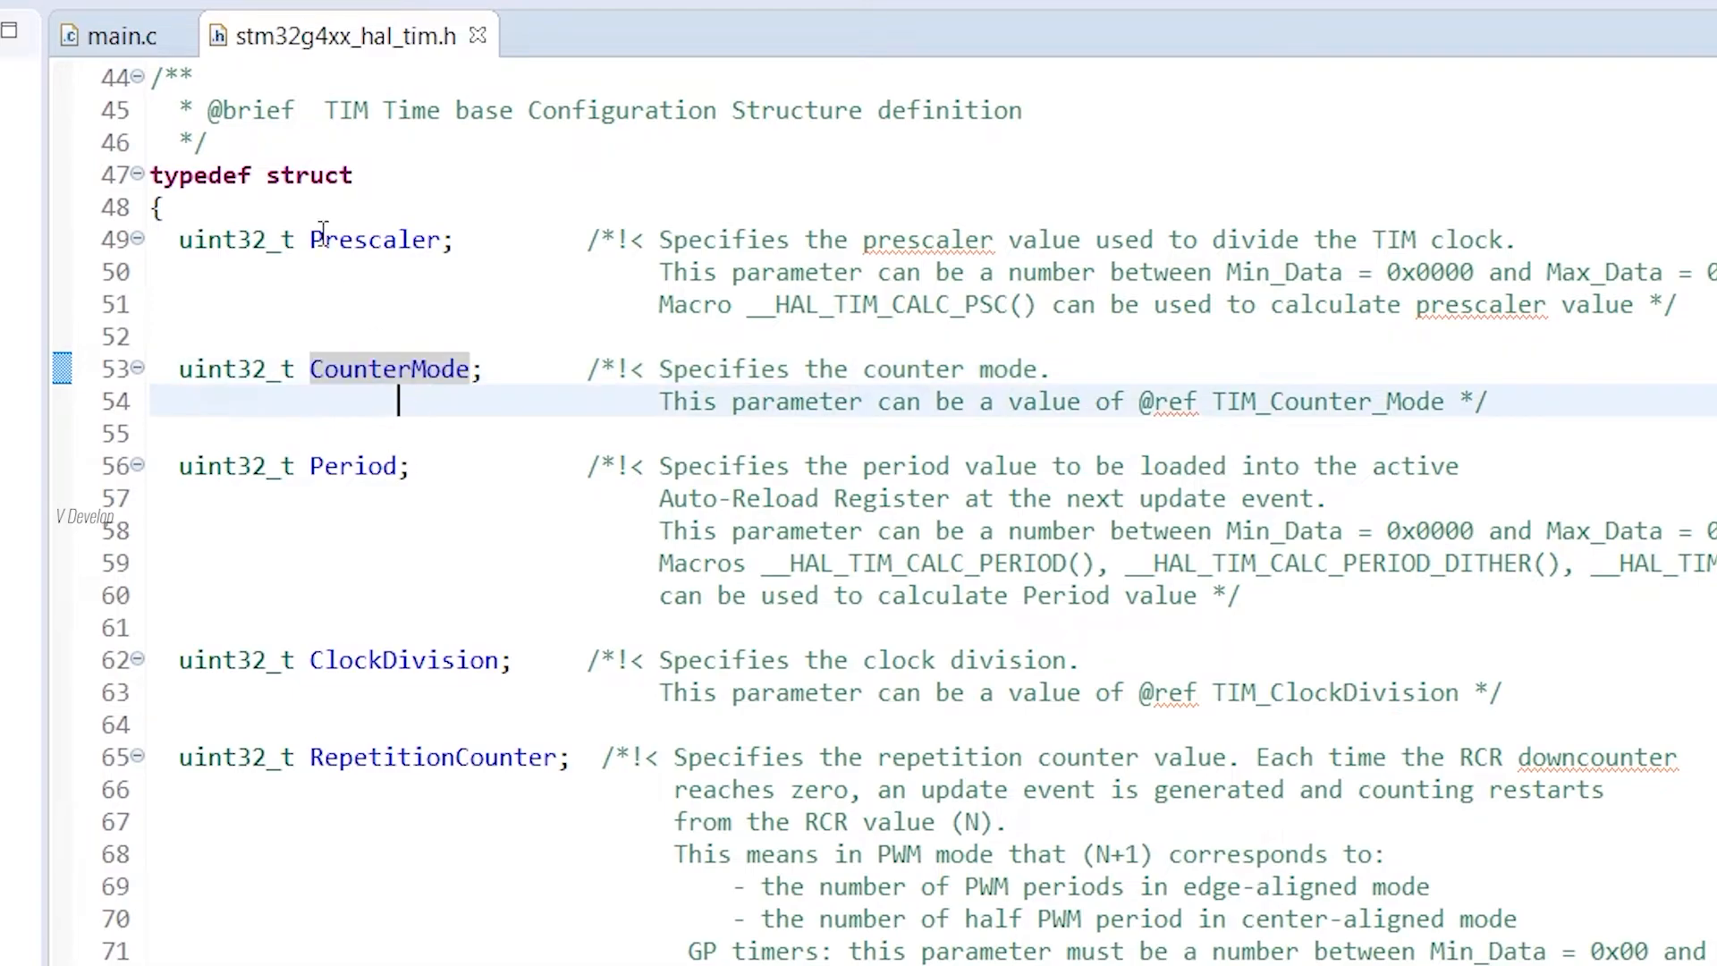
left_click(109, 36)
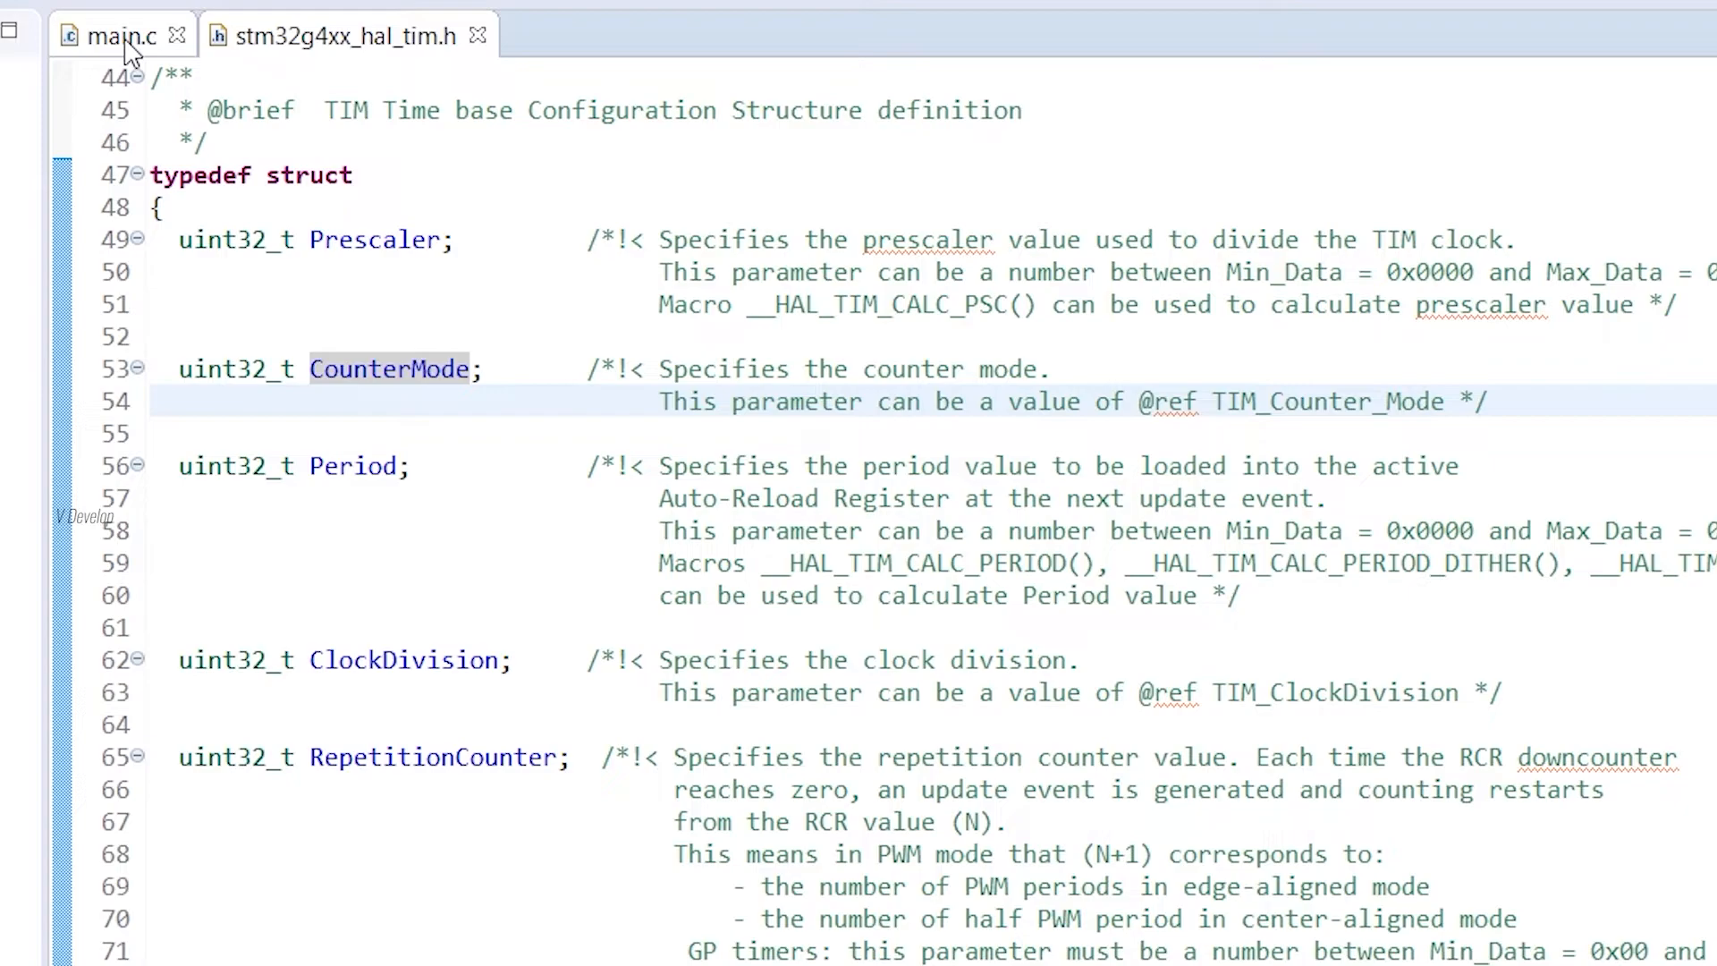
left_click(109, 36)
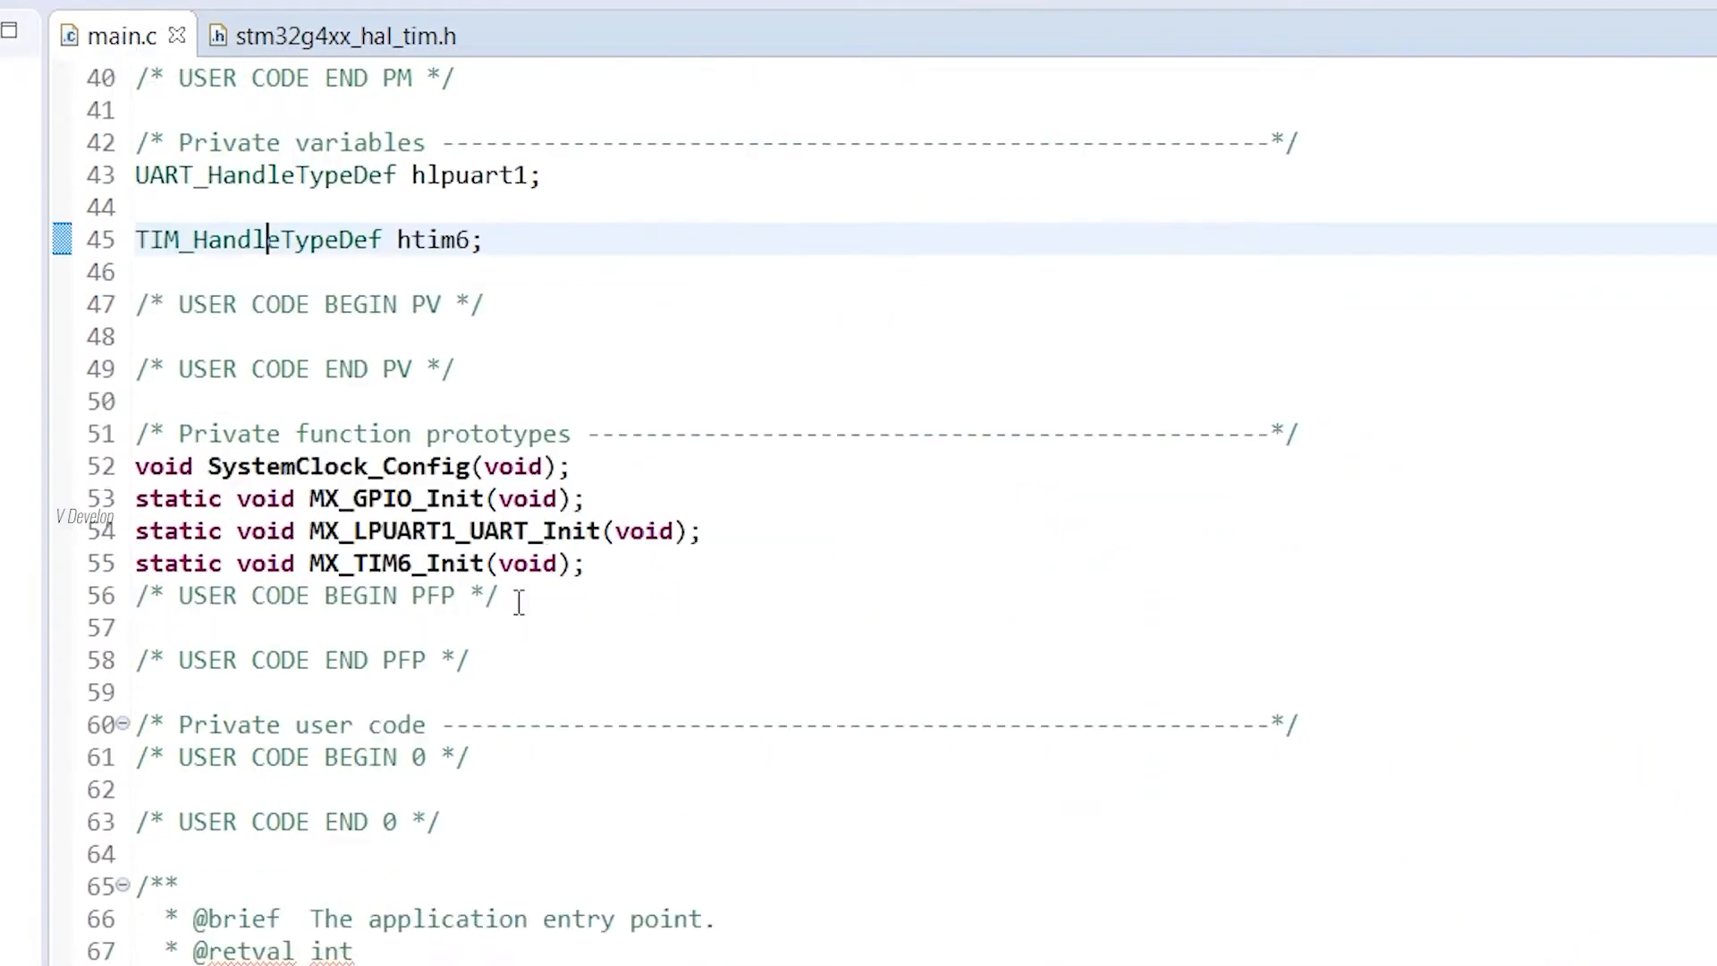
scroll("down", 3)
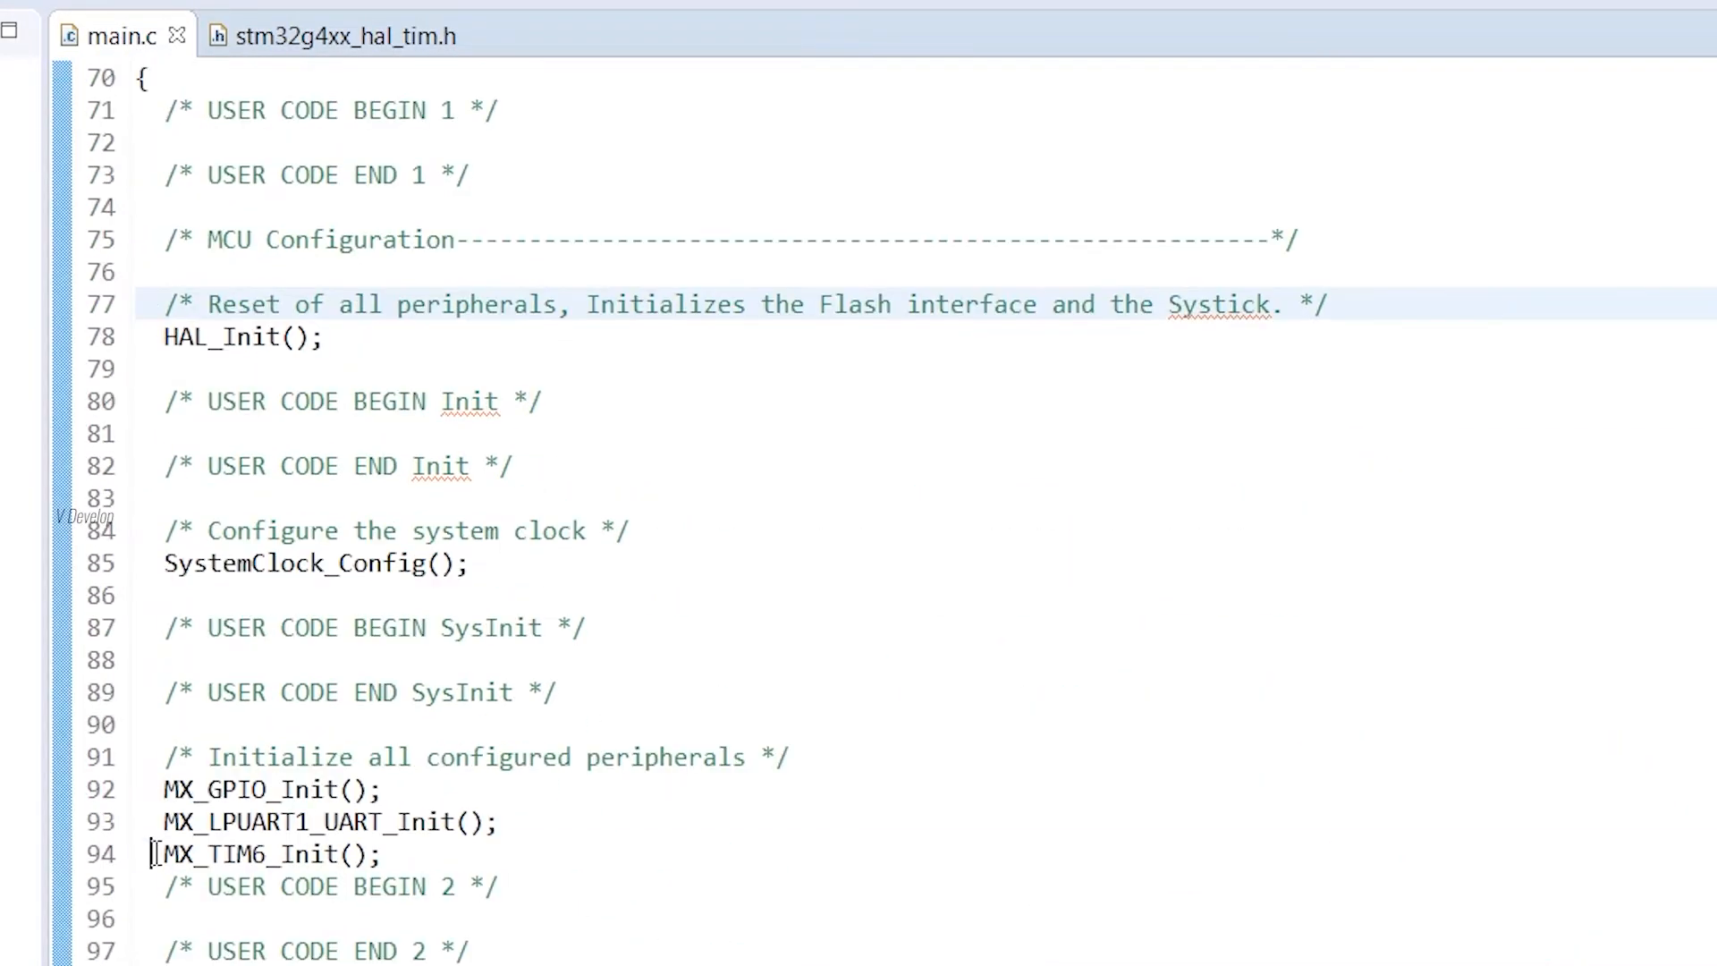
double_click(269, 853)
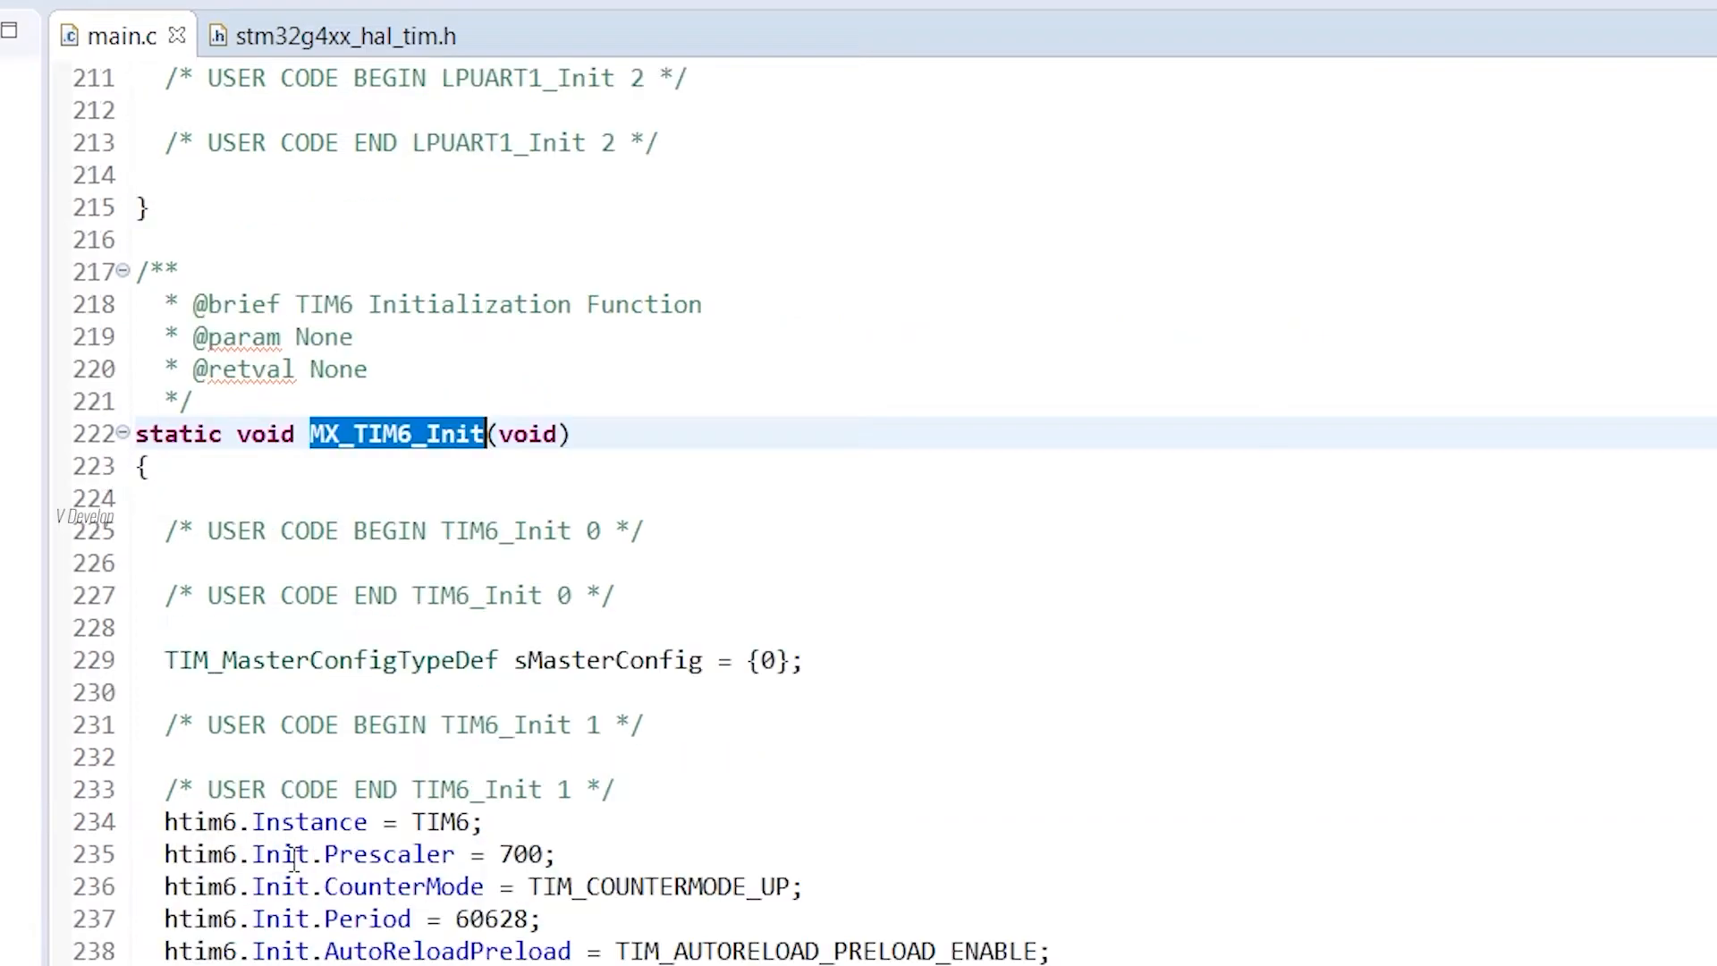
scroll("down", 3)
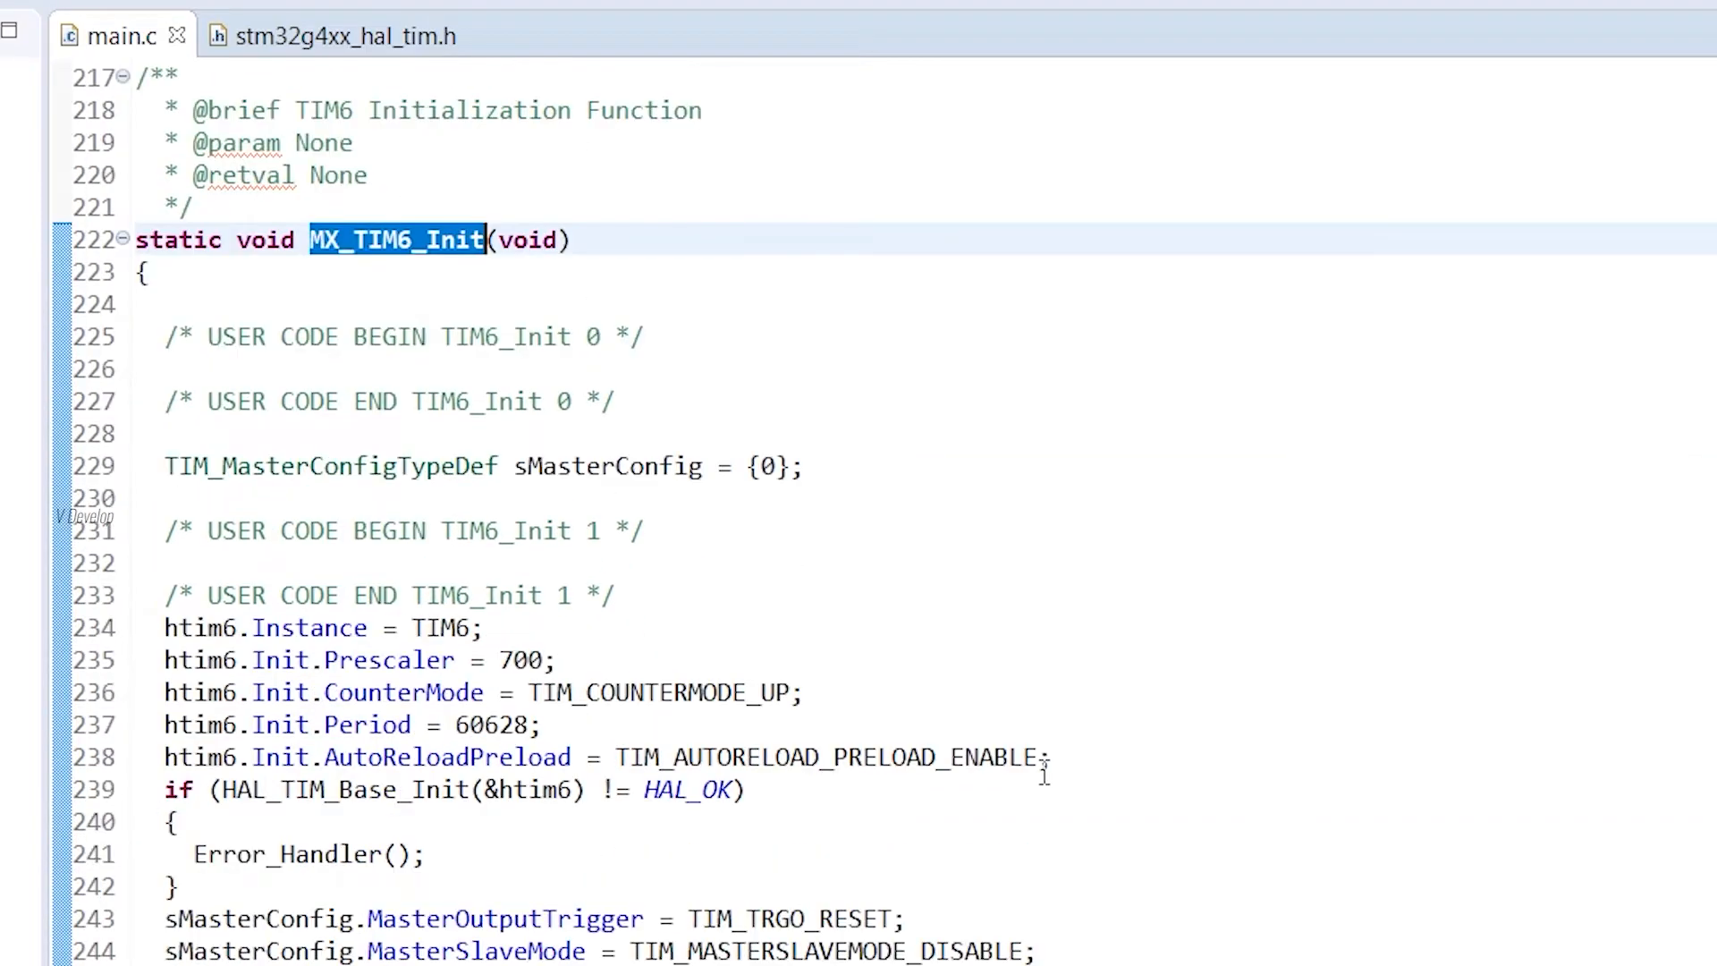
scroll("down", 3)
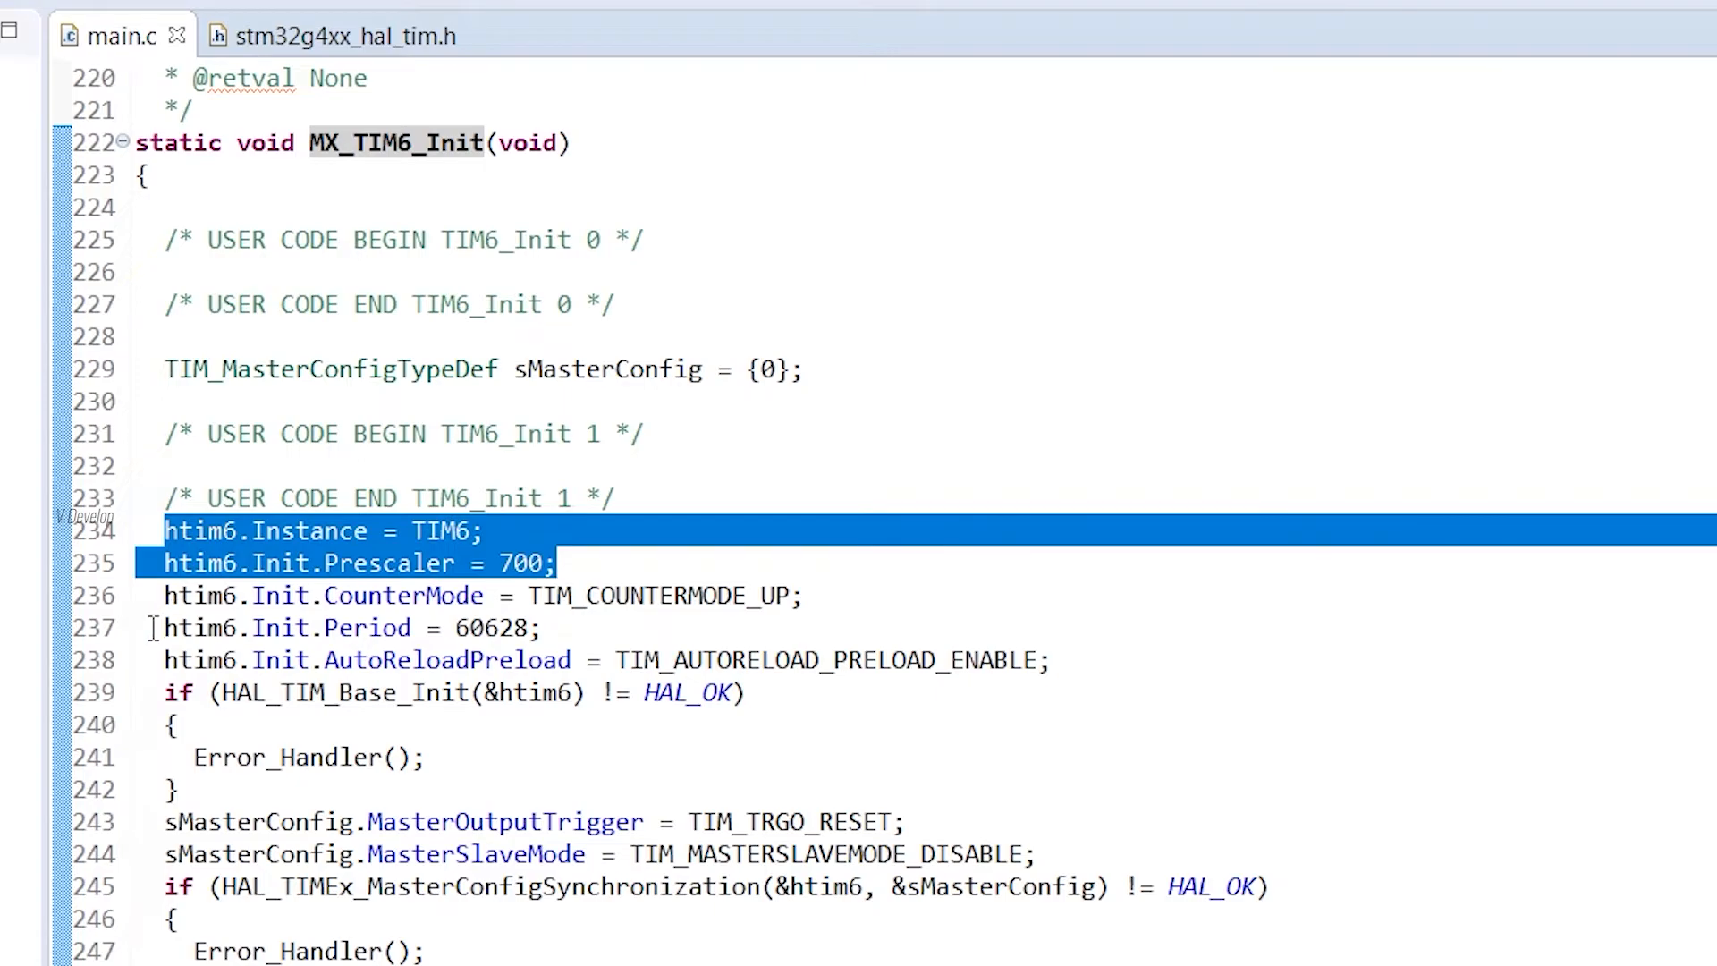
left_click(197, 627)
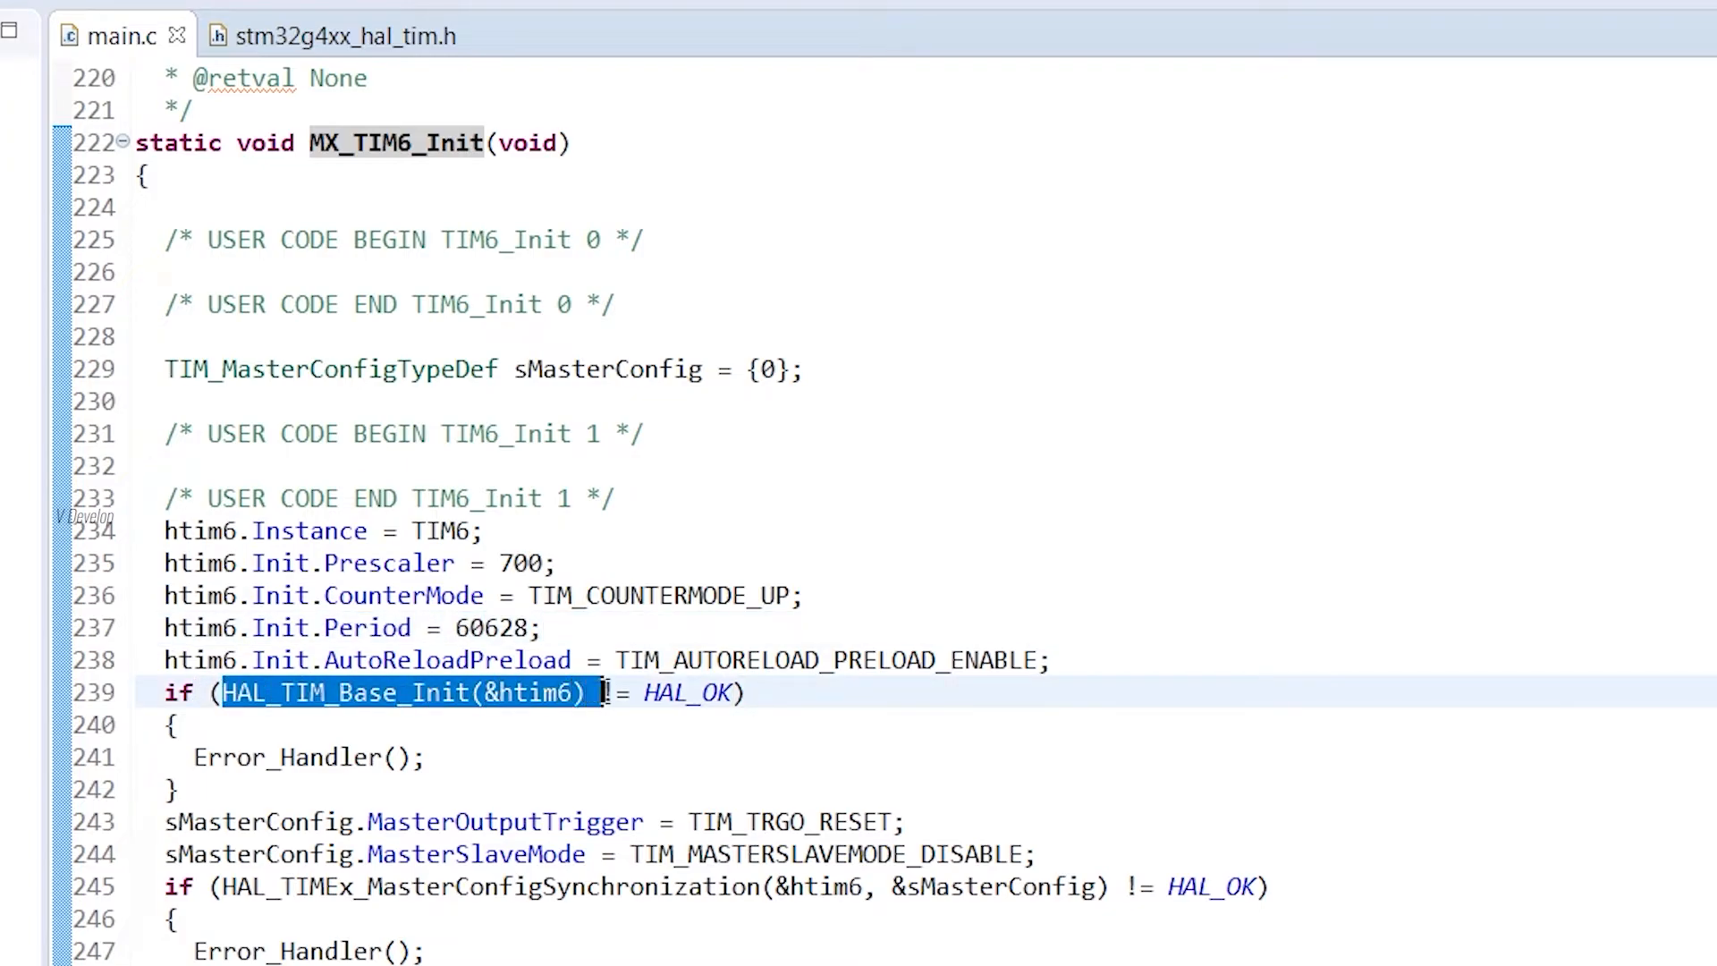
left_click(749, 692)
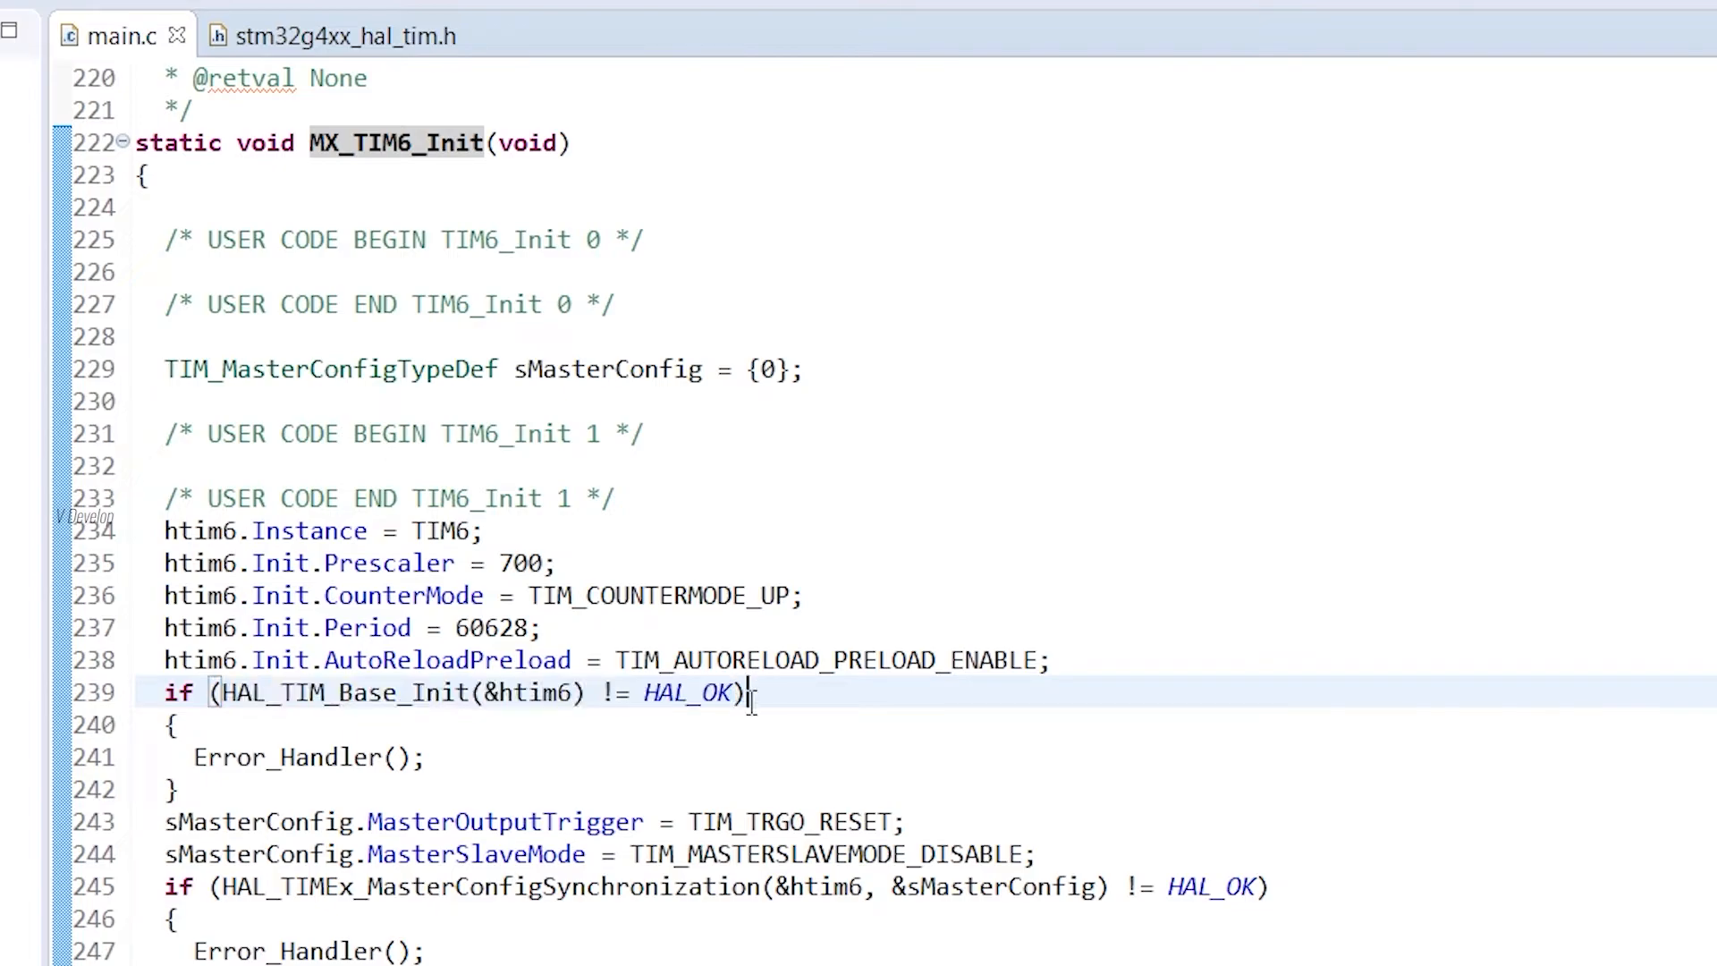
left_click(411, 692)
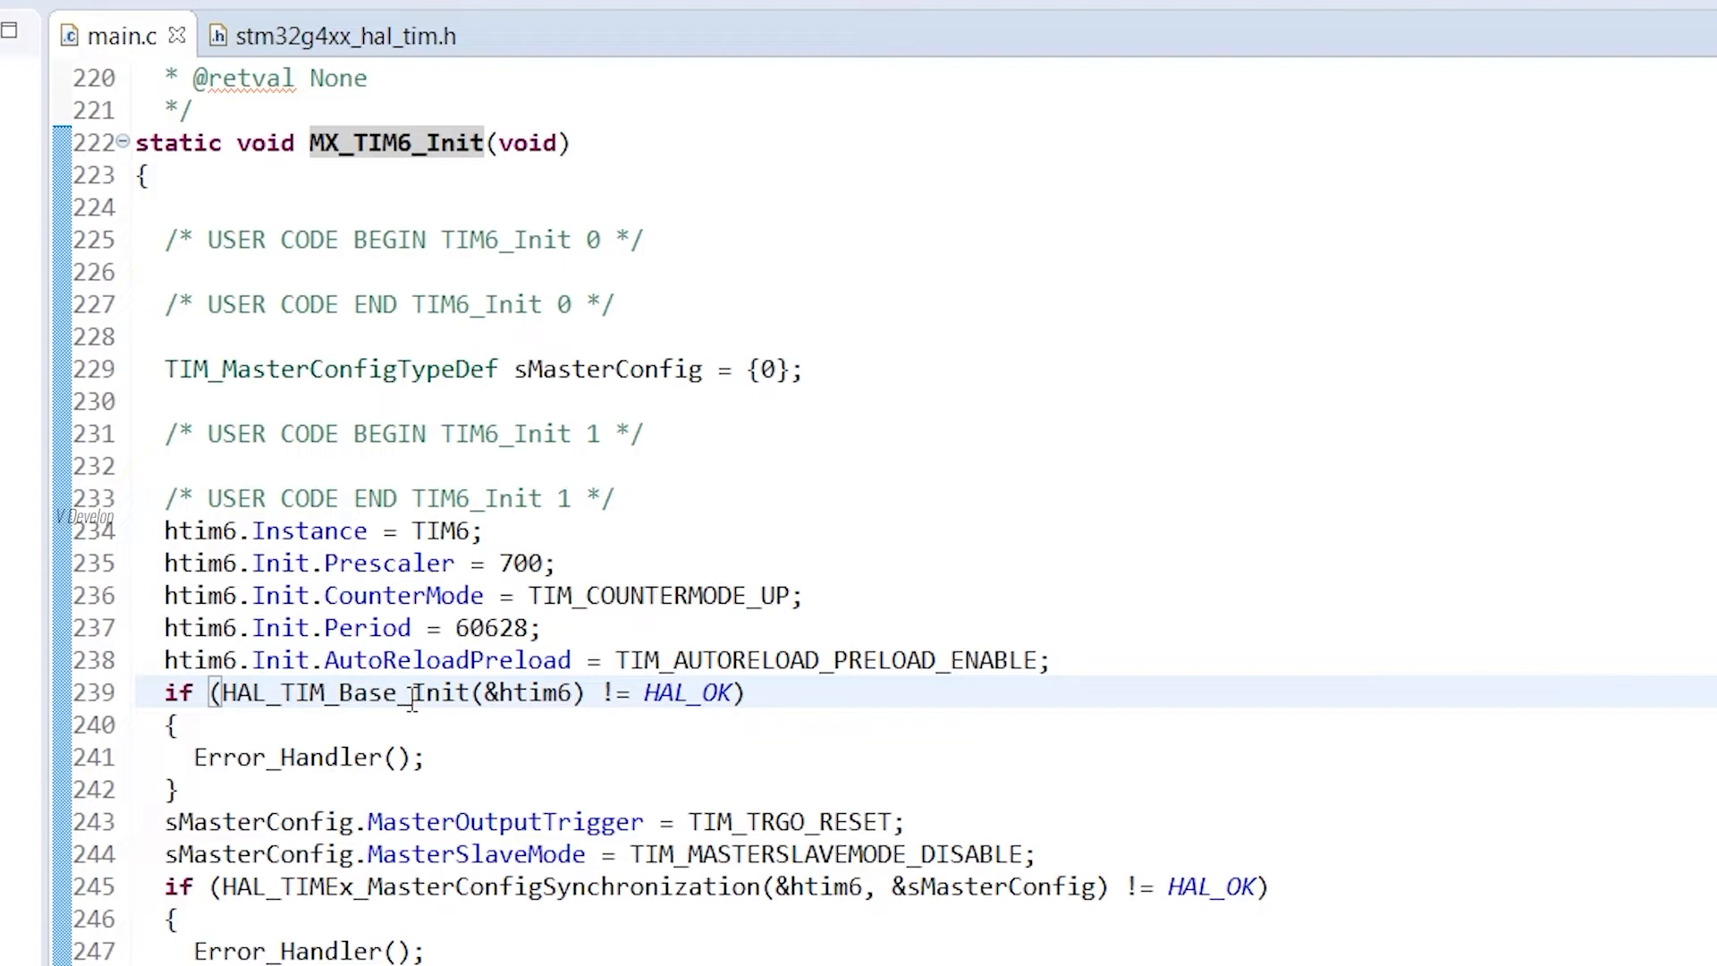
double_click(306, 757)
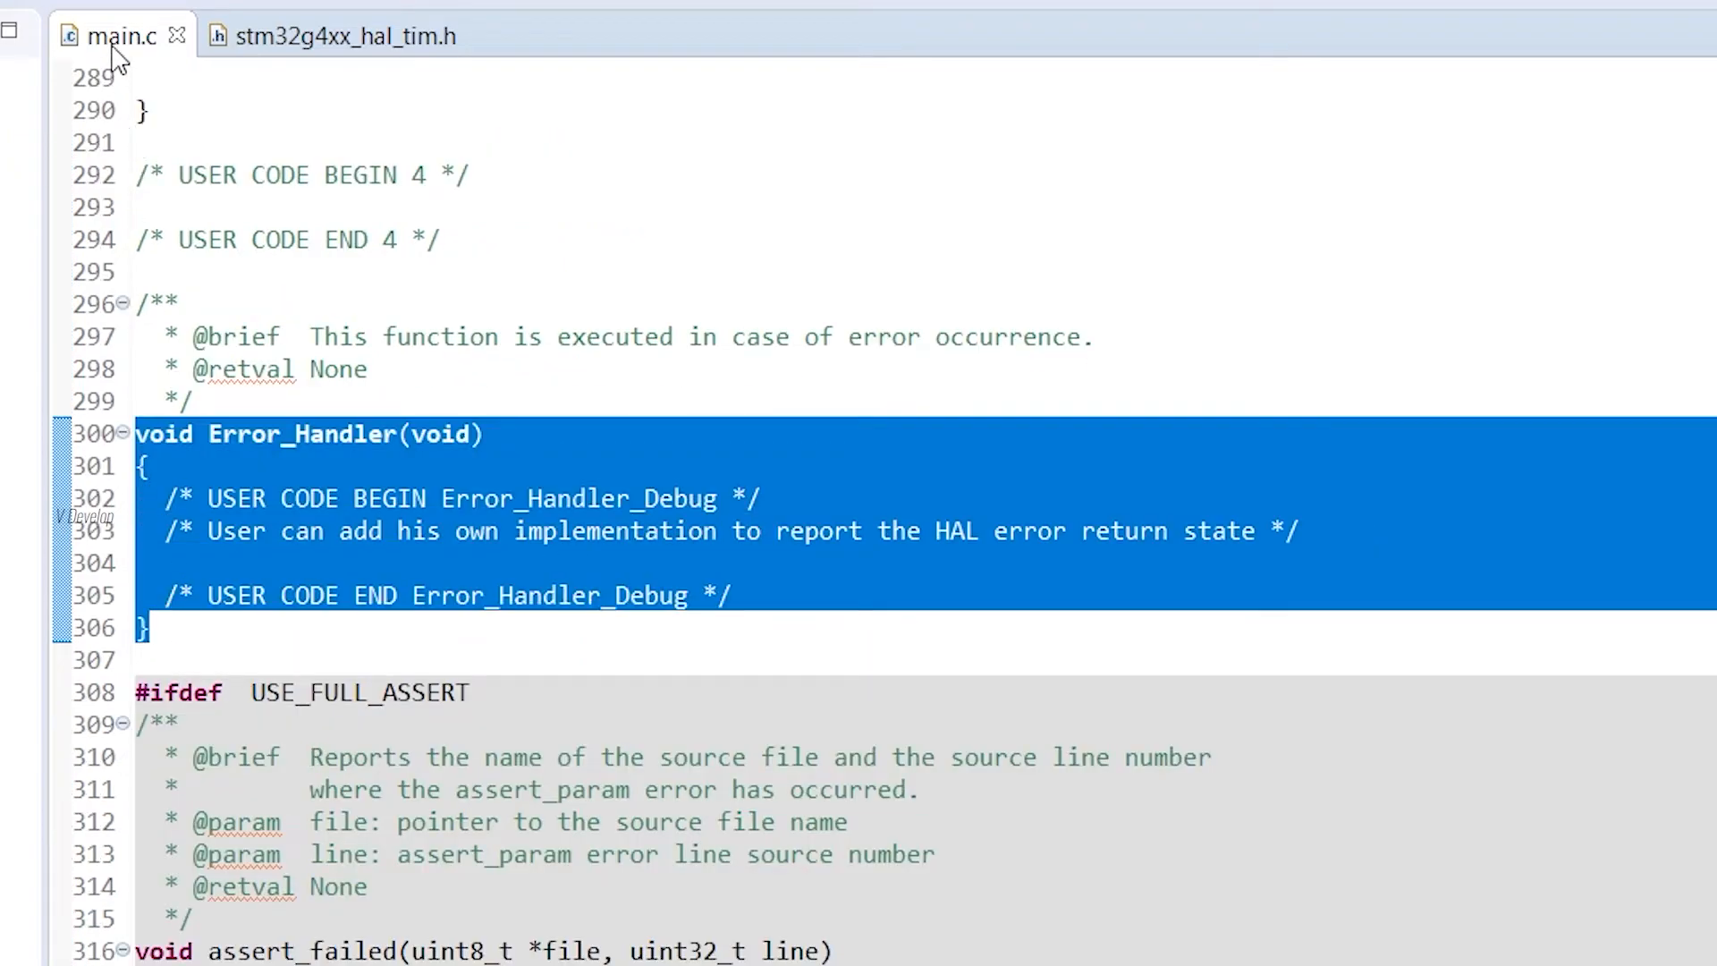
scroll("up", 3)
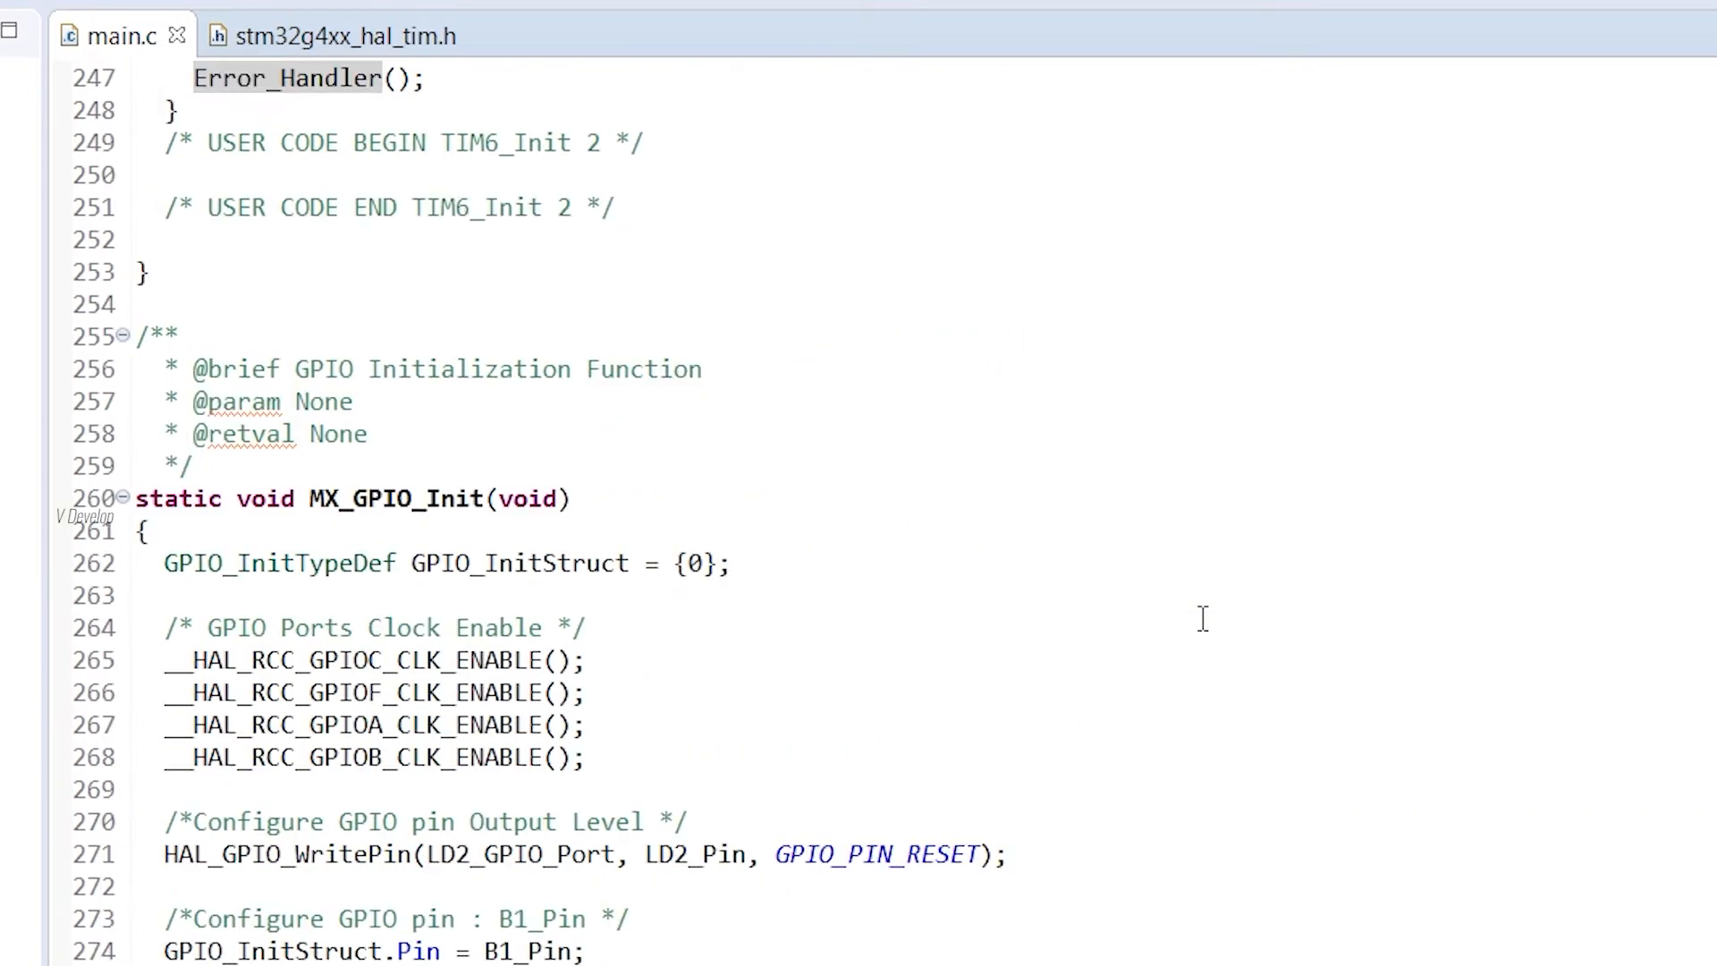
scroll("up", 3)
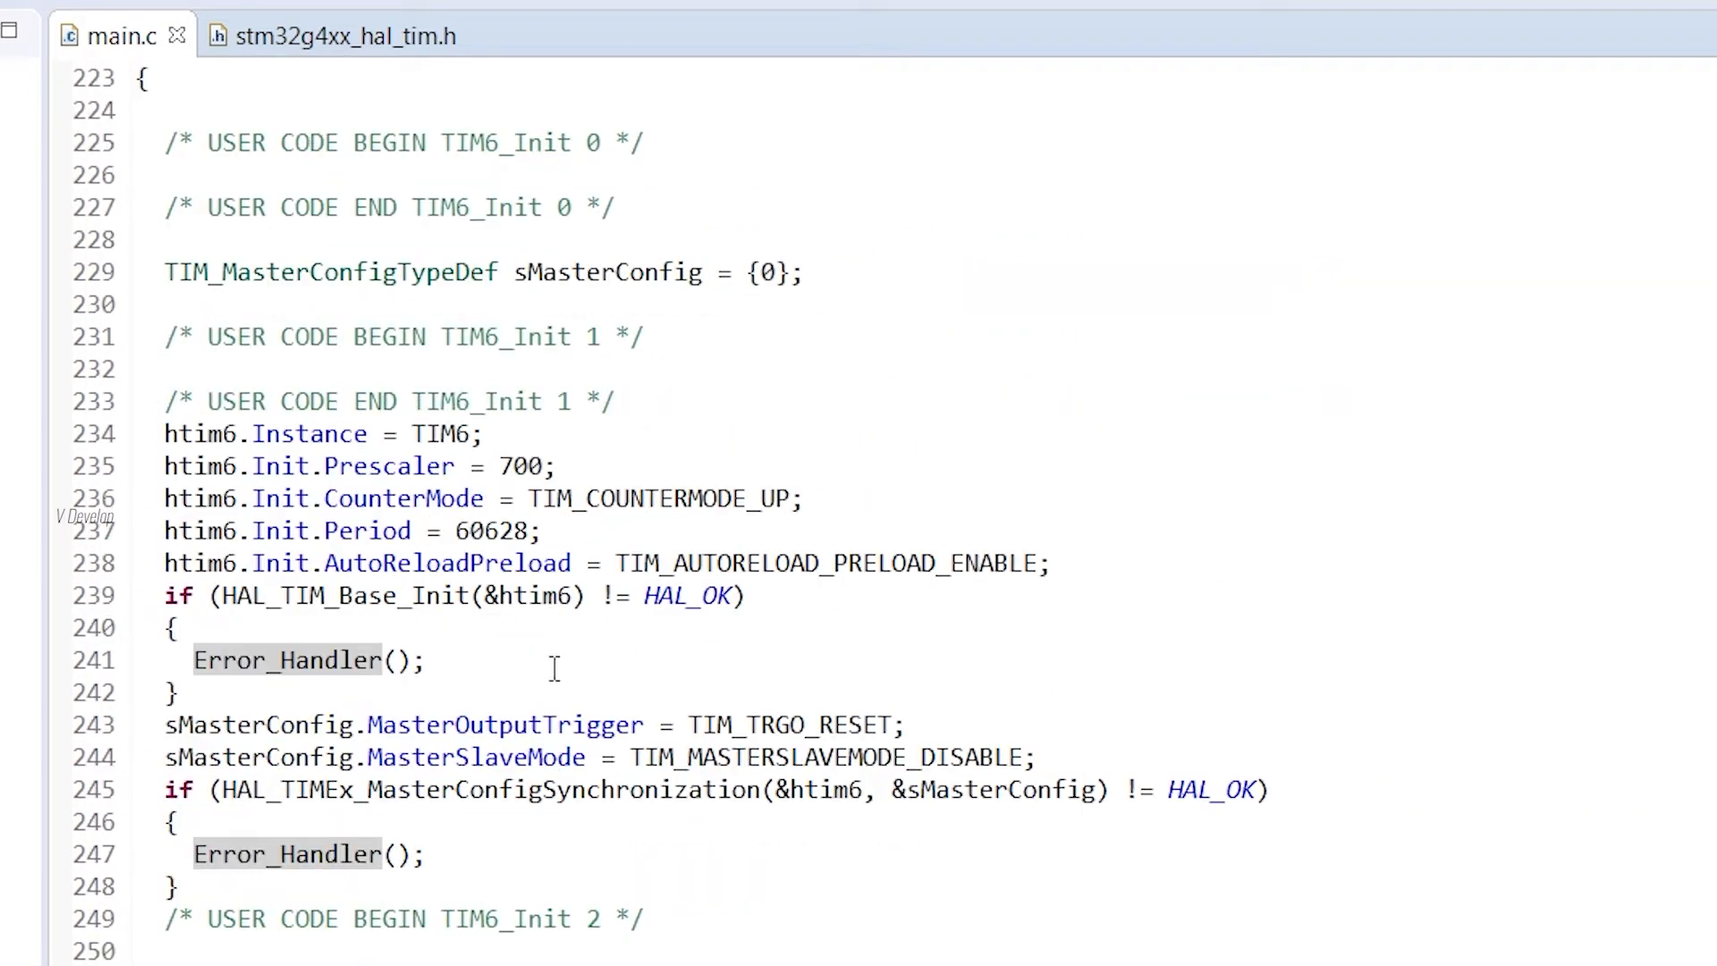
scroll("down", 3)
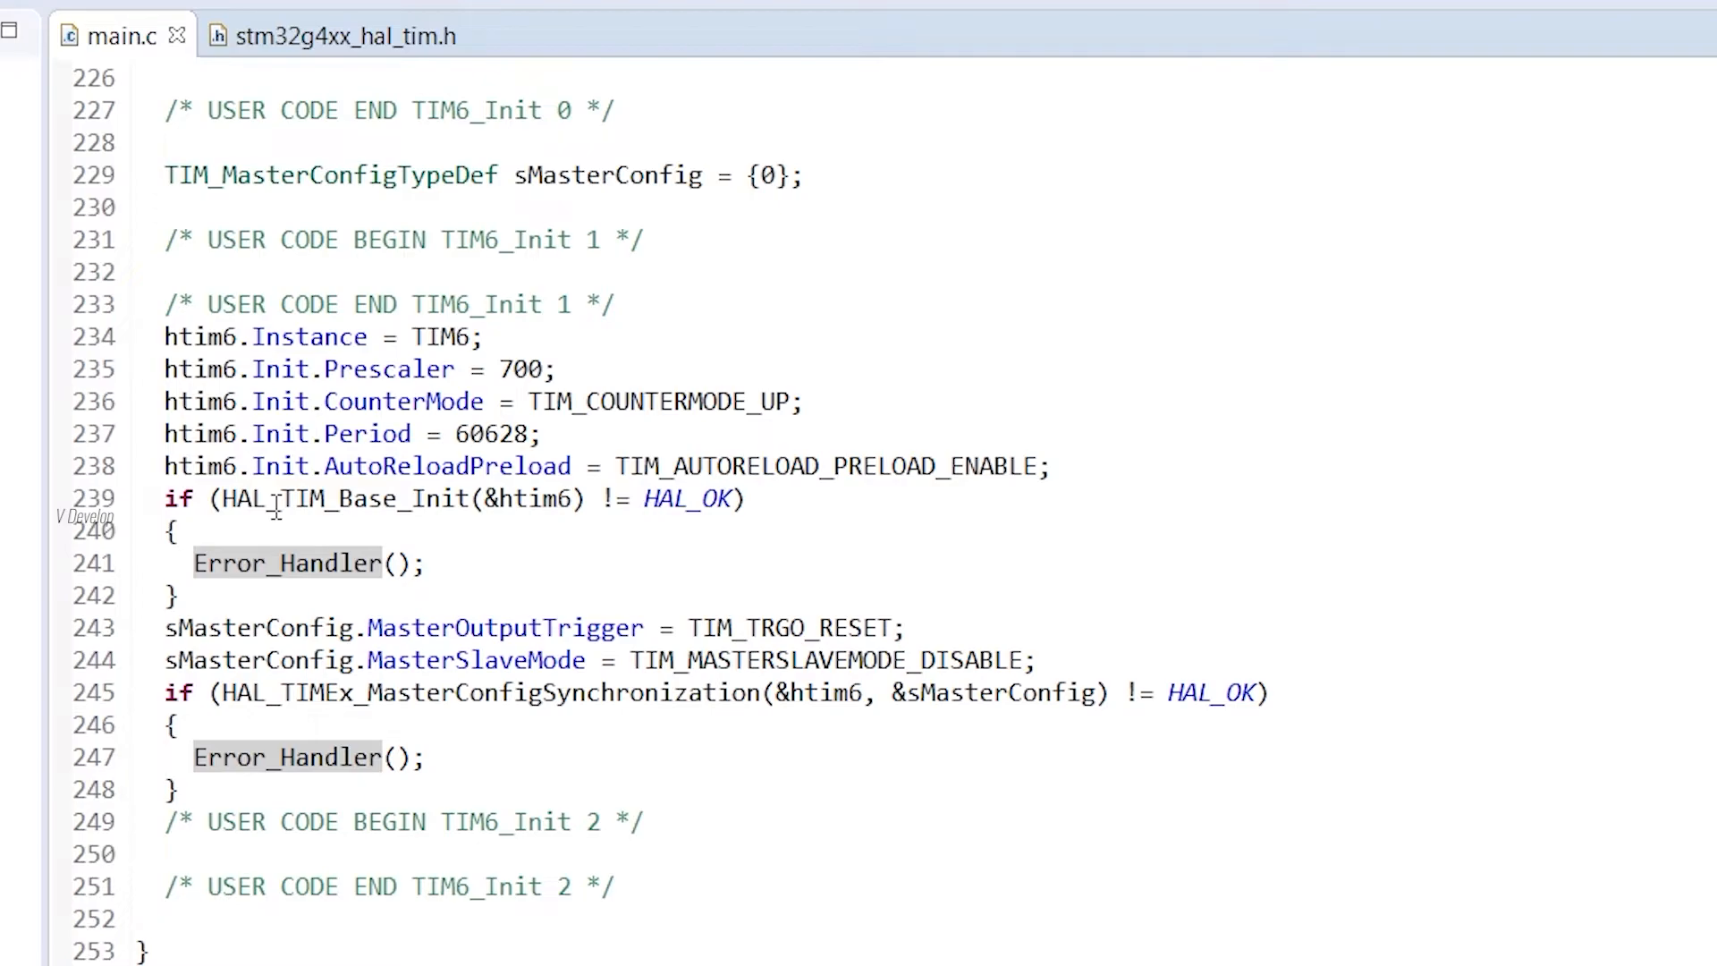
Step: Review the TIMx_PSC and TIMx_ARR register descriptions in sections 31.4.7 and 31.4.8
double_click(350, 499)
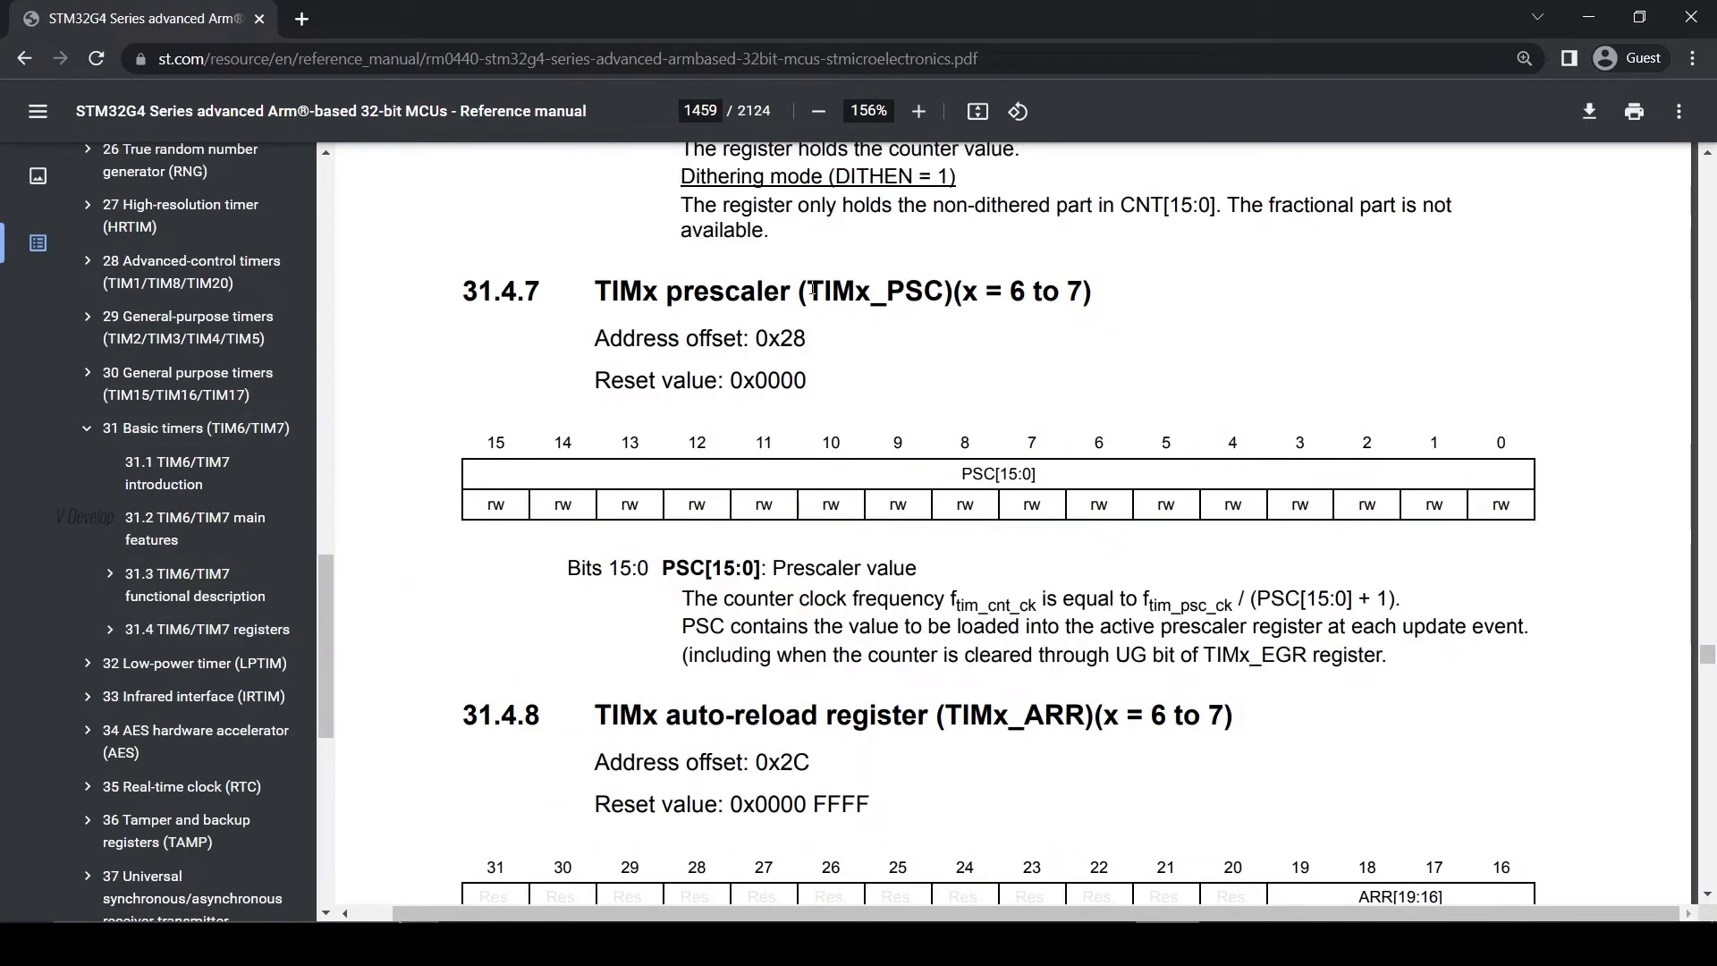
double_click(871, 291)
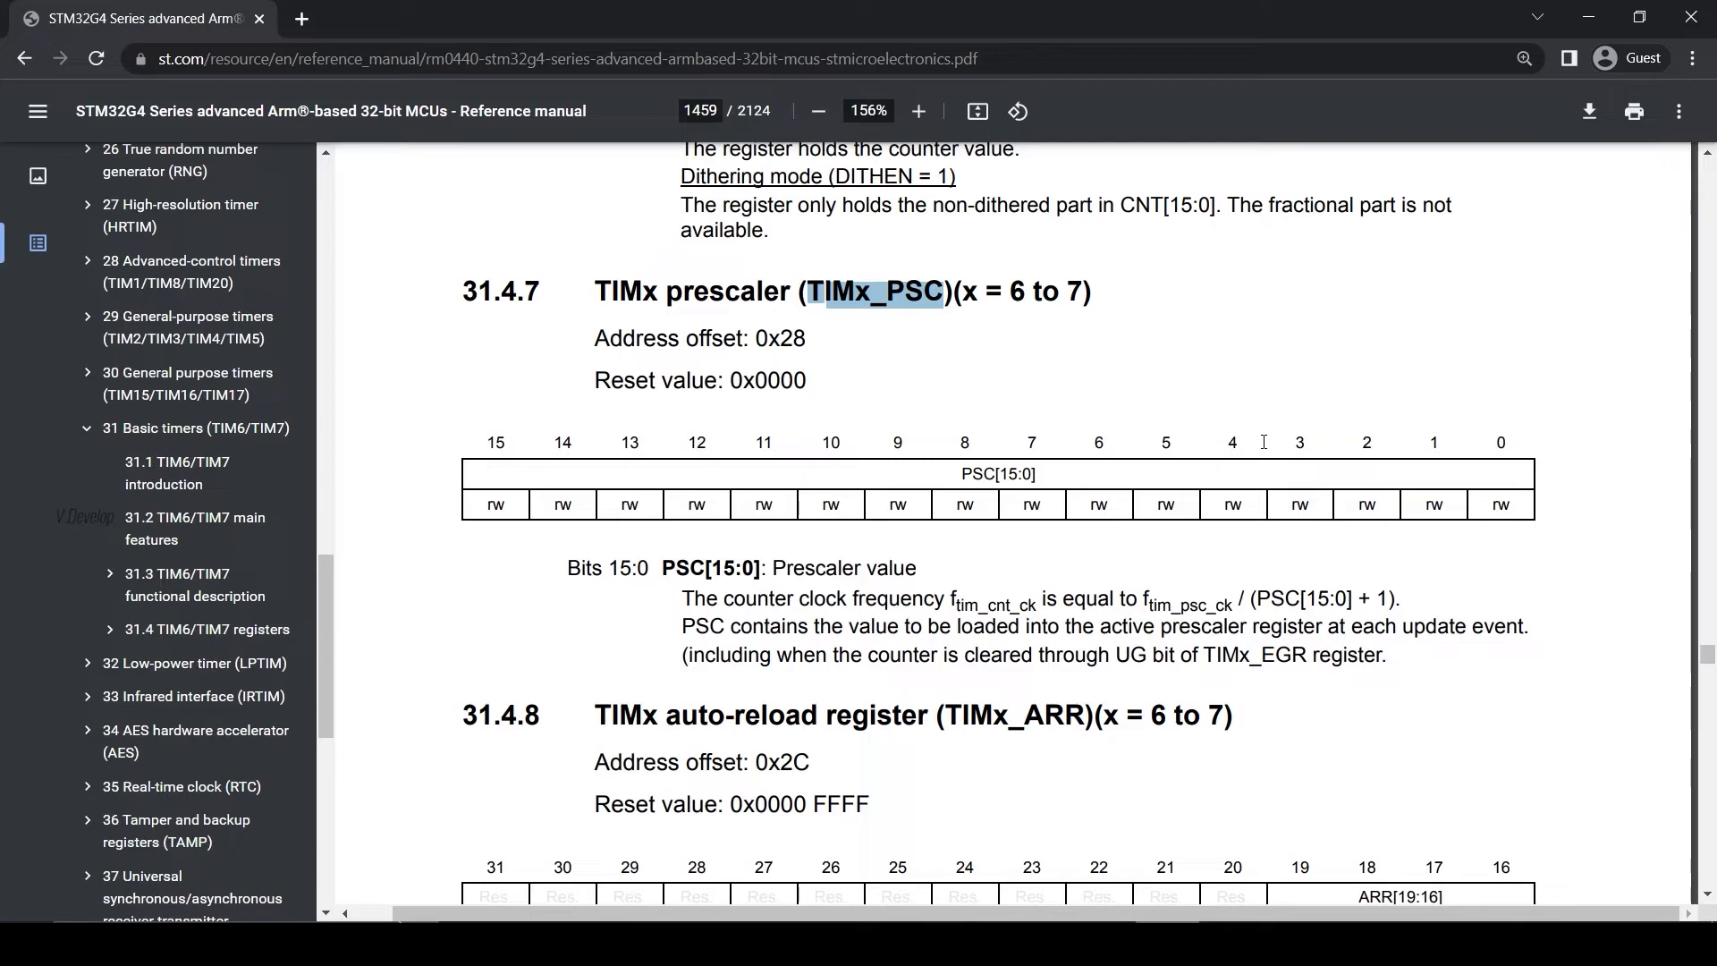
scroll("down", 3)
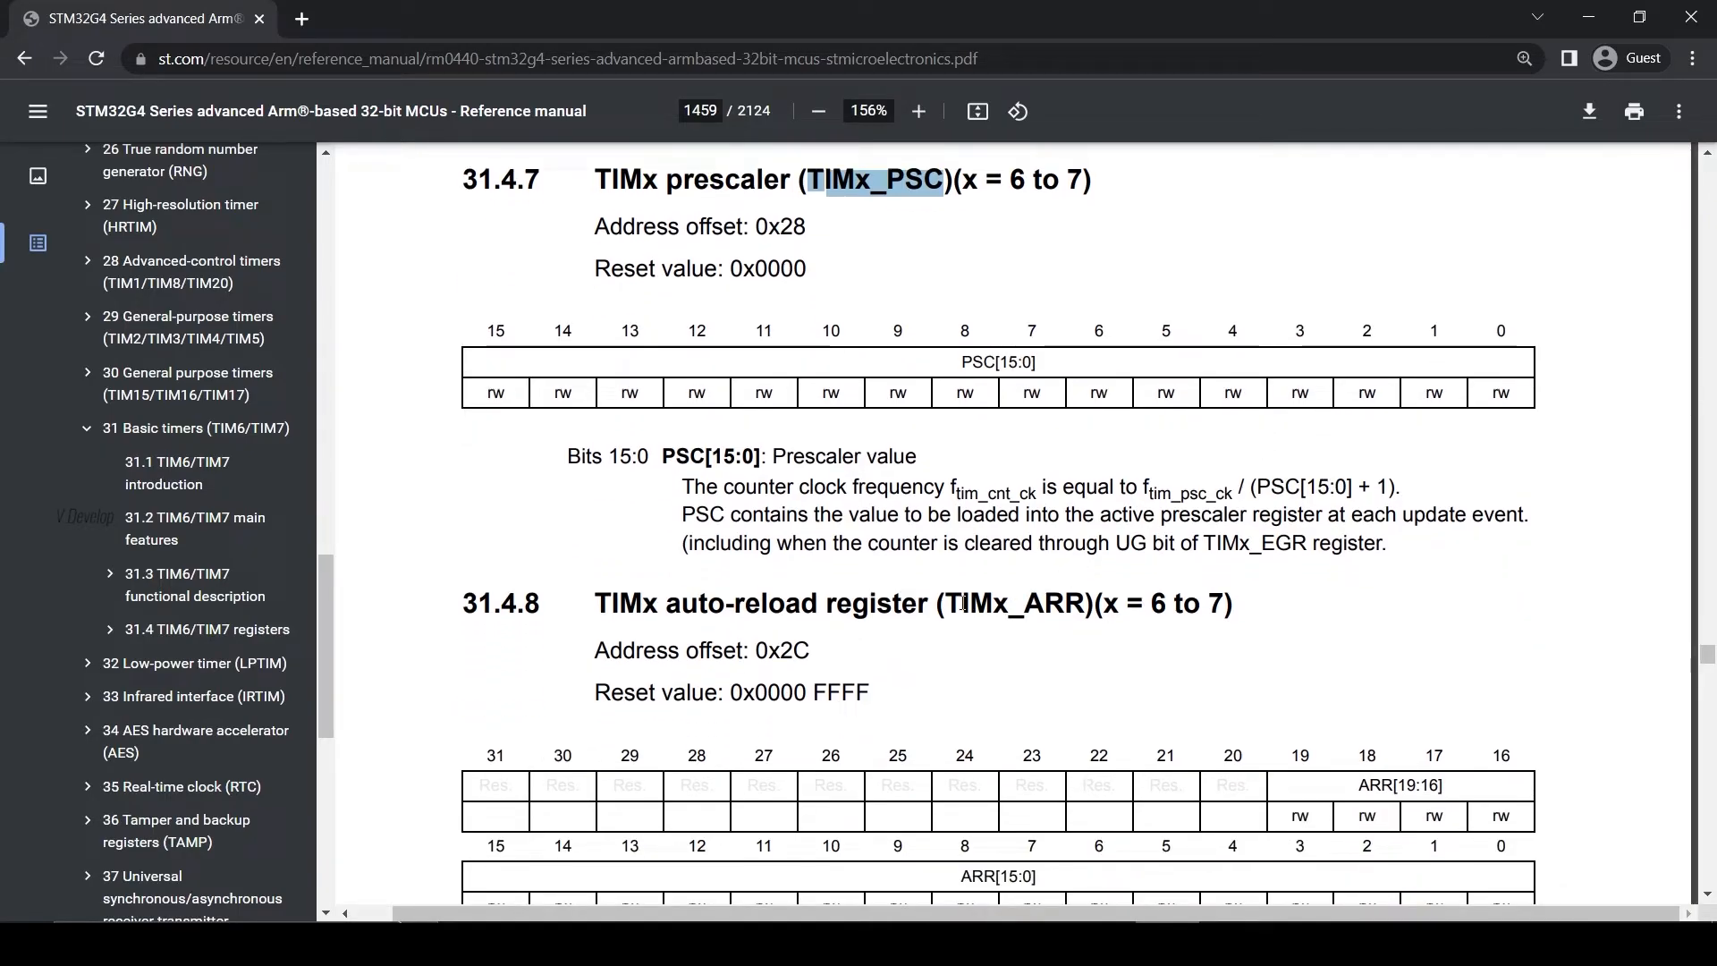
double_click(1012, 603)
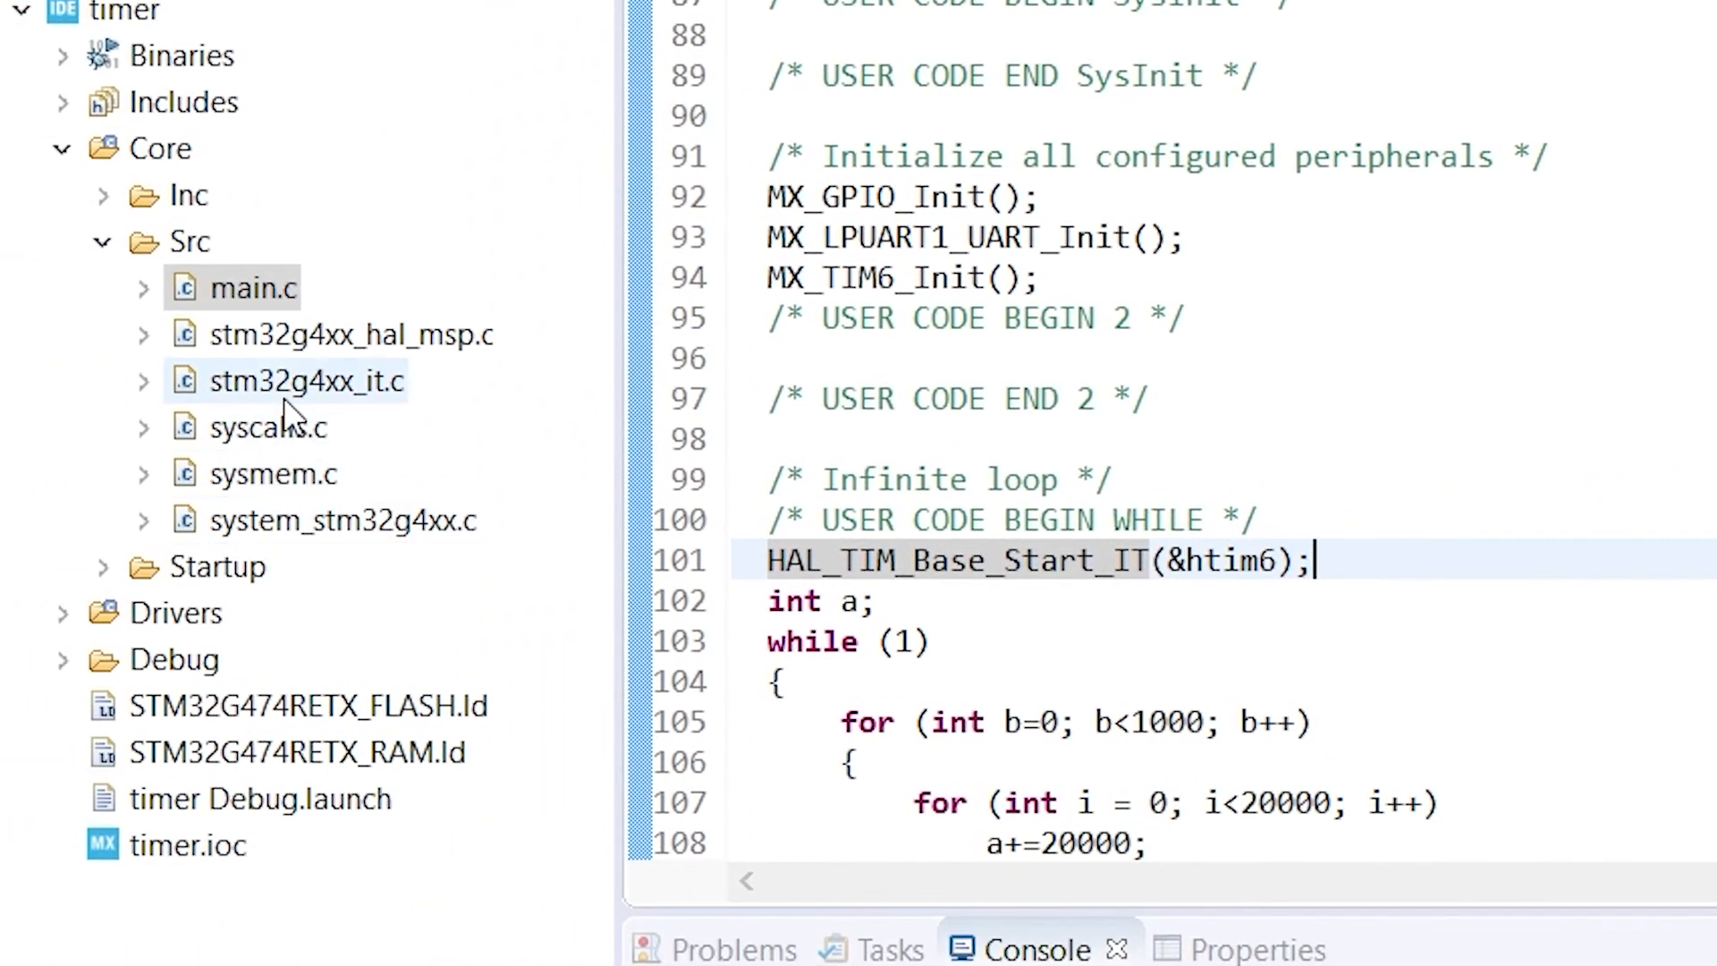
Step: Follow TIM6's handler in stm32g4xx_it.c into HAL_TIM_IRQHandler's update-event branch calling HAL_TIM_PeriodElapsedCallback
double_click(318, 379)
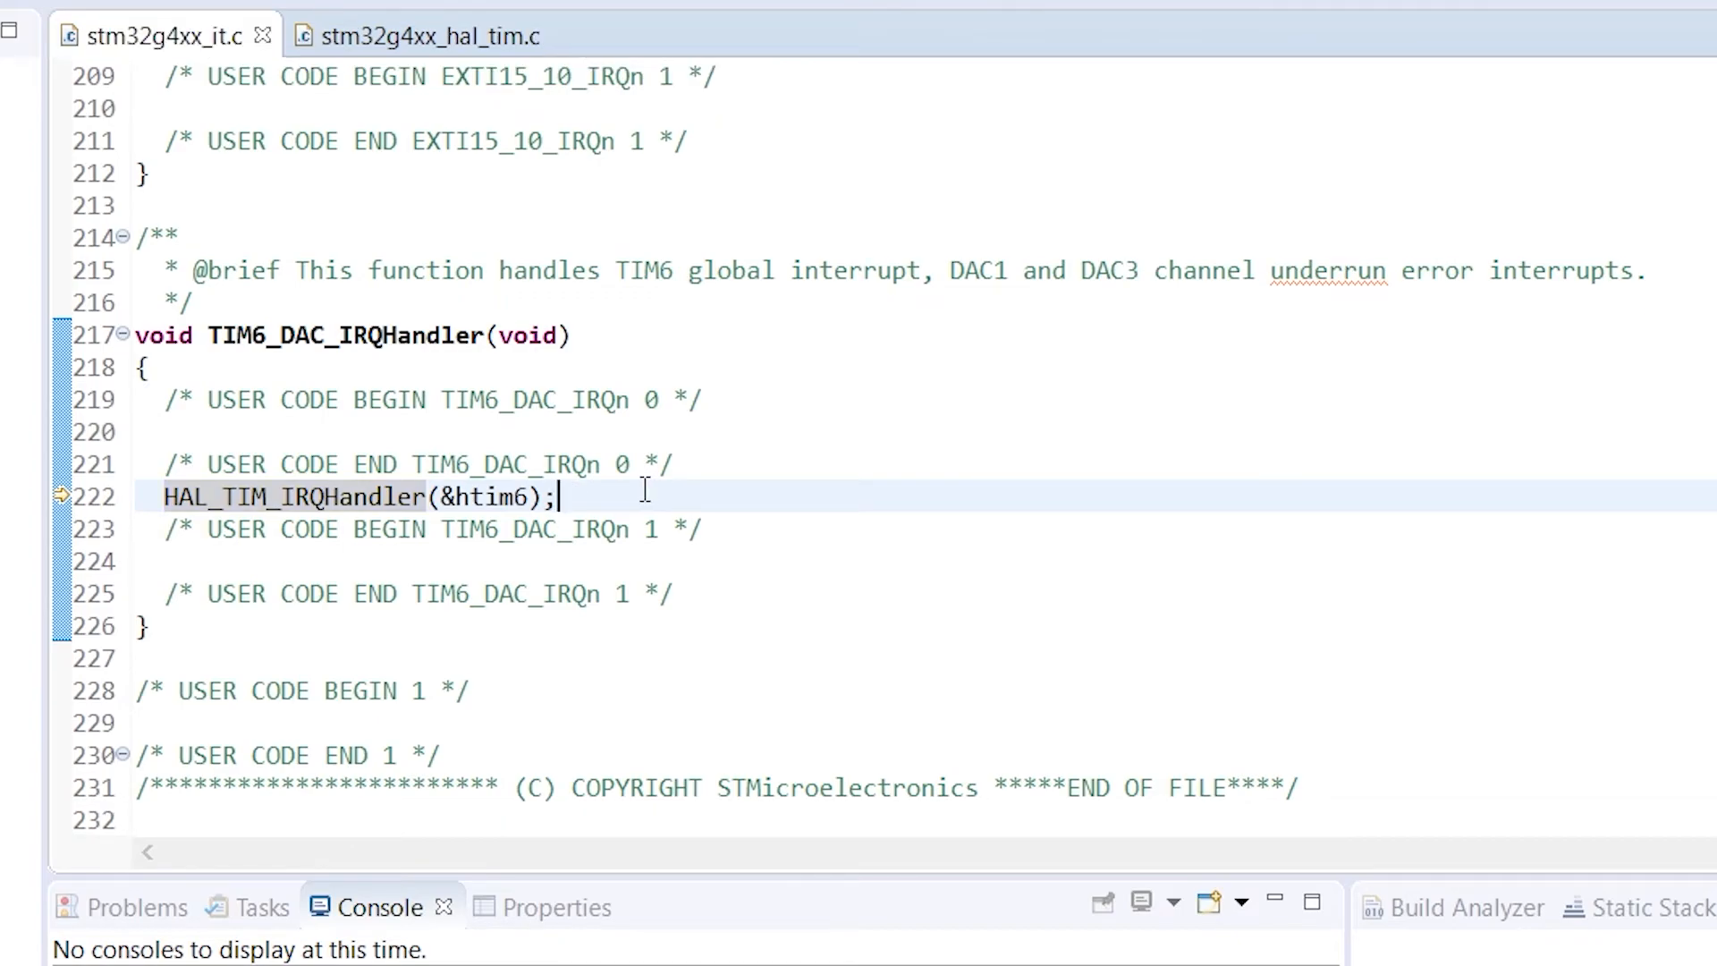
double_click(293, 497)
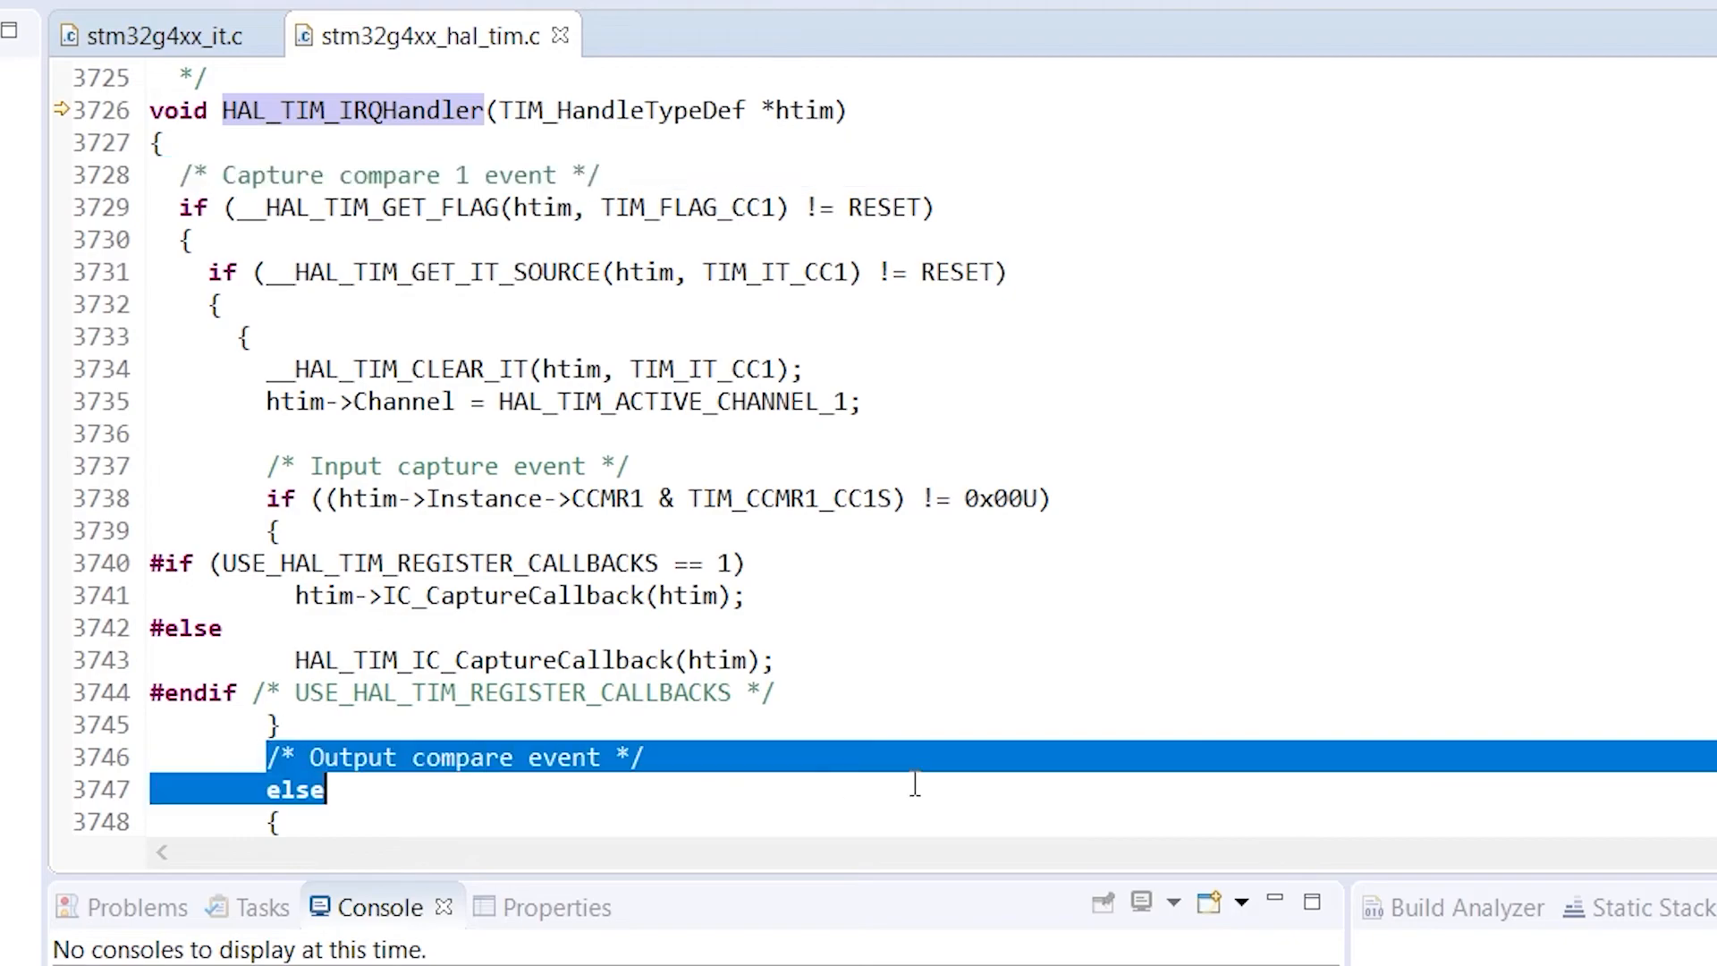
scroll("down", 3)
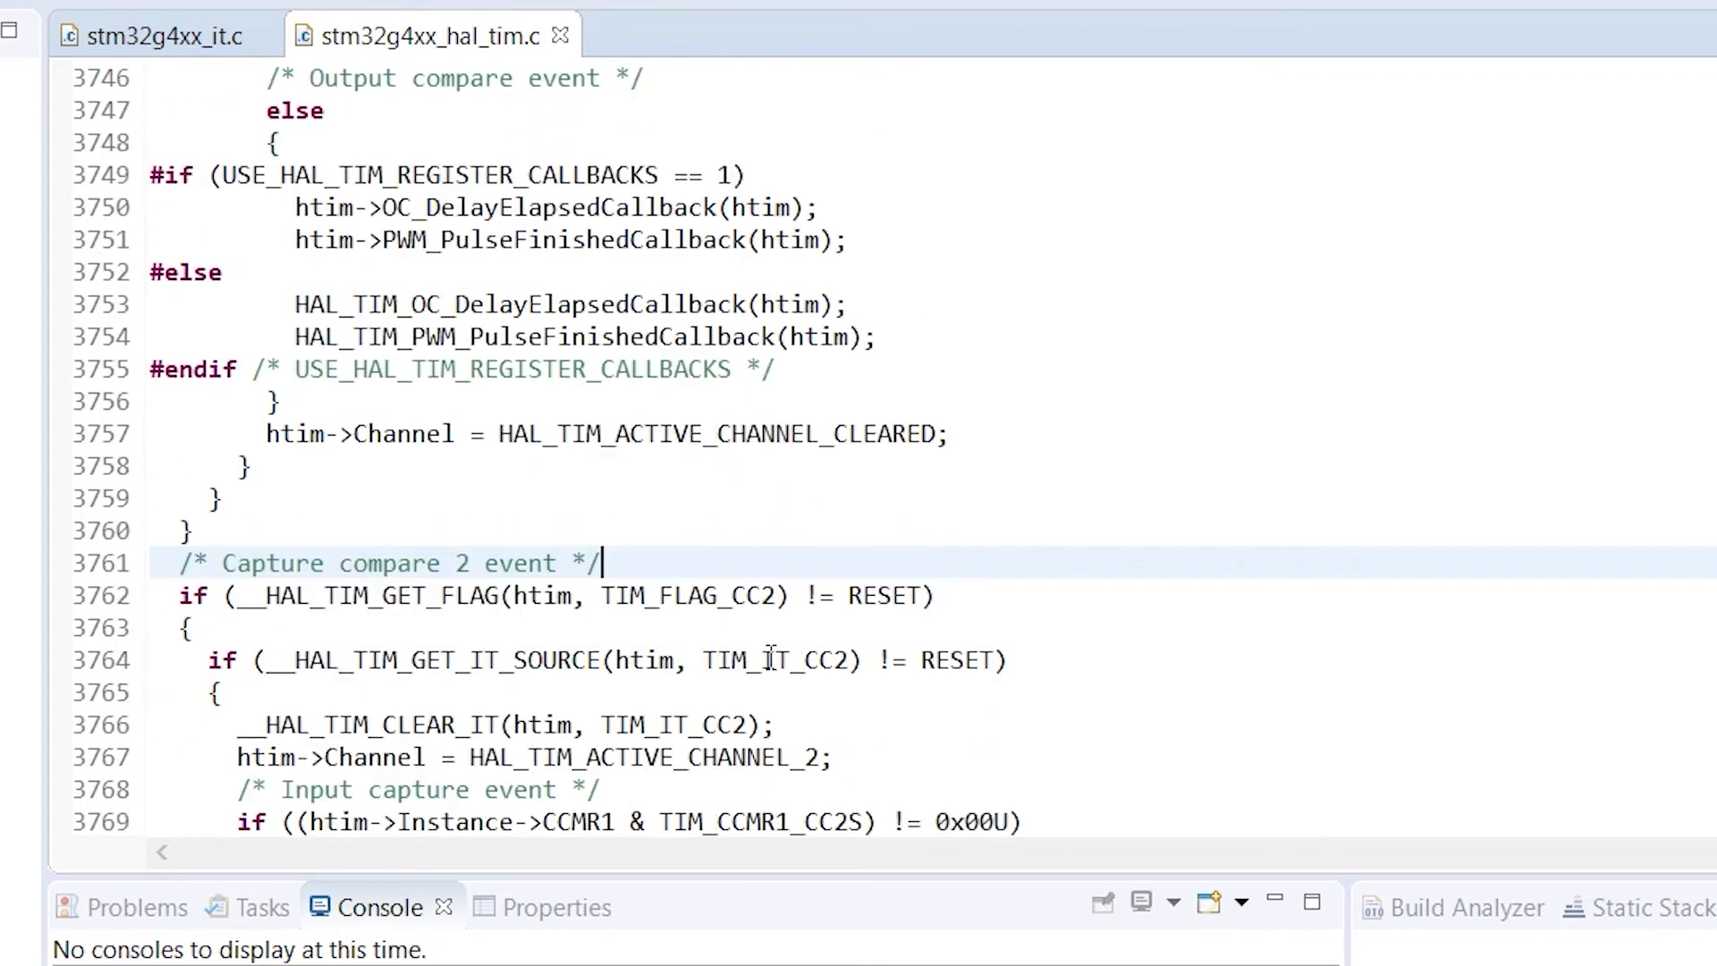
scroll("down", 3)
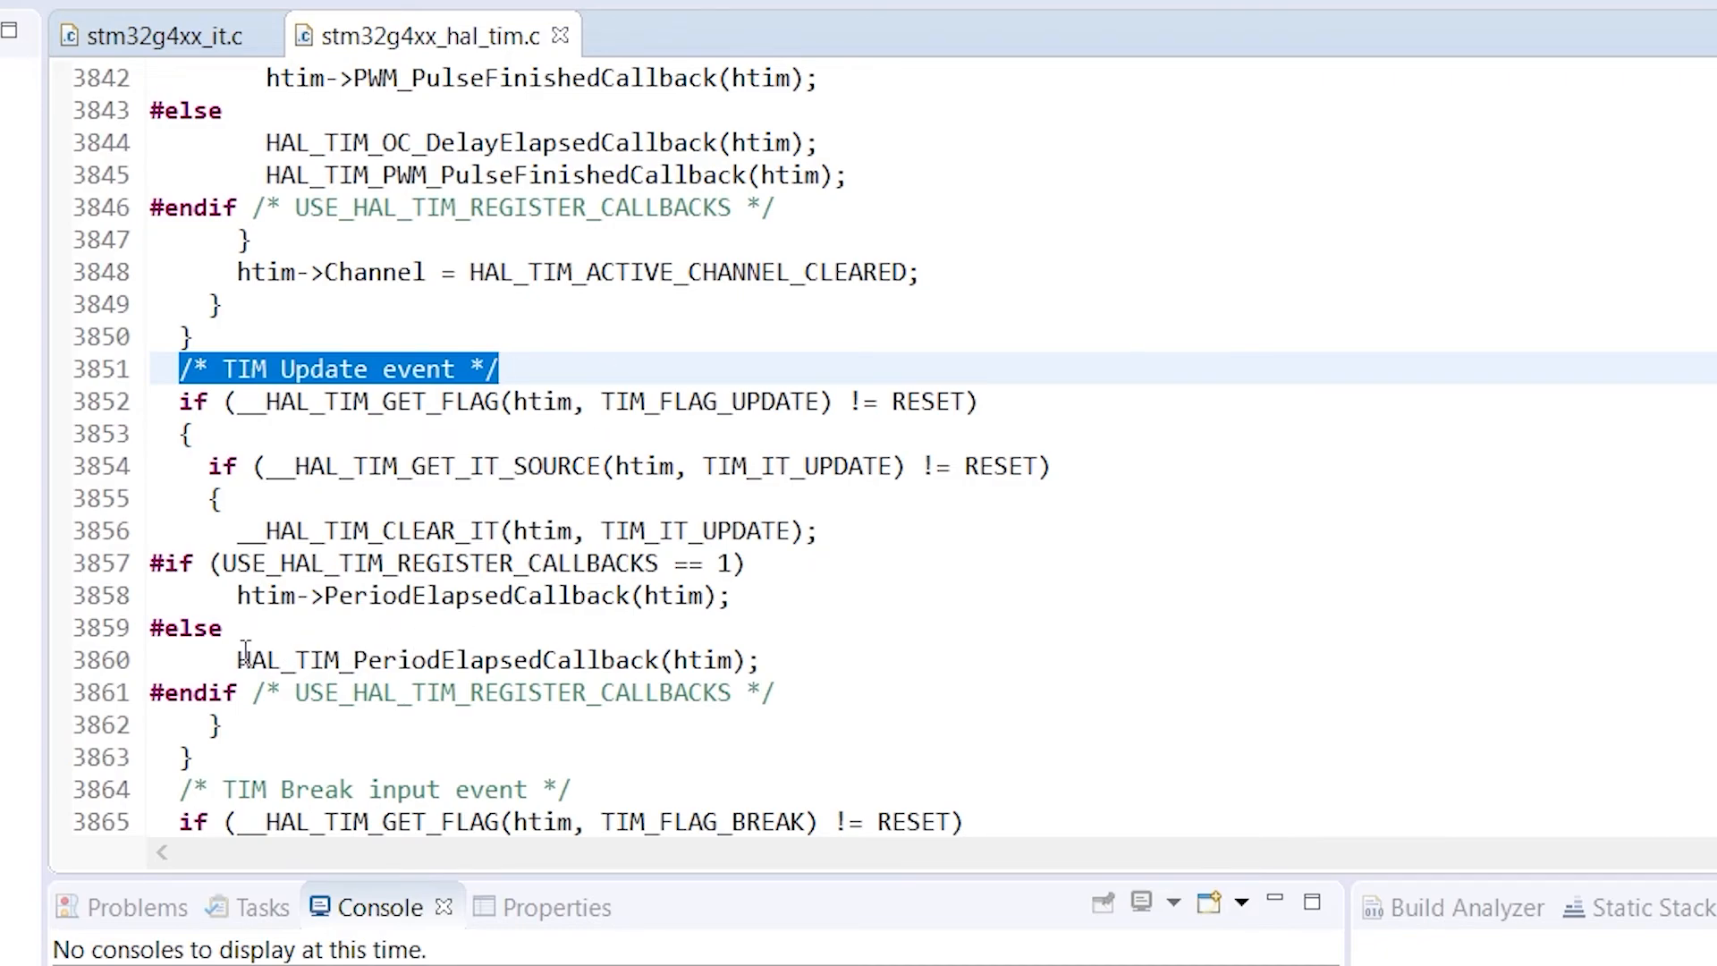
Step: Jump to HAL_TIM_PeriodElapsedCallback in main.c and highlight its HAL_GPIO_TogglePin call for GPIOA pin 5
double_click(445, 660)
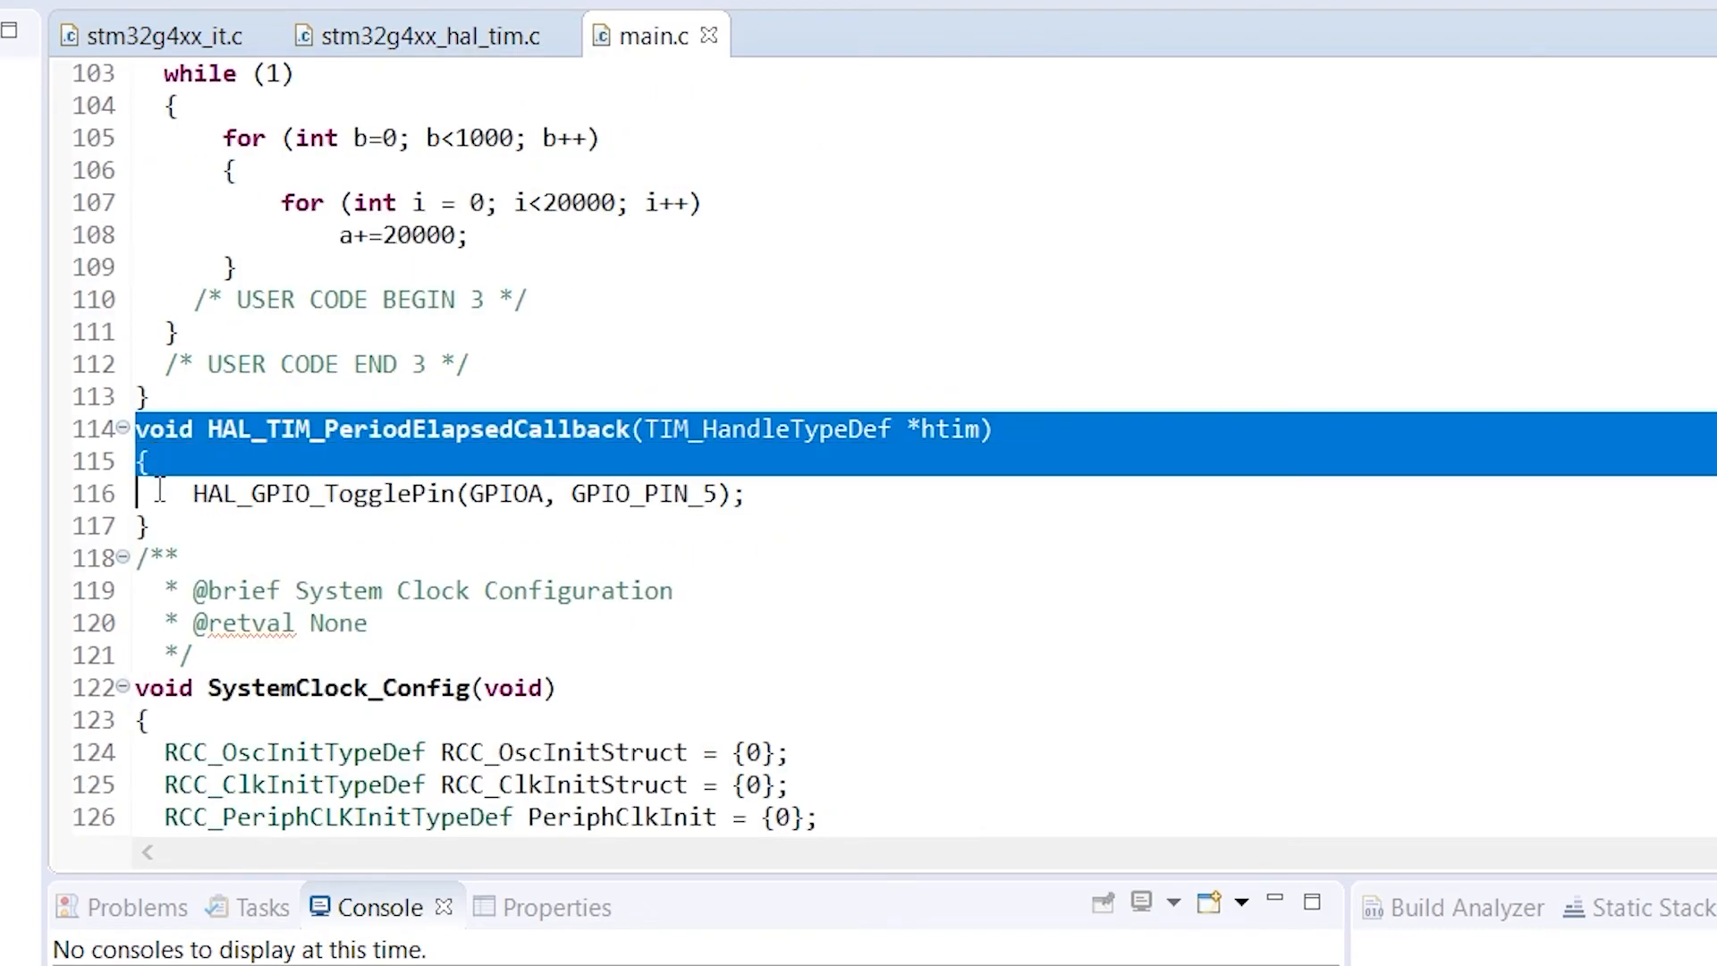
double_click(419, 427)
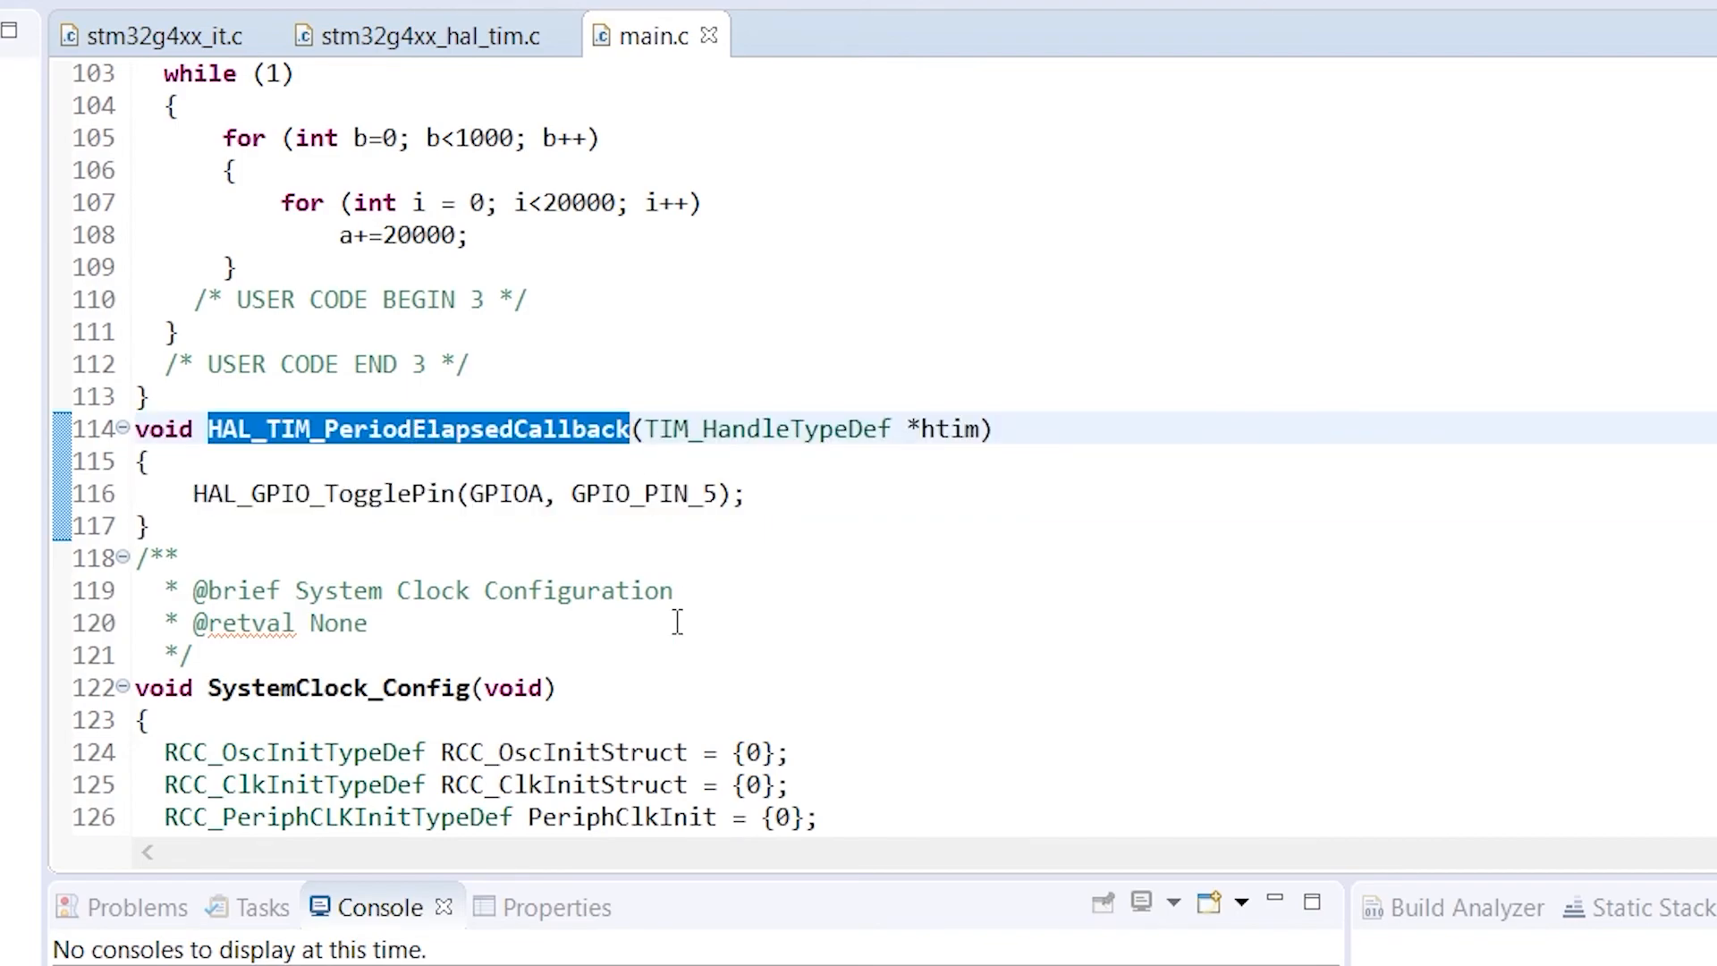
mouse_move(624, 494)
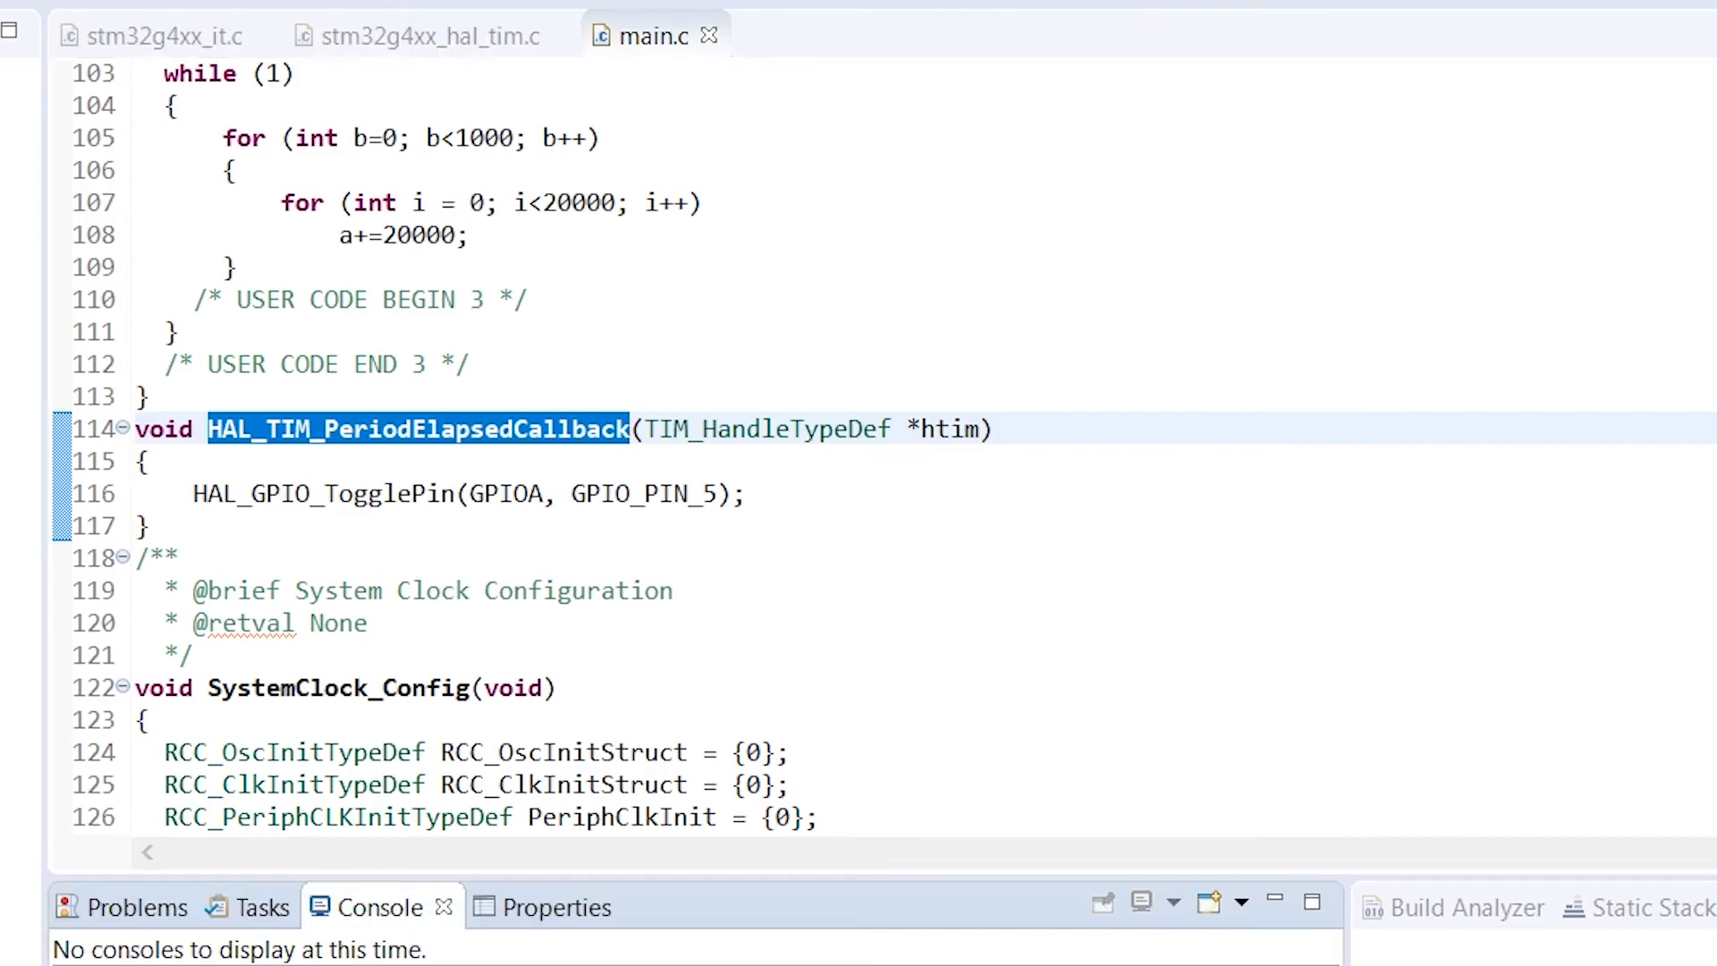
double_click(326, 494)
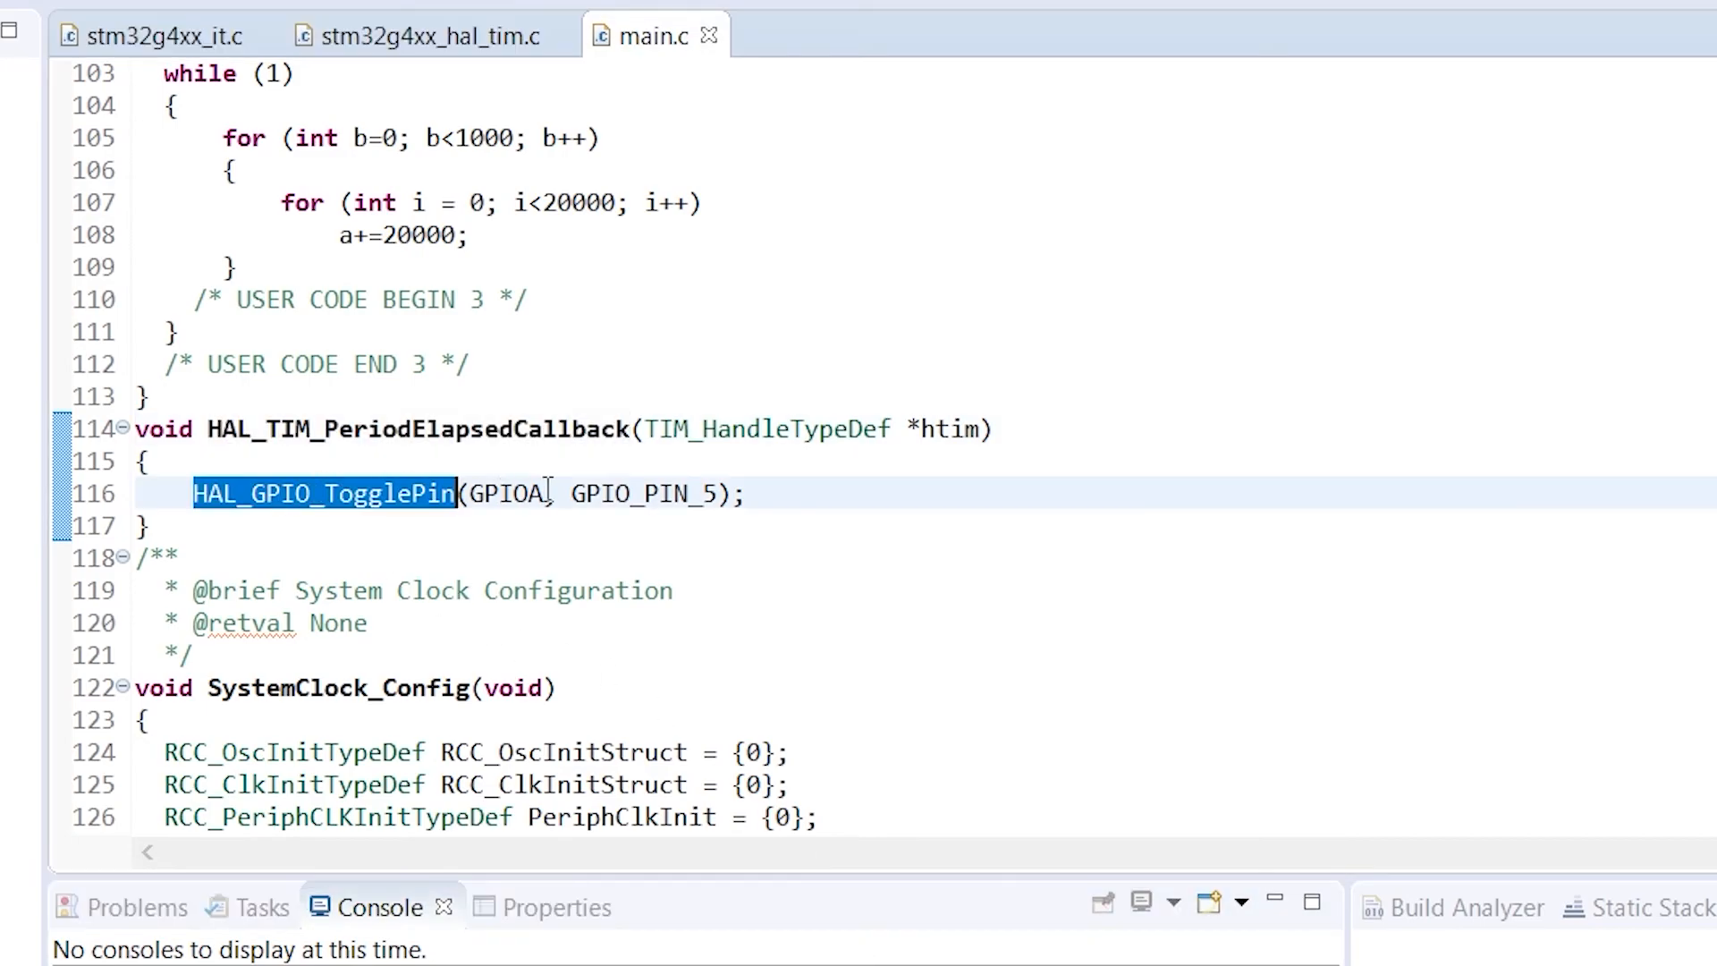